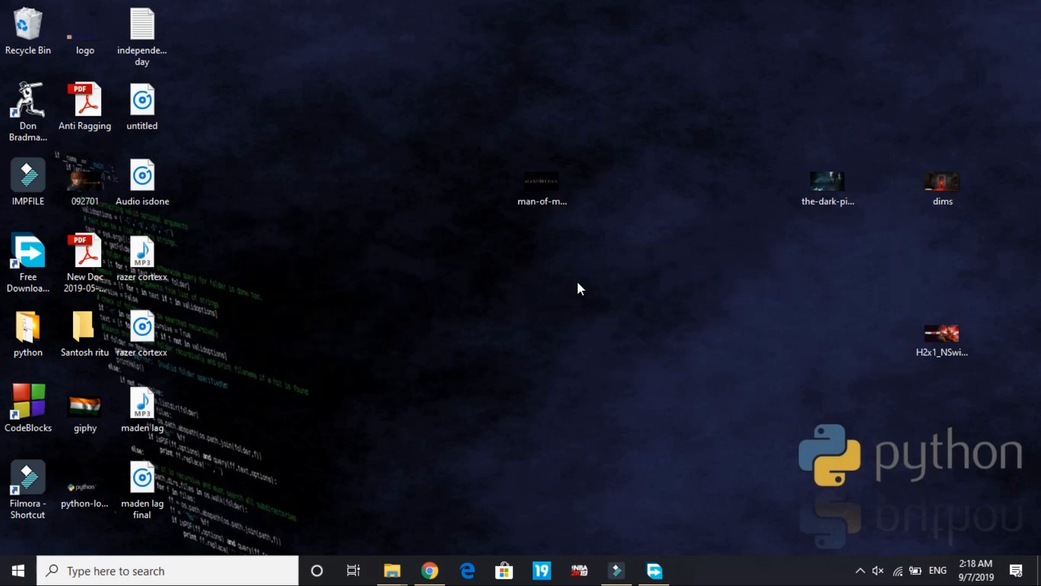
mouse_move(764, 6)
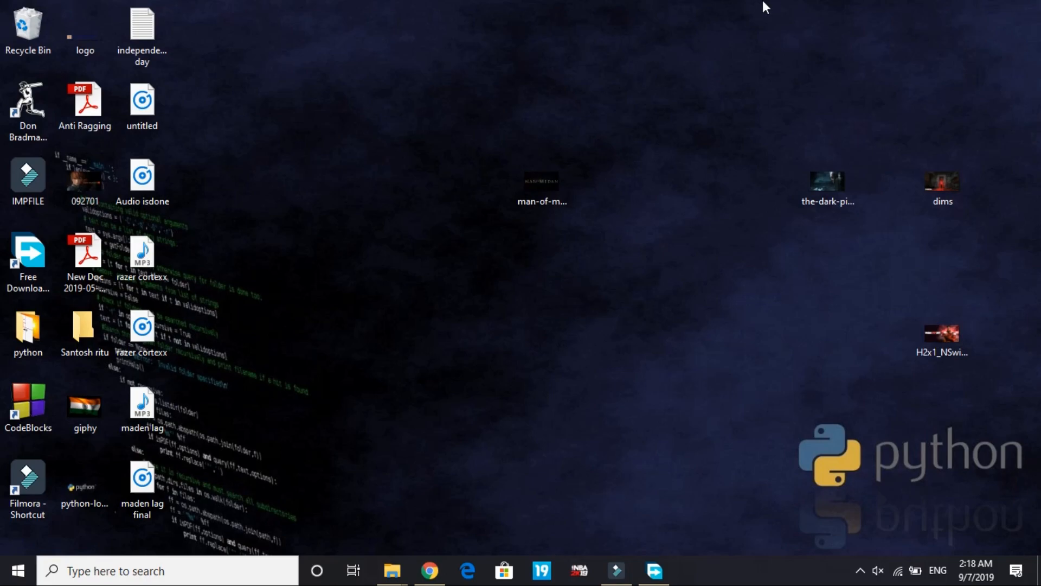
mouse_move(707, 8)
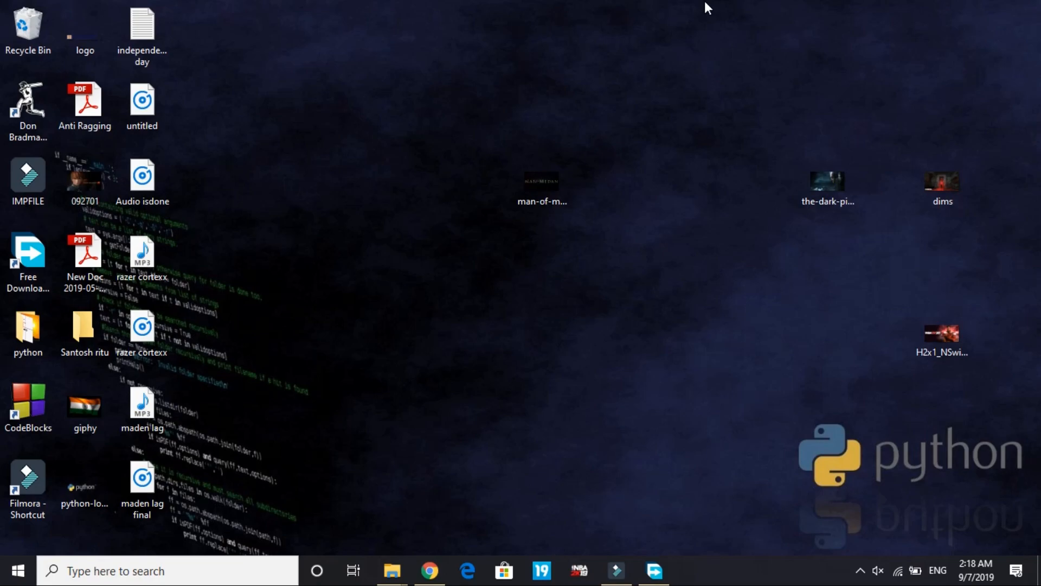
mouse_move(722, 8)
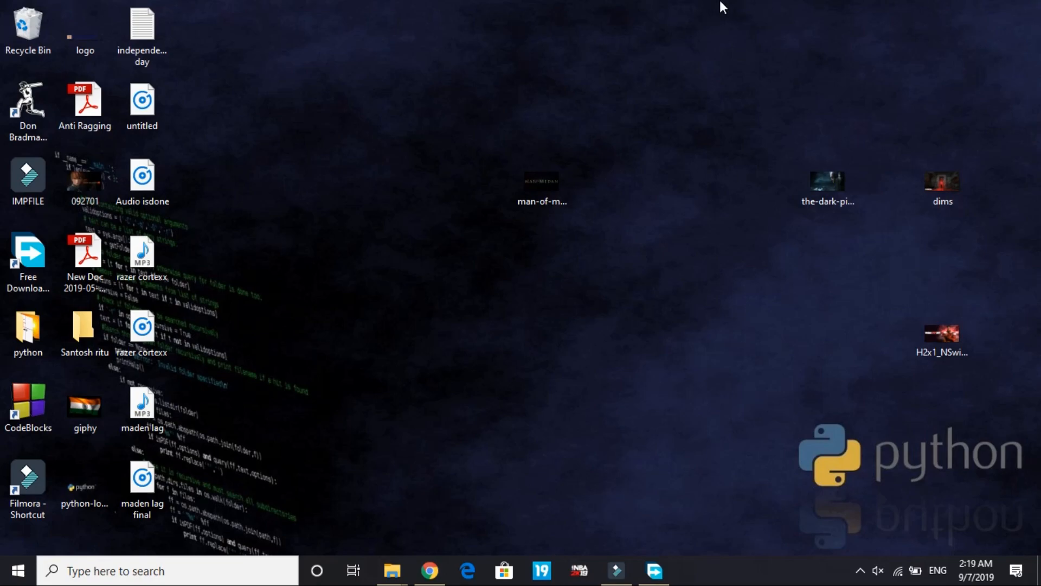
mouse_move(638, 282)
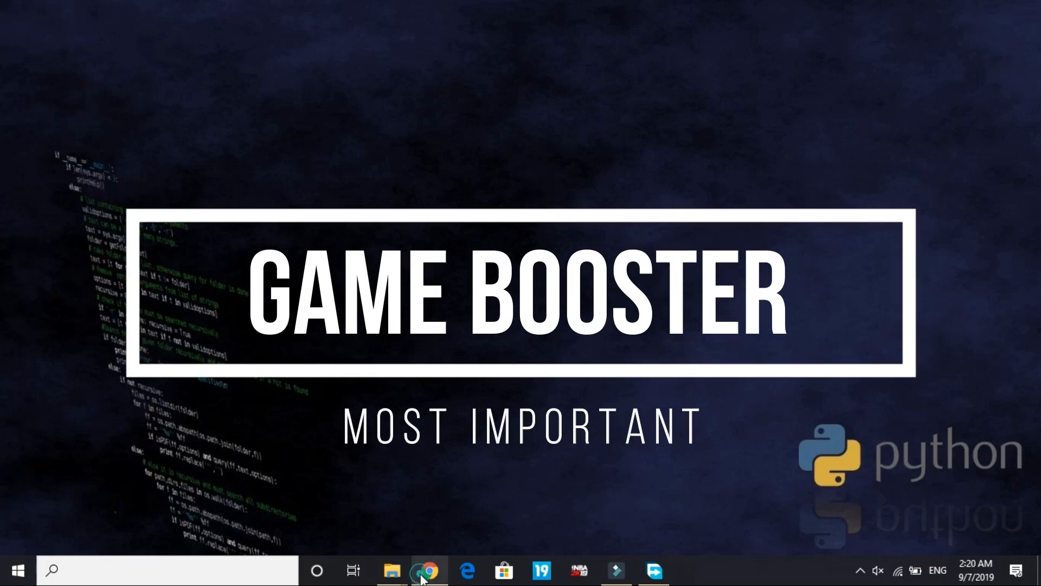
Step: Bring up the browser showing Google results for the Razer Cortex game booster download
left_click(428, 570)
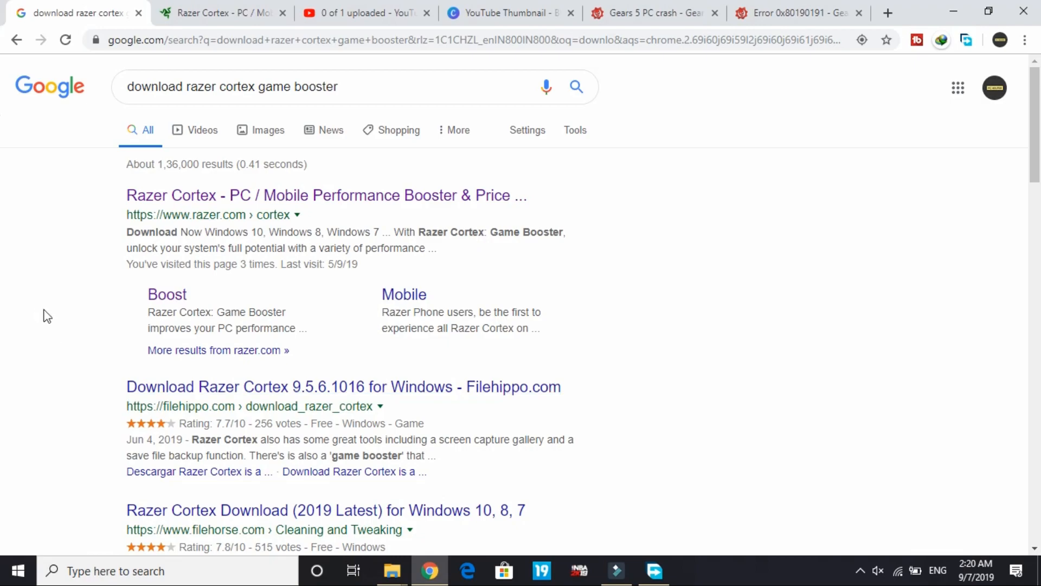
mouse_move(39, 312)
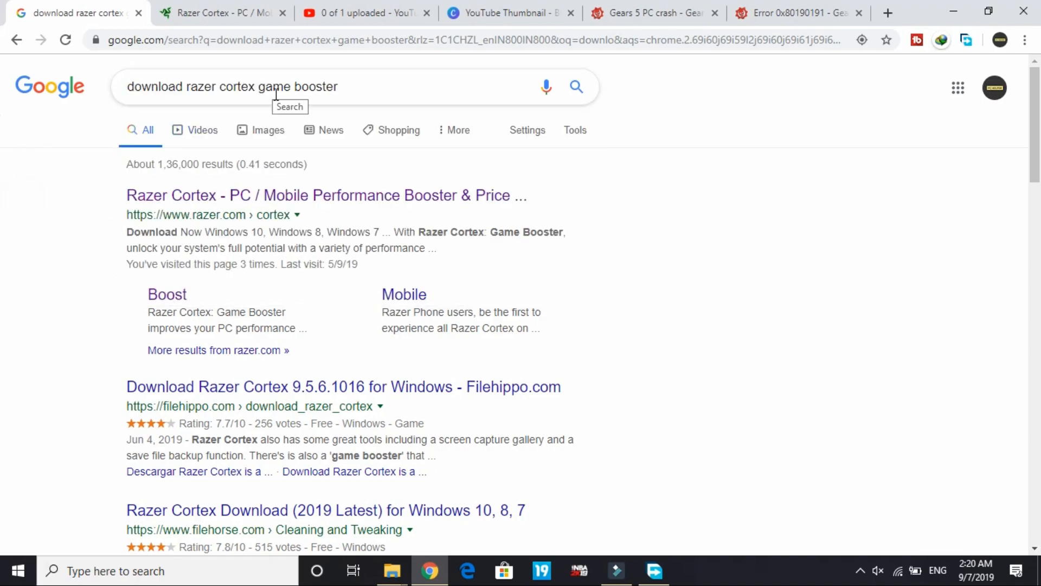
mouse_move(241, 219)
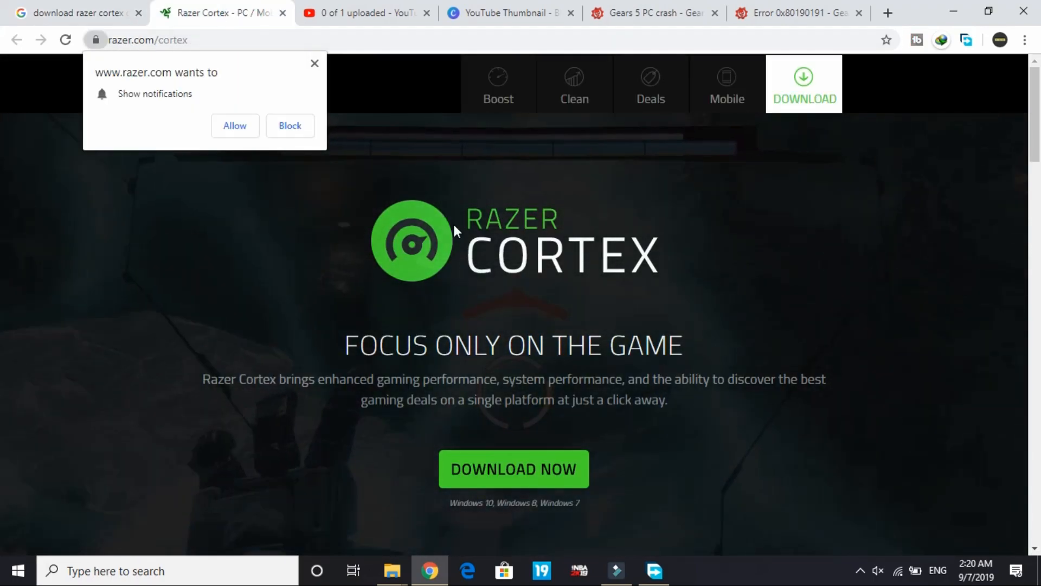
Step: Start the RazerCortexInstaller.exe download from Razer's site, then dismiss the Free Download Manager save prompt
left_click(513, 469)
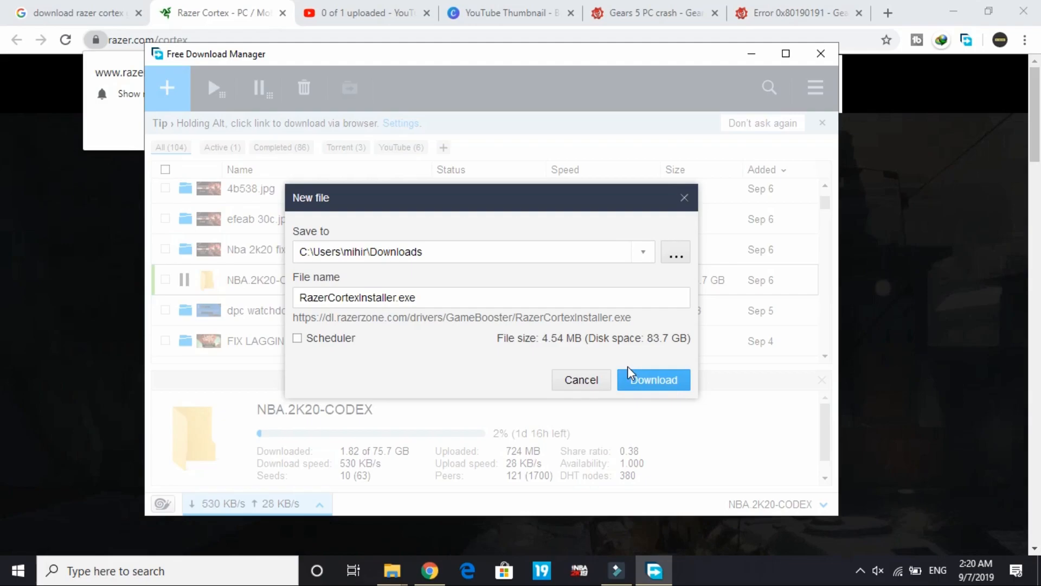
mouse_move(624, 285)
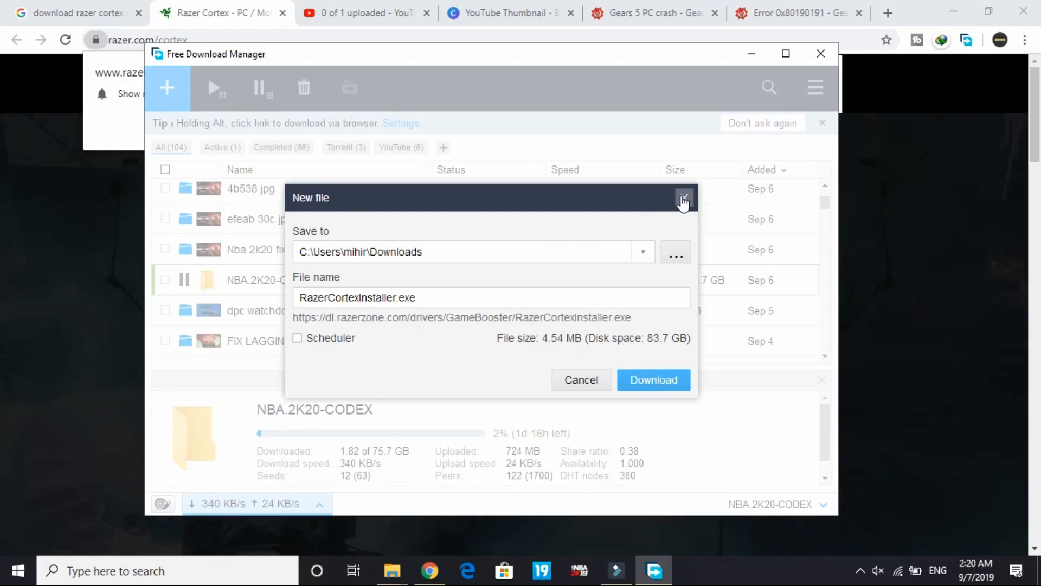
left_click(683, 199)
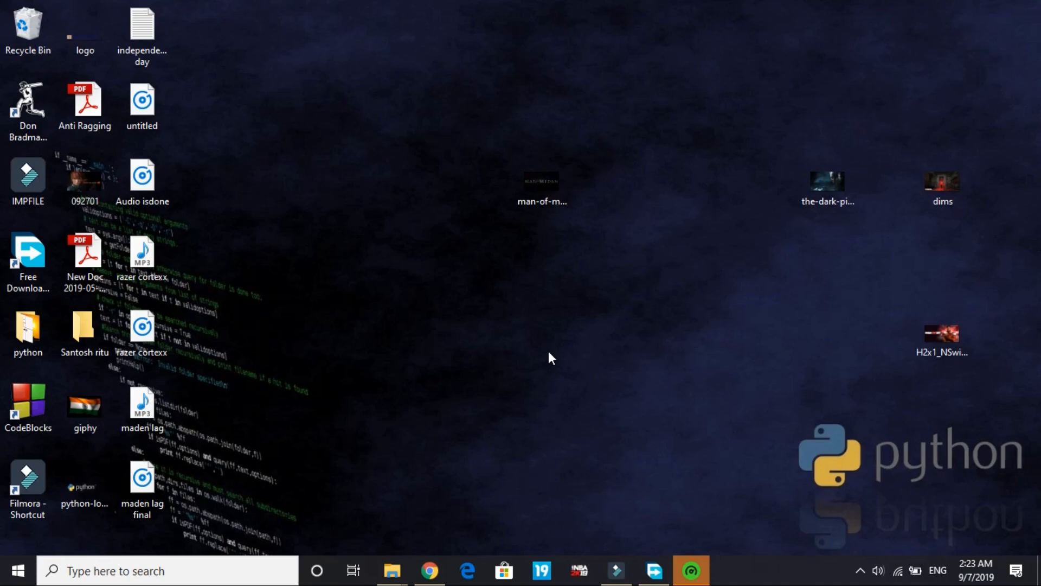
mouse_move(796, 63)
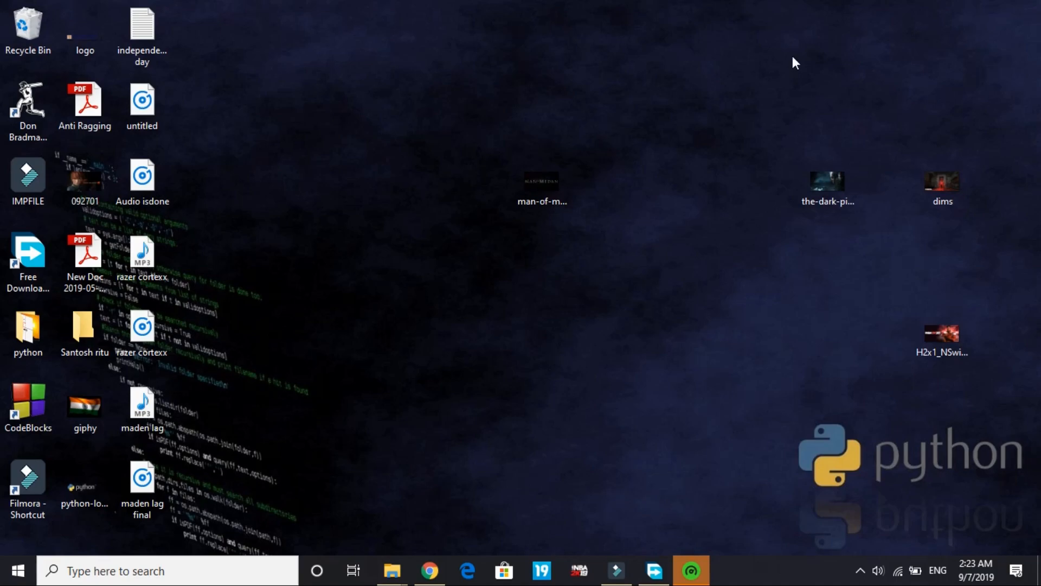
mouse_move(724, 7)
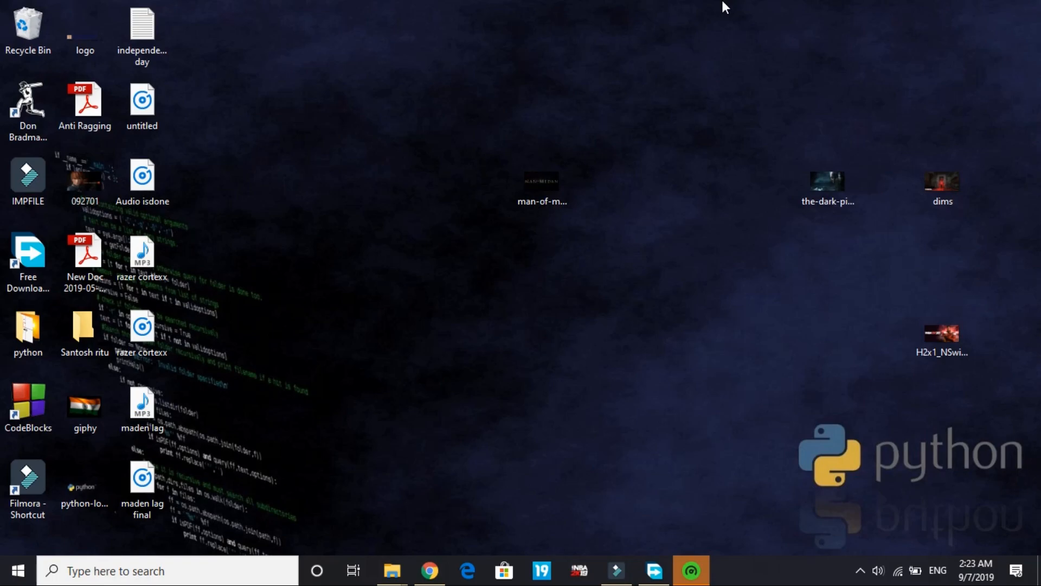
mouse_move(371, 86)
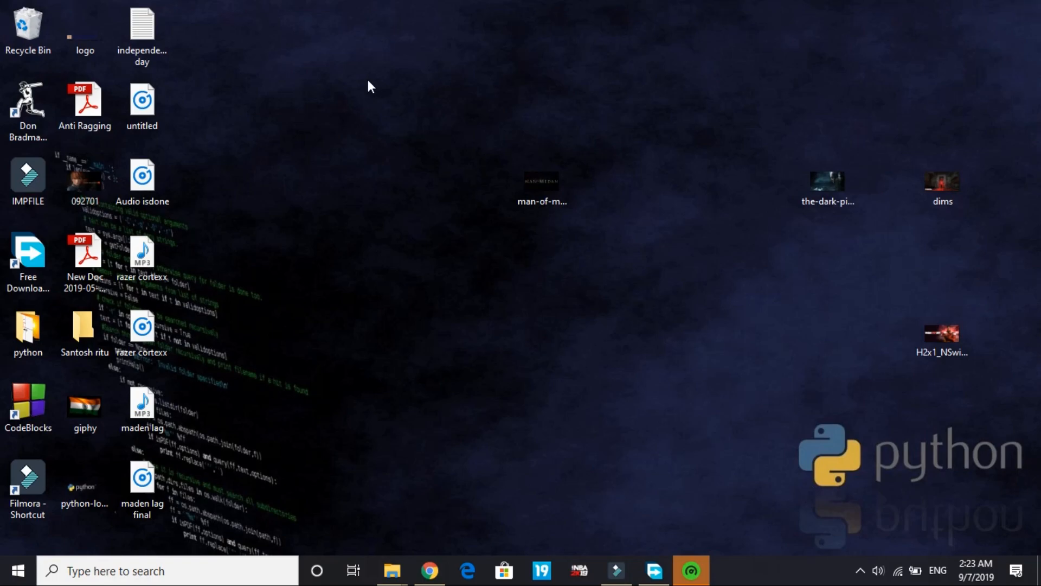
mouse_move(368, 193)
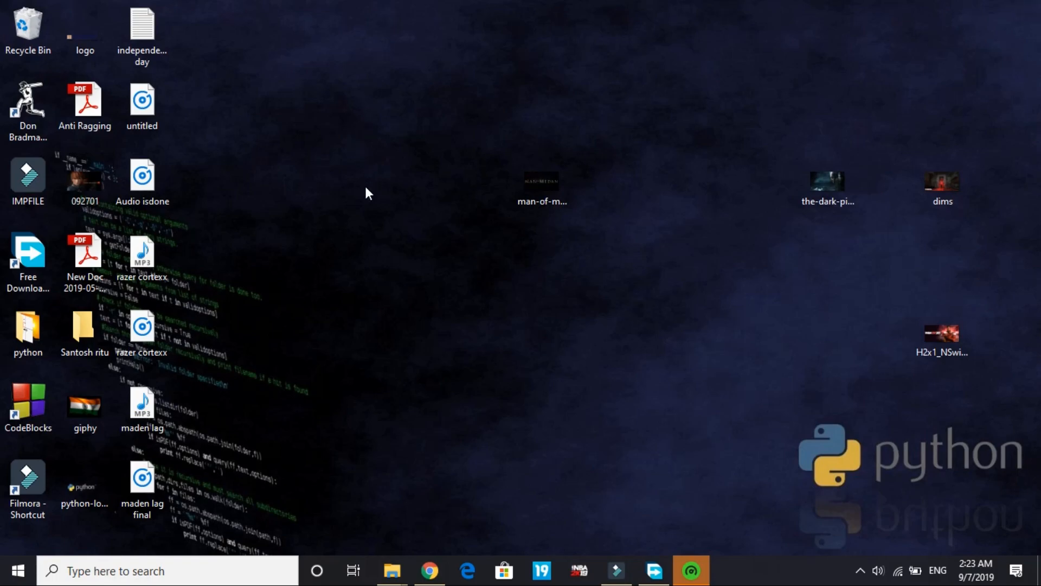
mouse_move(495, 264)
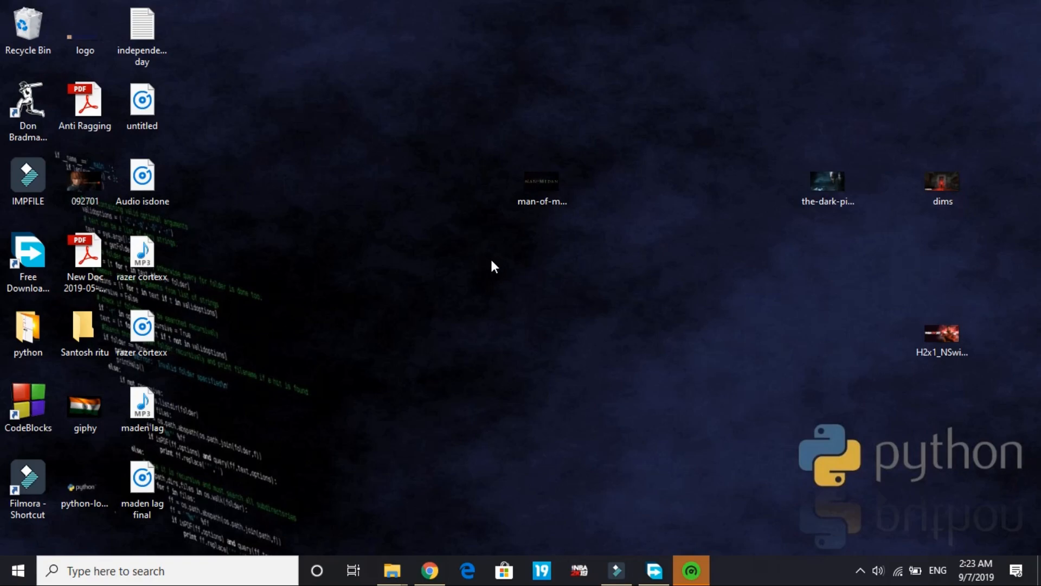
Step: In the Game Booster library, start adding a game by browsing, then abandon it without adding anything
left_click(690, 571)
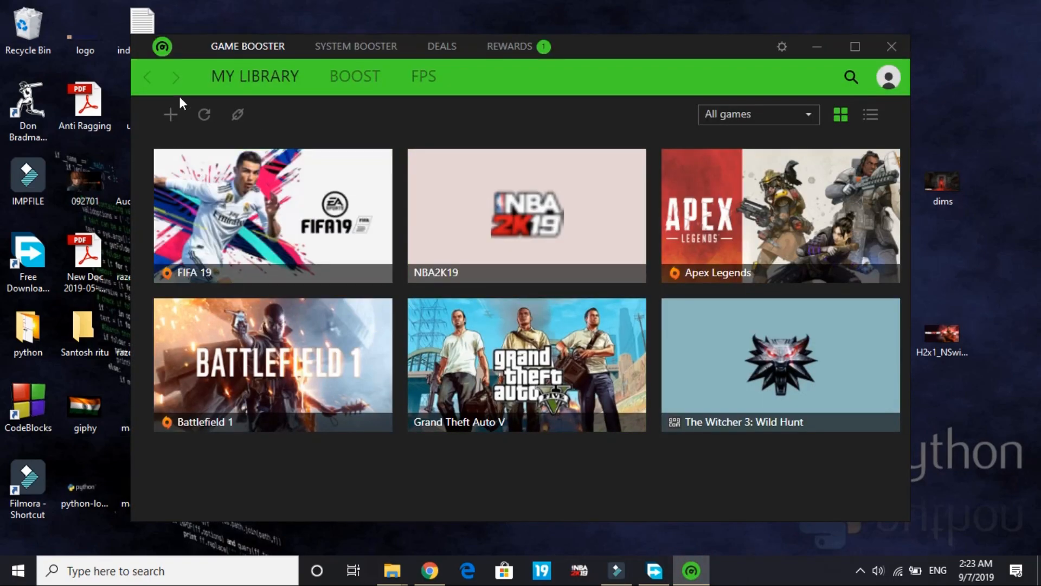
mouse_move(273, 175)
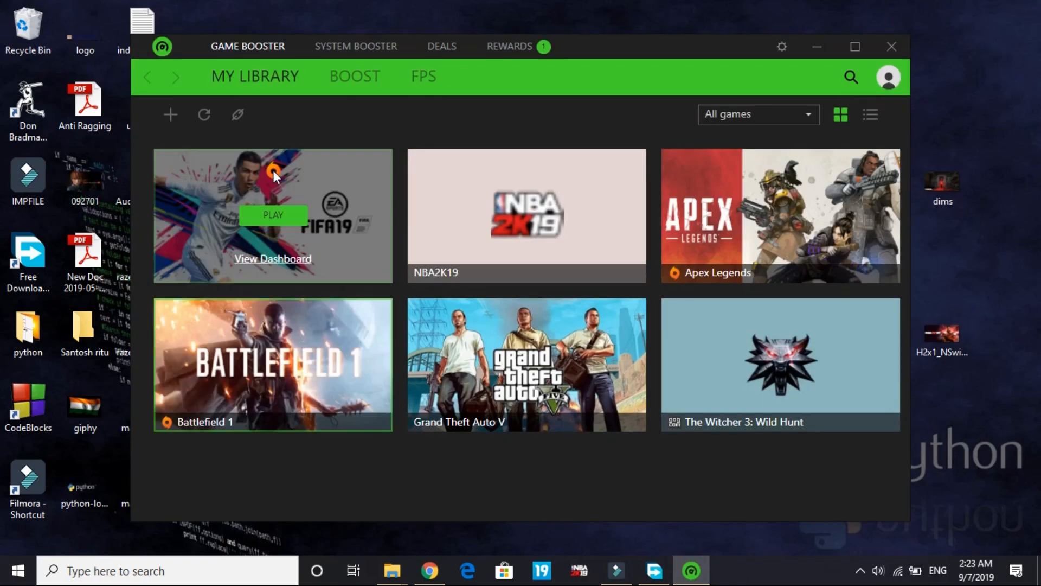
mouse_move(459, 252)
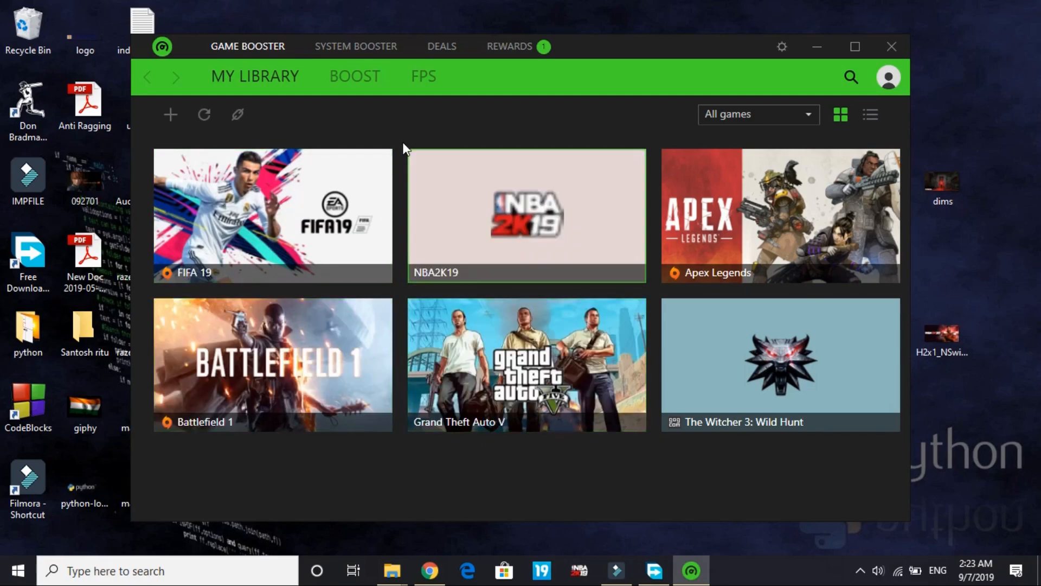
left_click(170, 114)
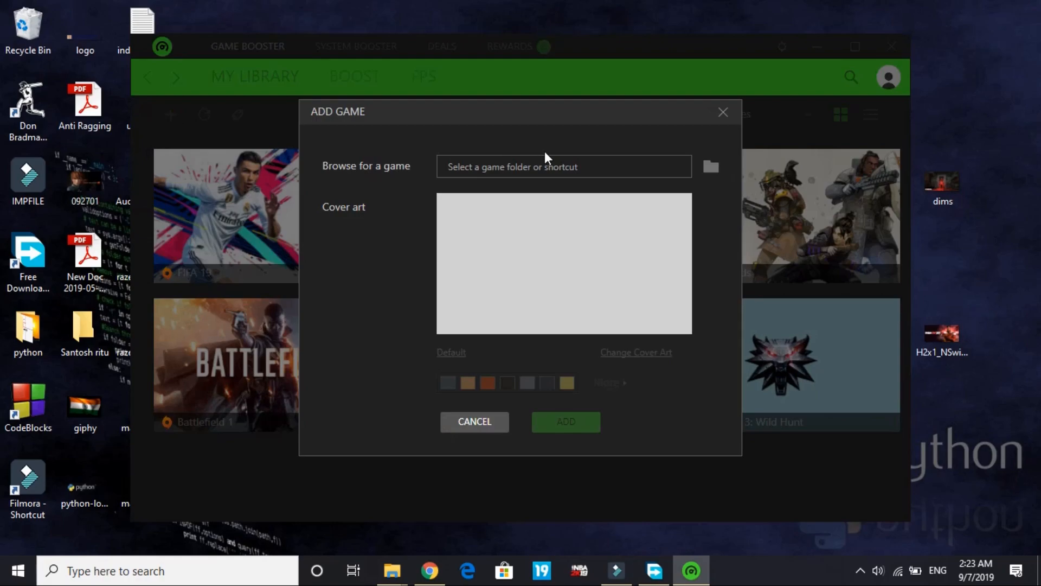
mouse_move(711, 167)
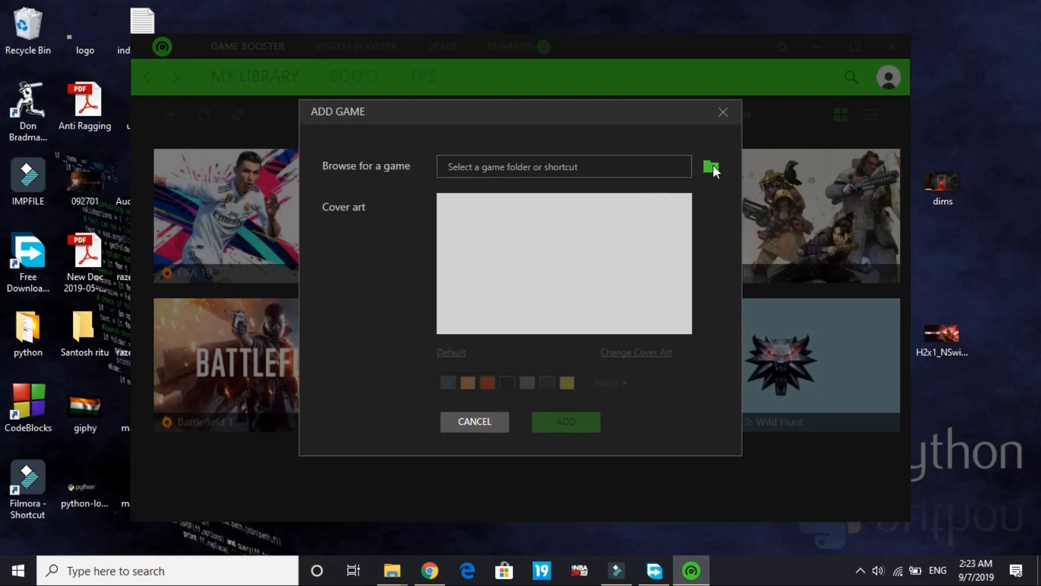
mouse_move(692, 163)
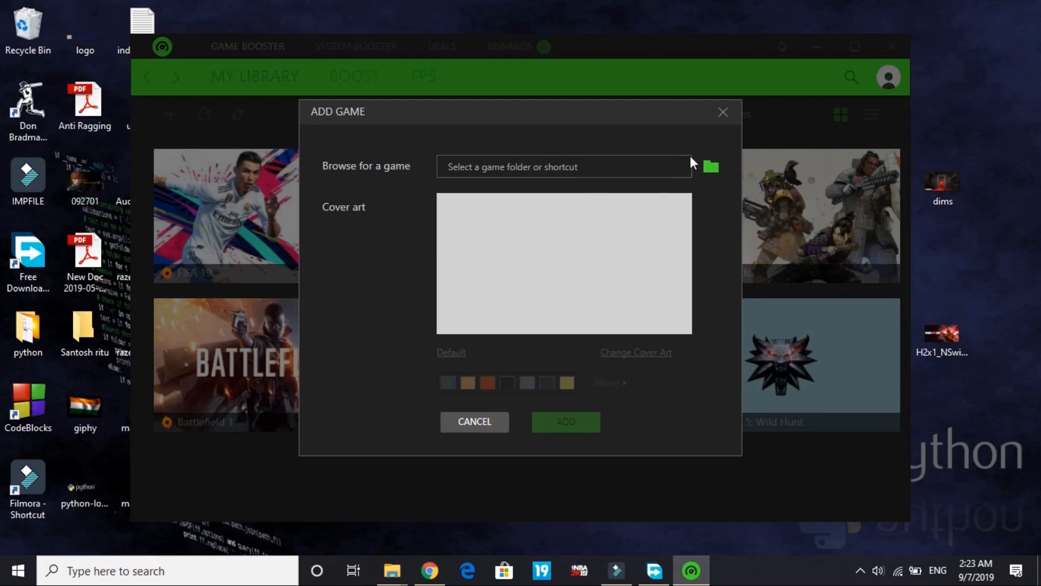
left_click(710, 167)
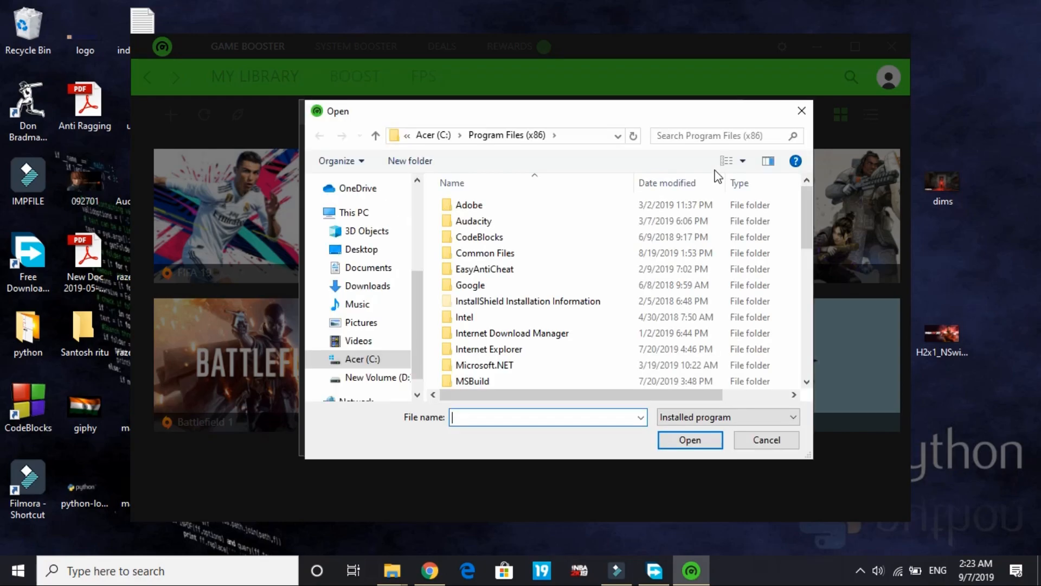
left_click(765, 439)
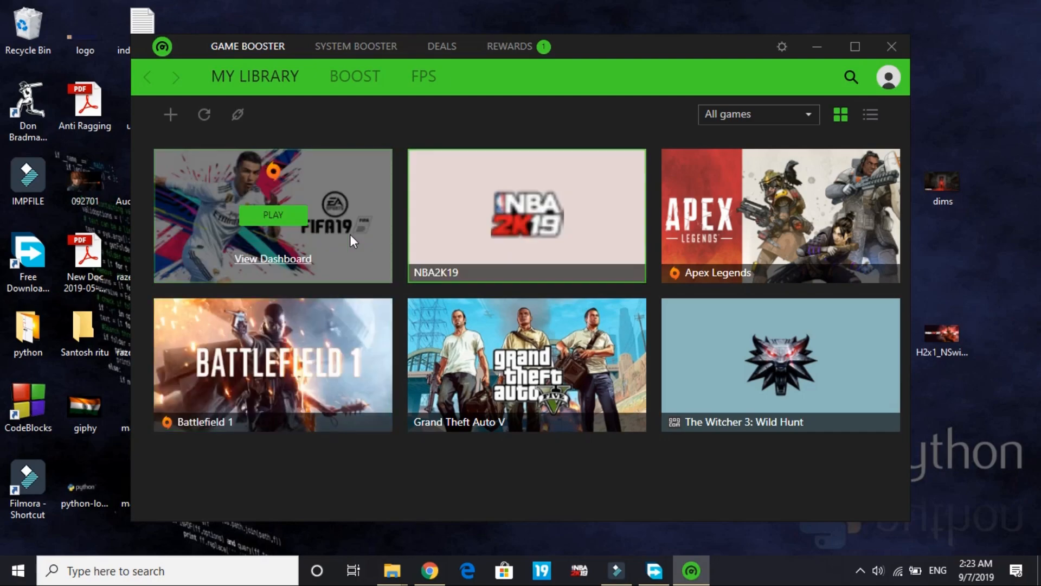
mouse_move(343, 248)
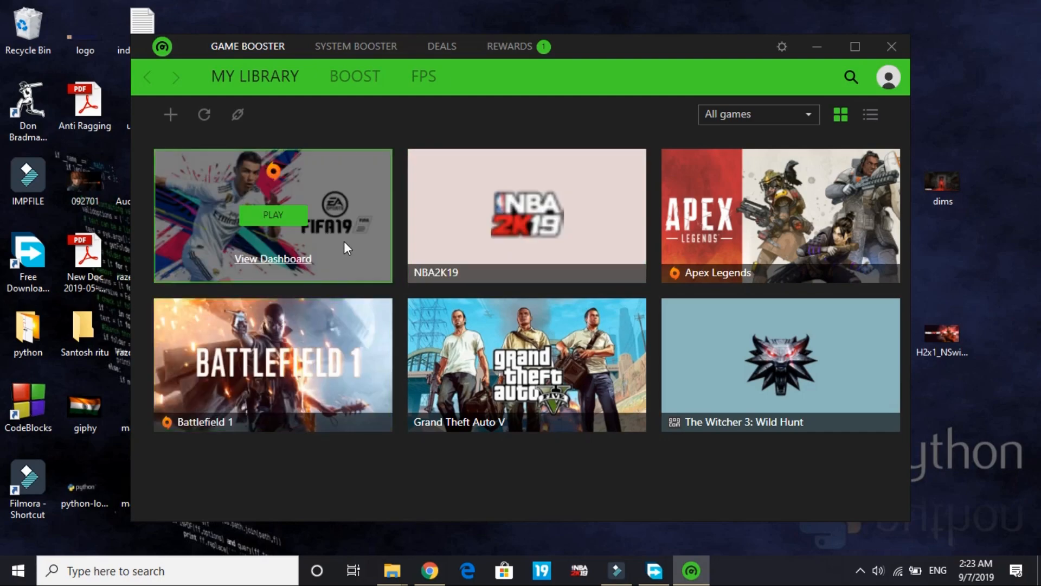
Step: Select FIFA 19 from the library to show its dashboard with the empty FPS chart
left_click(272, 258)
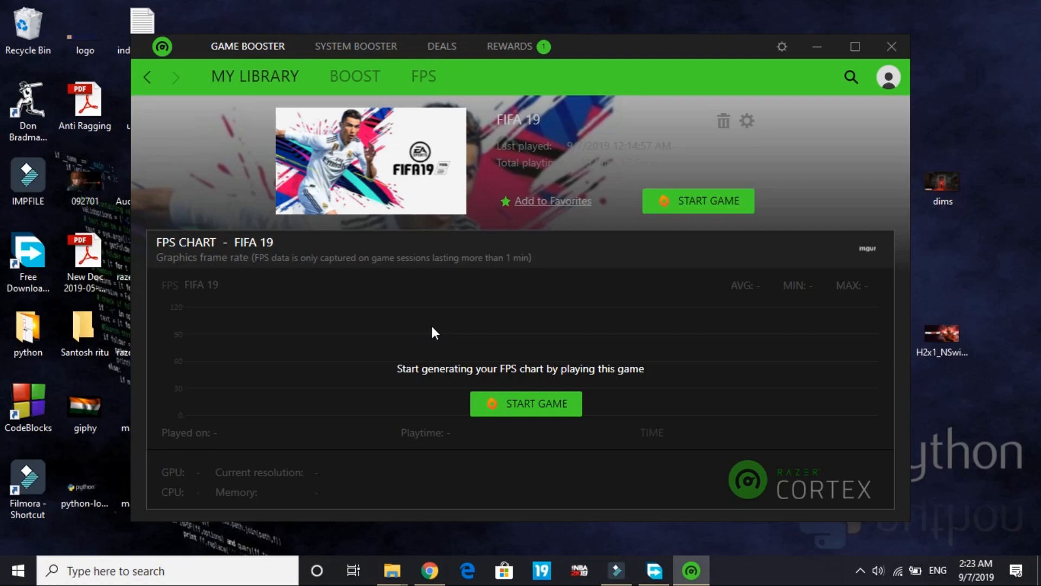
mouse_move(654, 218)
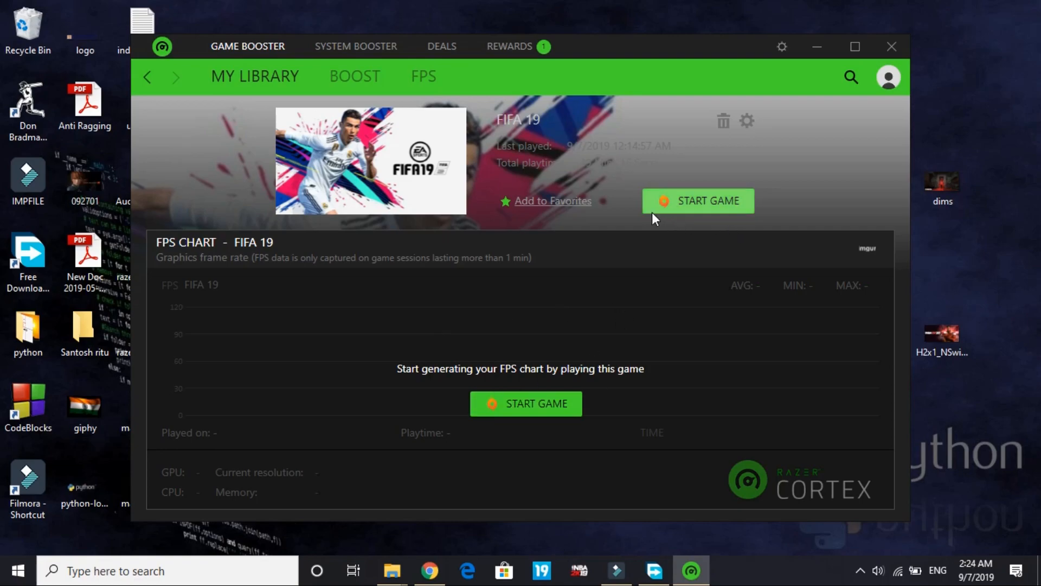
mouse_move(709, 193)
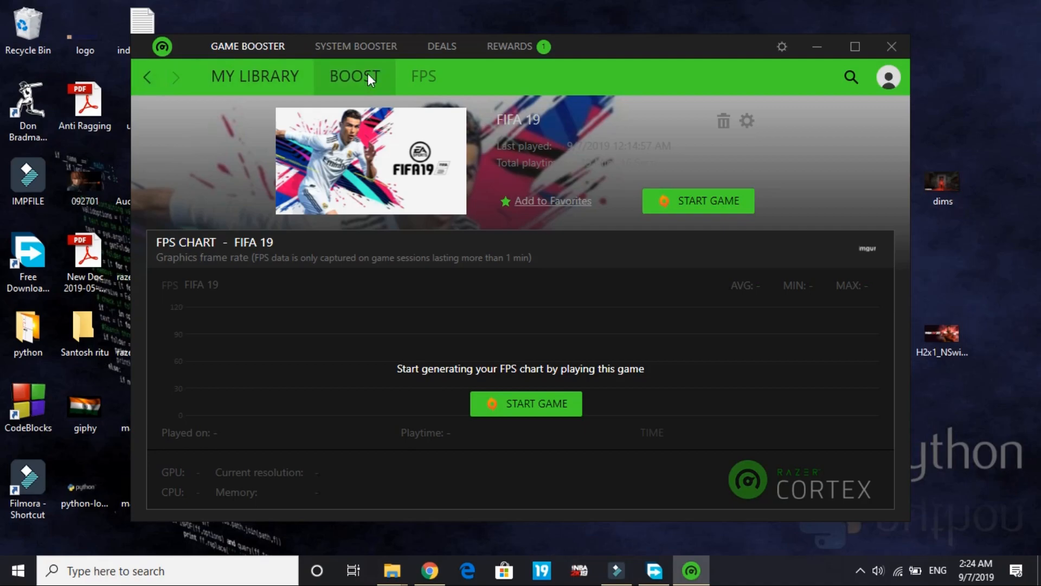
Step: Review the Boost settings' Specials, Processes and Non-Windows Services lists, then close Razer Cortex
left_click(354, 76)
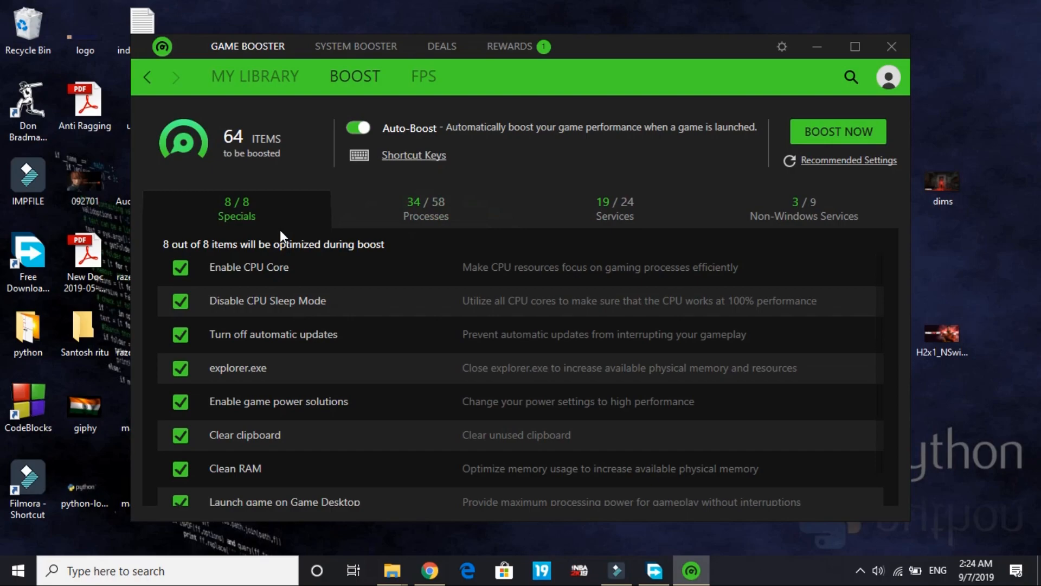
left_click(425, 208)
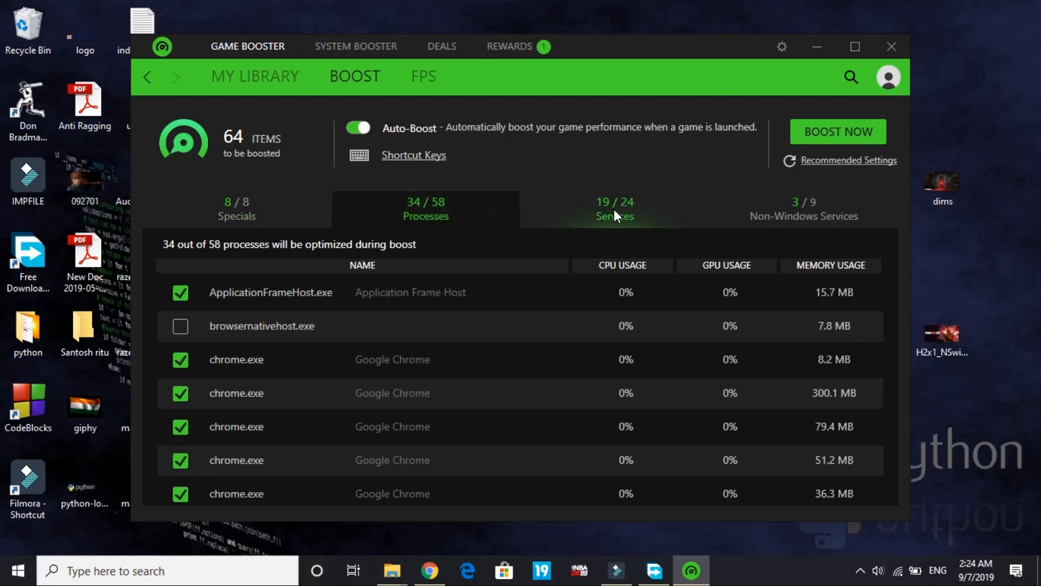
left_click(803, 208)
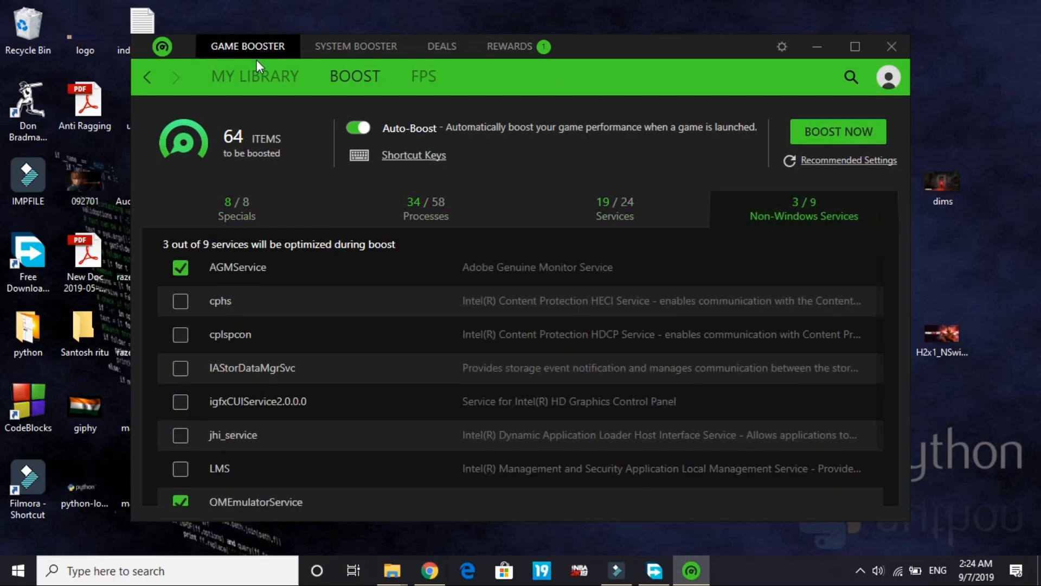
left_click(891, 46)
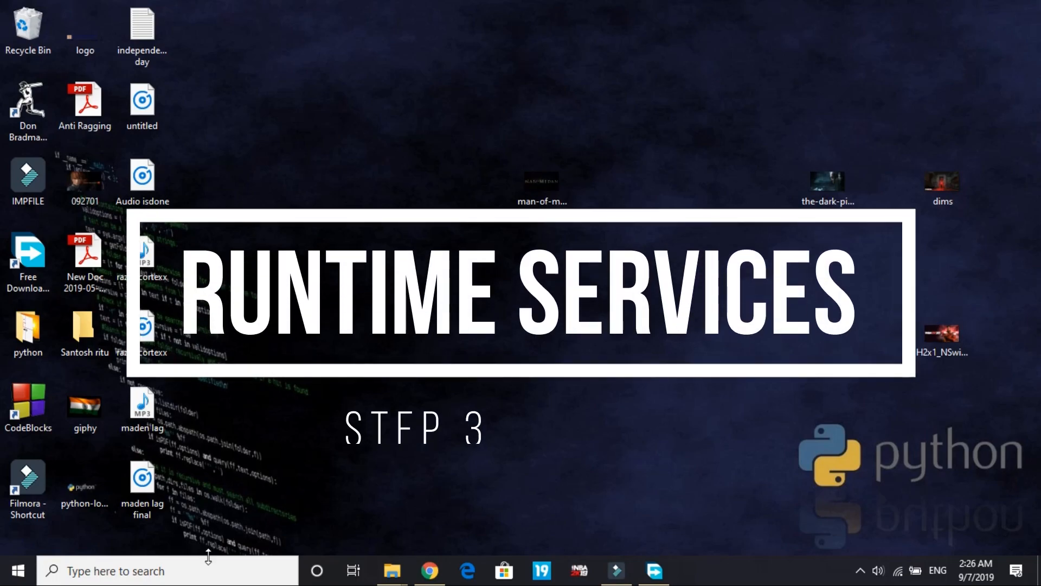
Step: Search Windows for 'services' to launch the Services management console
left_click(165, 570)
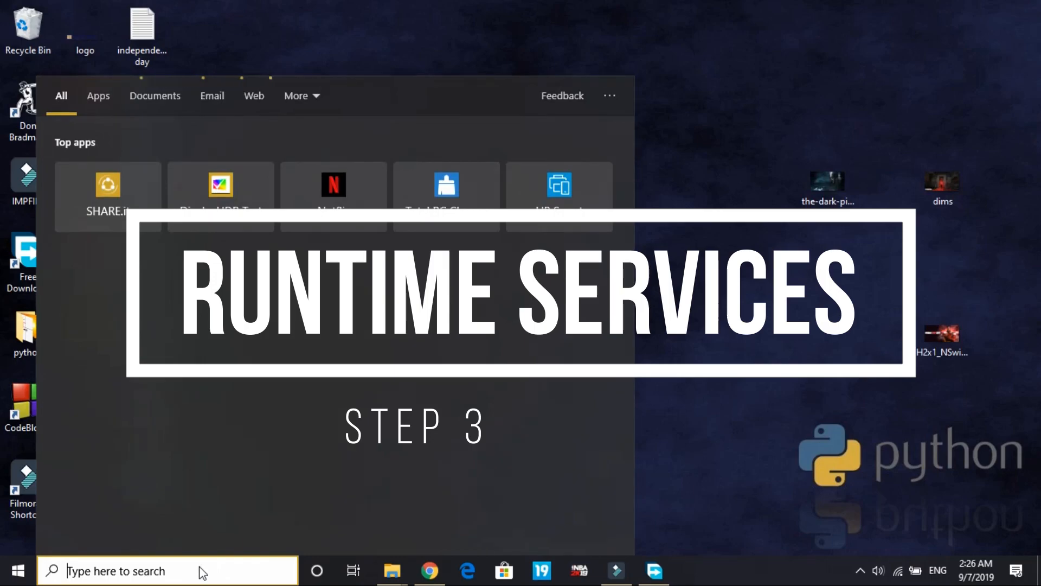
type("services")
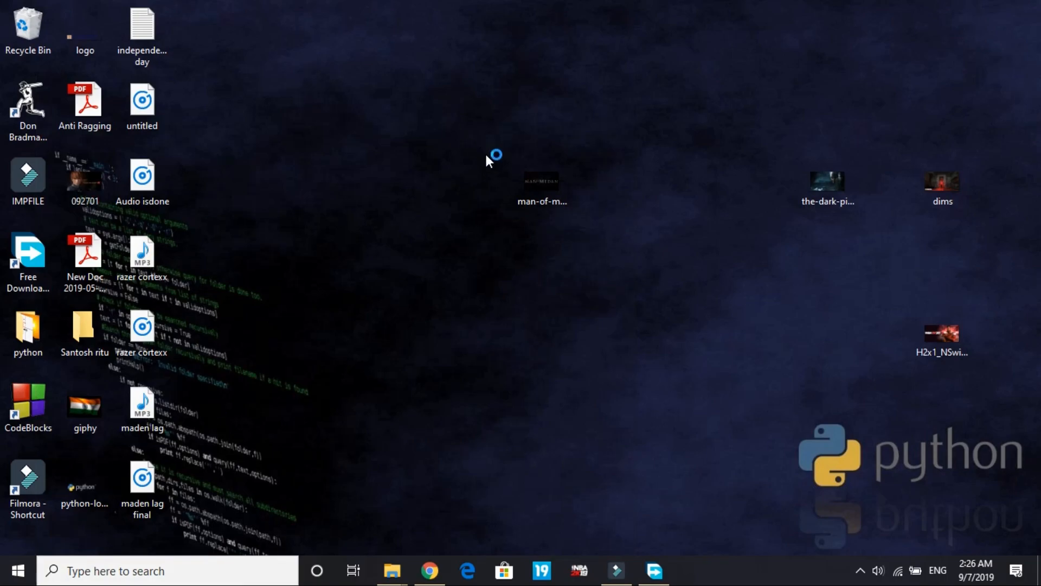
mouse_move(462, 176)
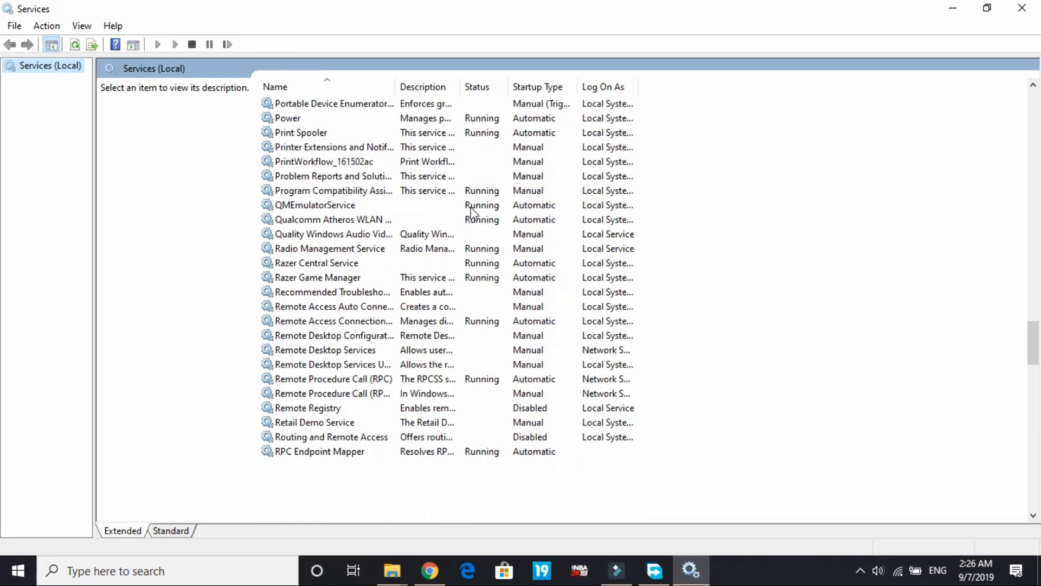
Step: Check the Xbox Live services and keep Xbox Accessory Management Service's startup type Disabled
scroll("down", 3)
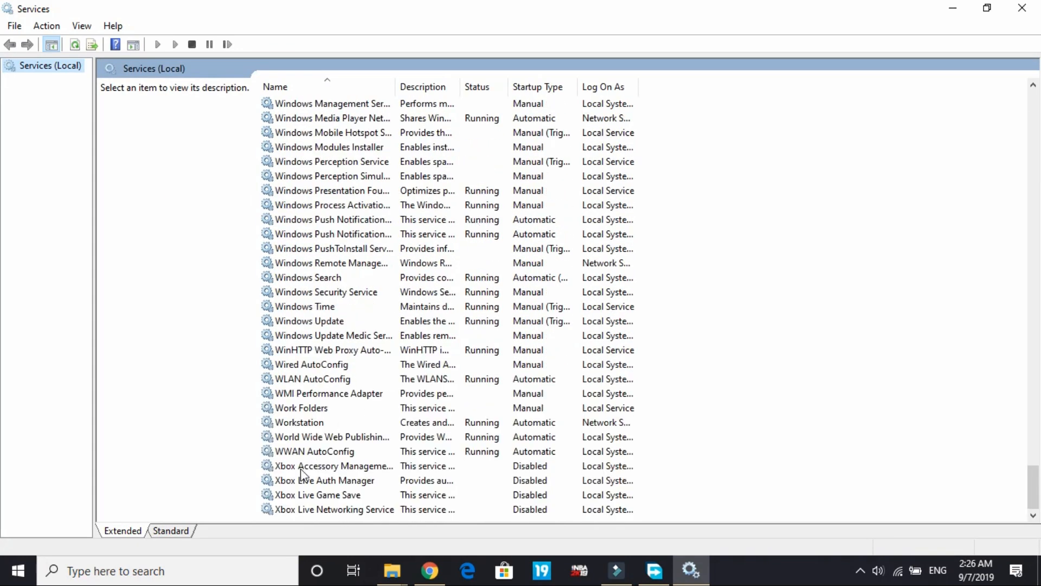
left_click(324, 481)
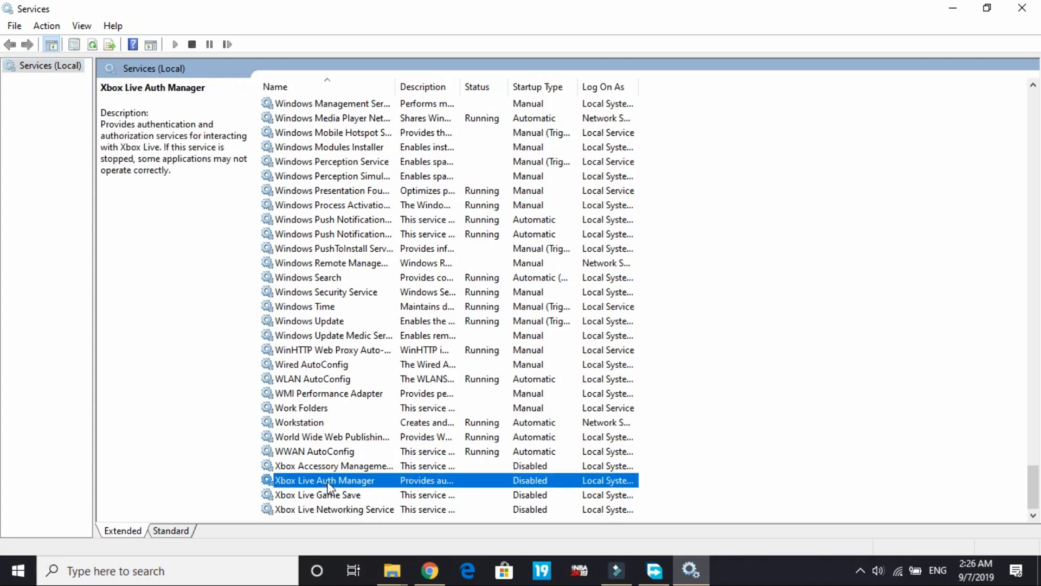
left_click(317, 495)
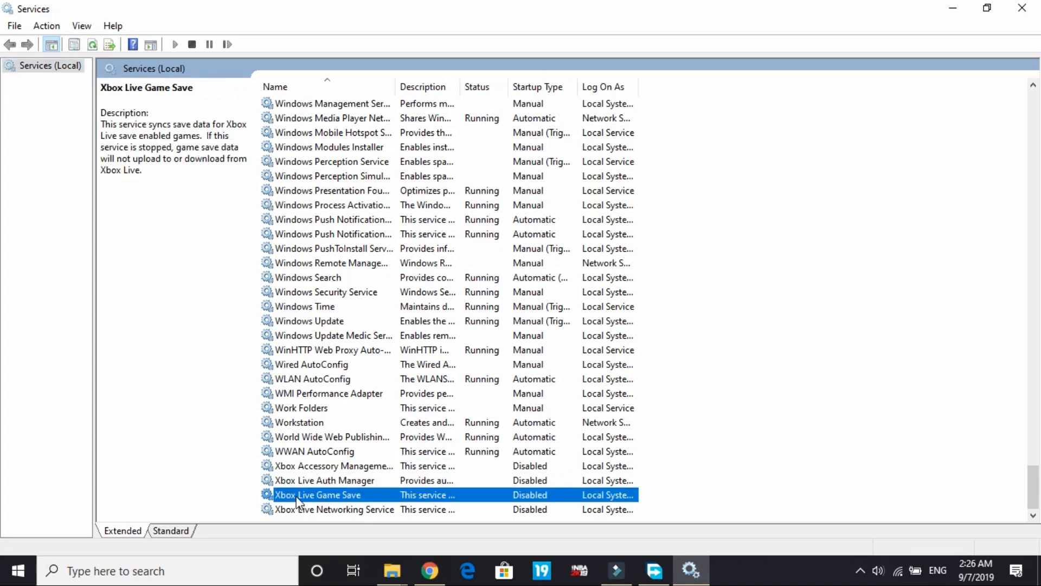
left_click(334, 509)
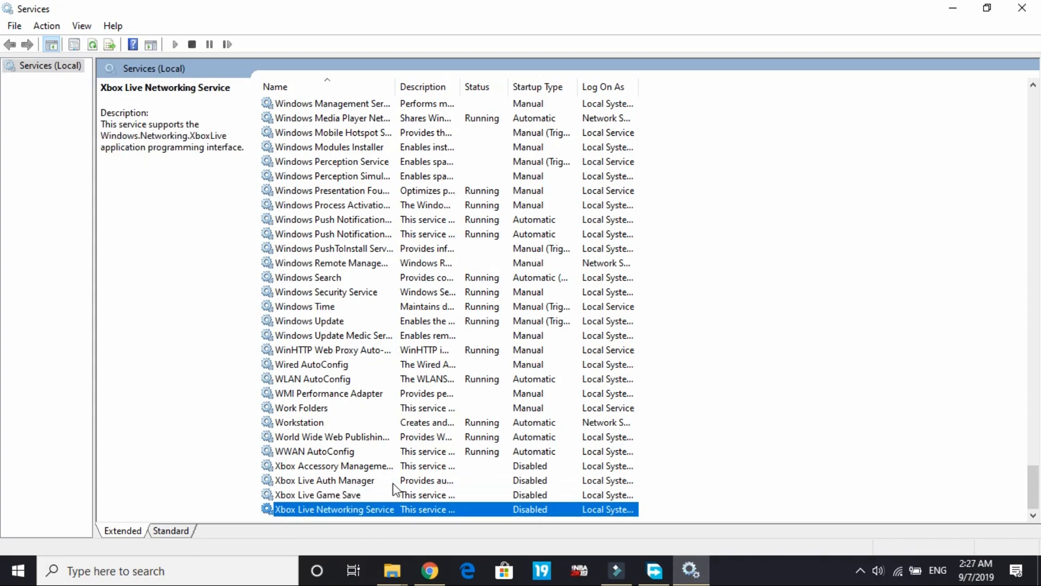
double_click(334, 465)
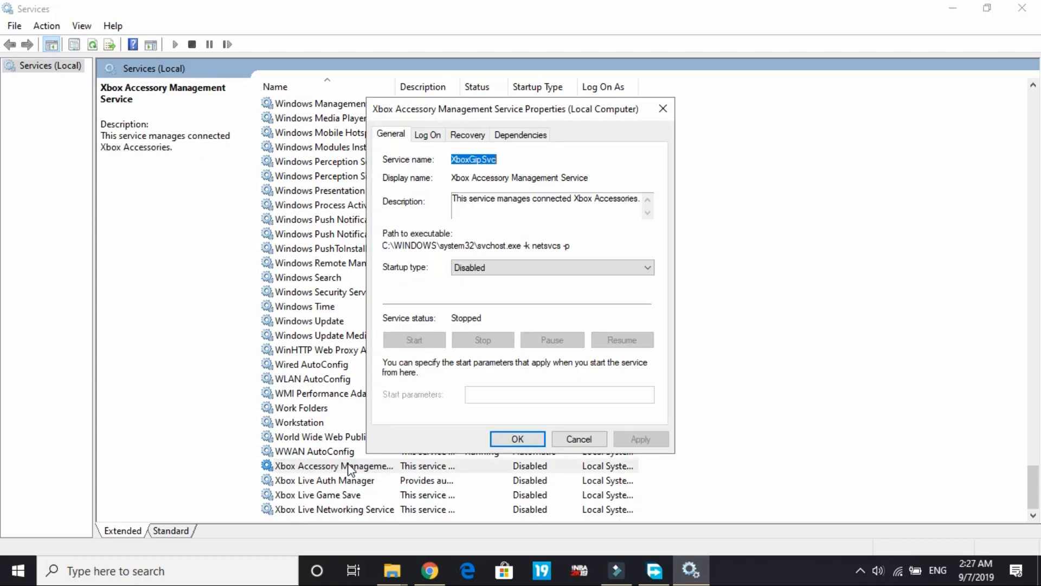
left_click(551, 267)
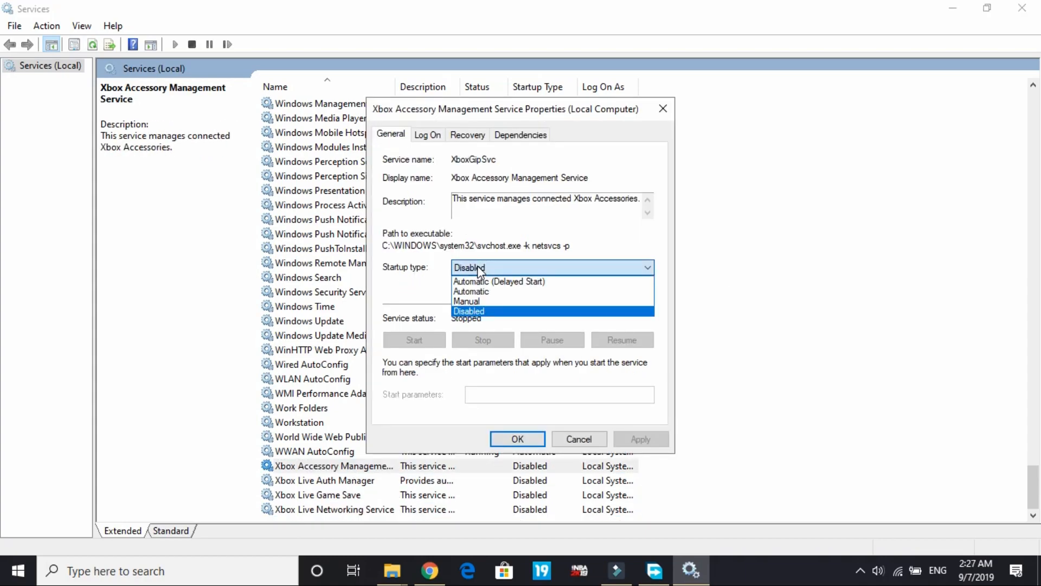
left_click(471, 292)
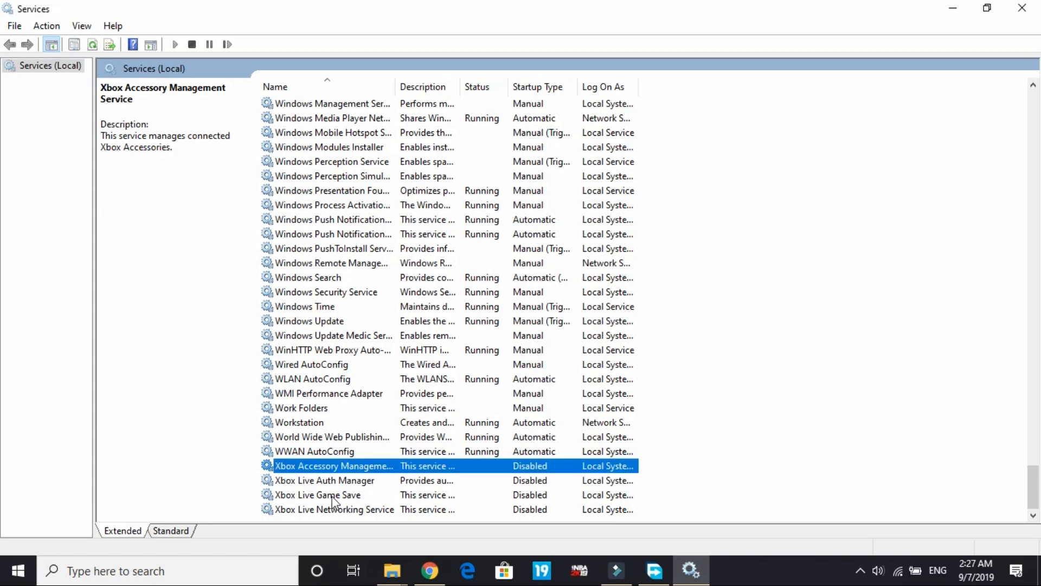
Step: Set Xbox Live Auth Manager and Xbox Live Game Save startup types to Disabled and confirm
double_click(325, 481)
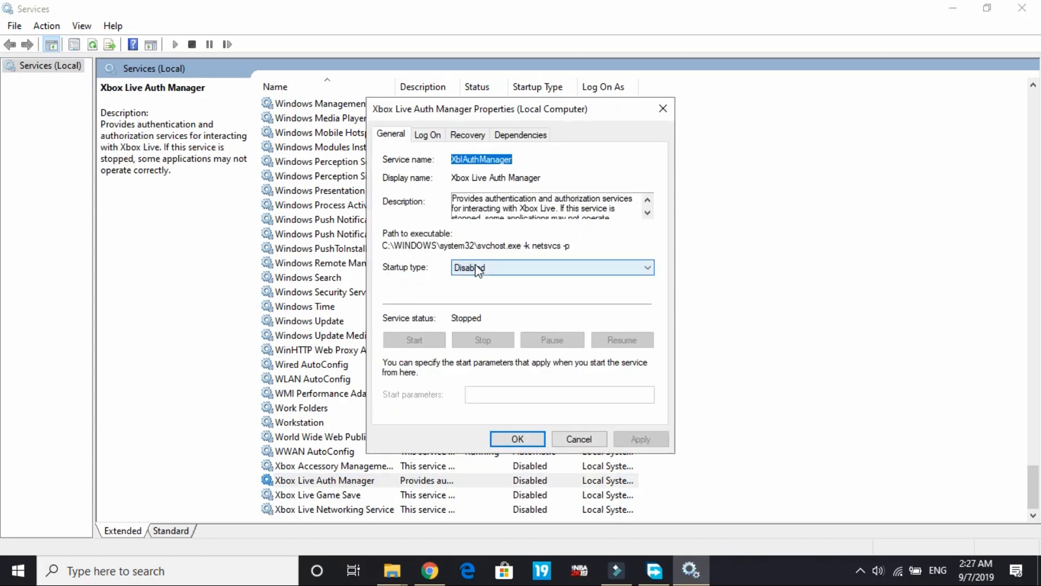
left_click(551, 267)
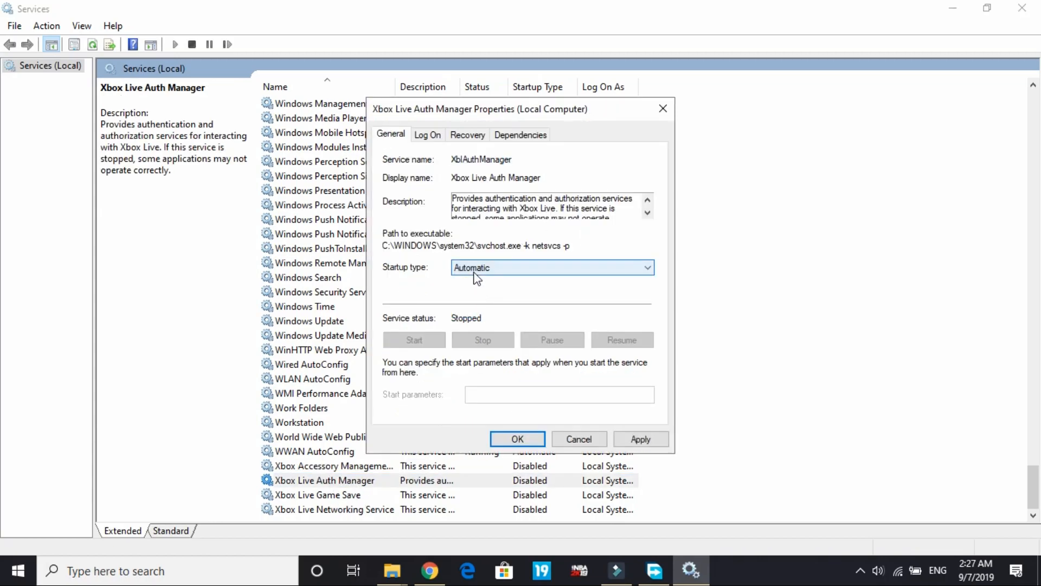
left_click(551, 267)
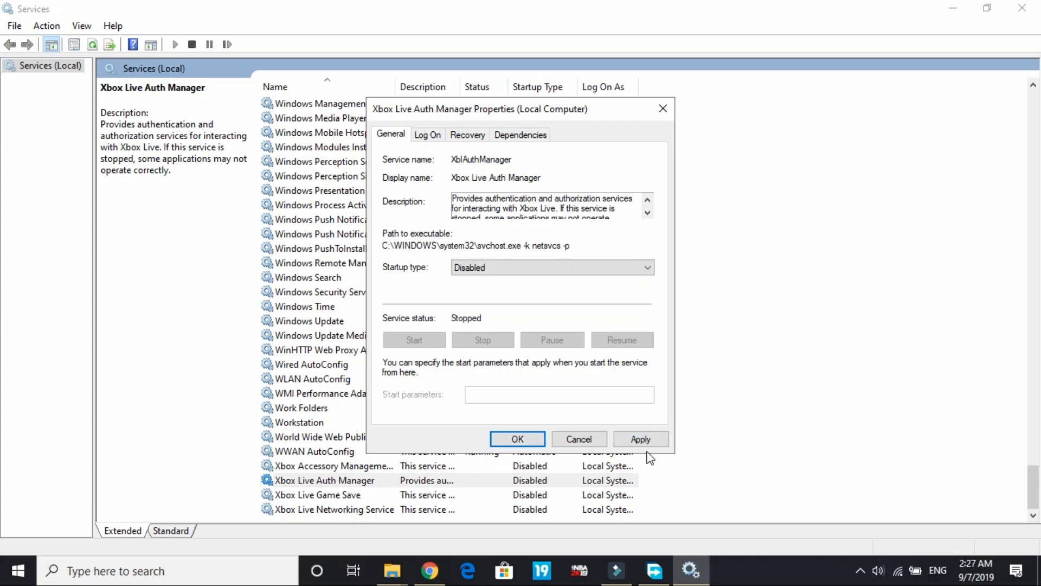
left_click(578, 439)
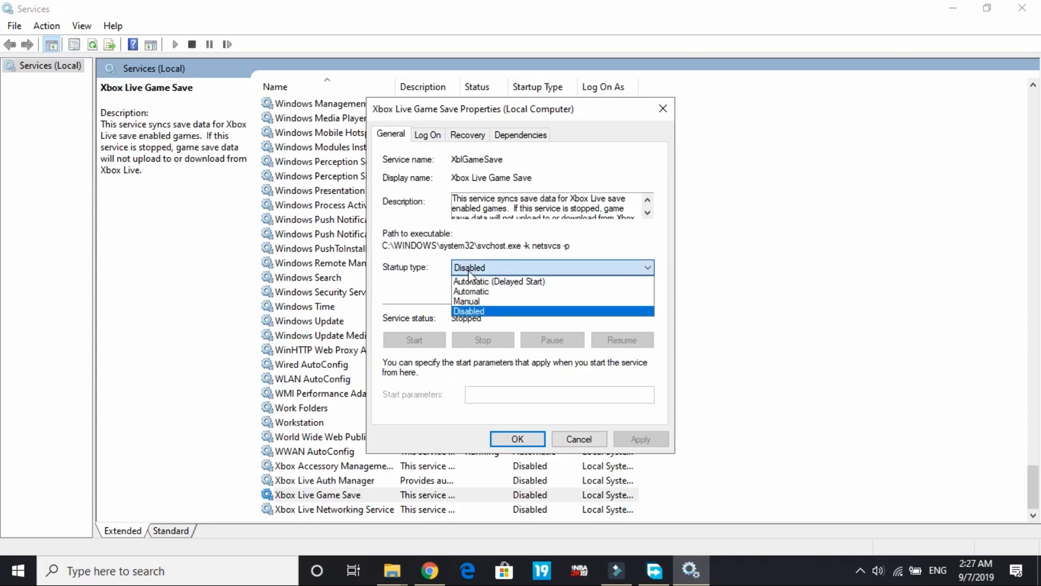
left_click(468, 311)
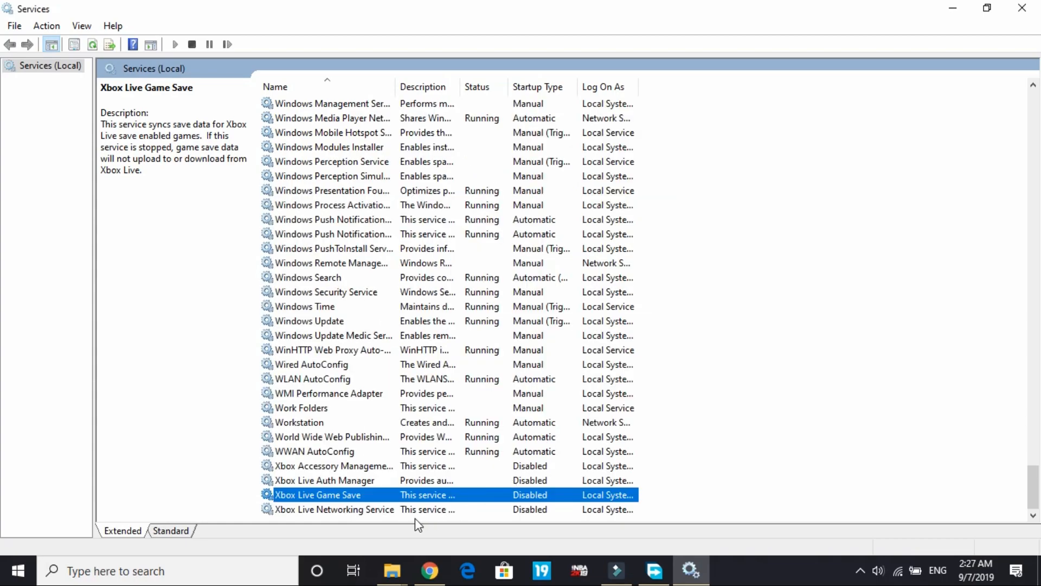
Step: Keep the Fax service's startup type Disabled and confirm, then close the Services console
scroll("up", 3)
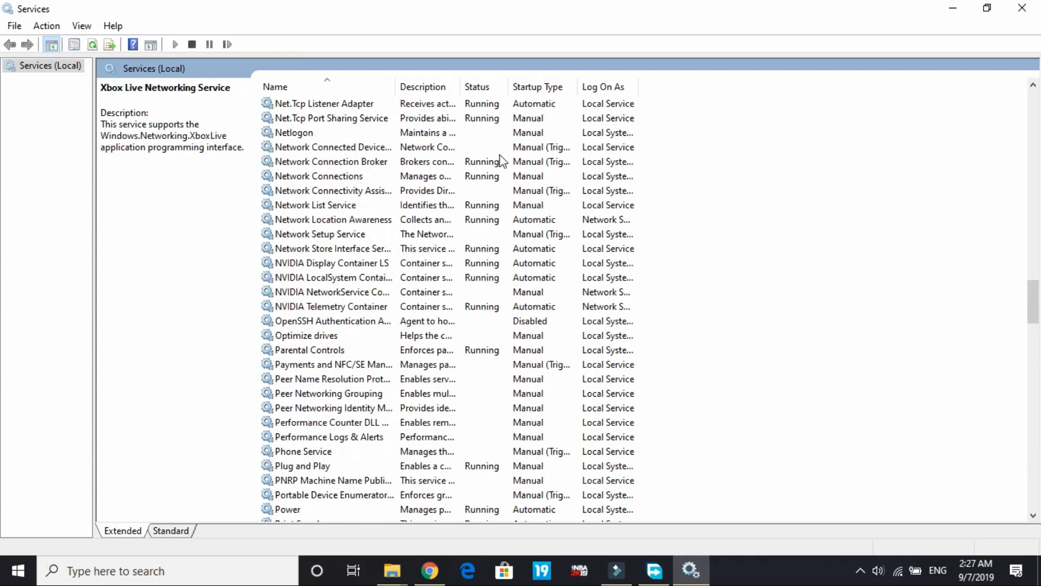
left_click(331, 162)
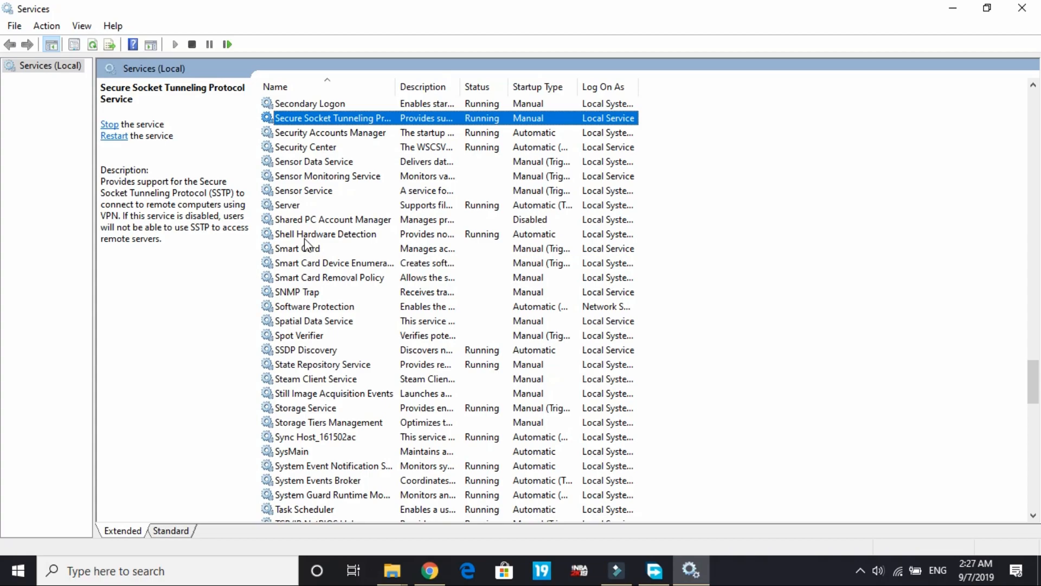
mouse_move(304, 365)
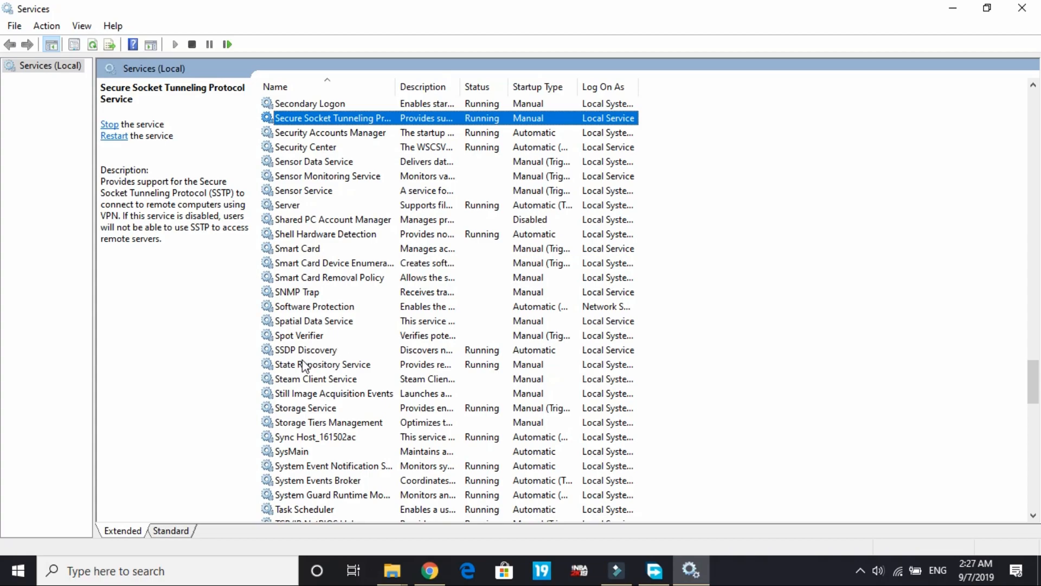
scroll("up", 3)
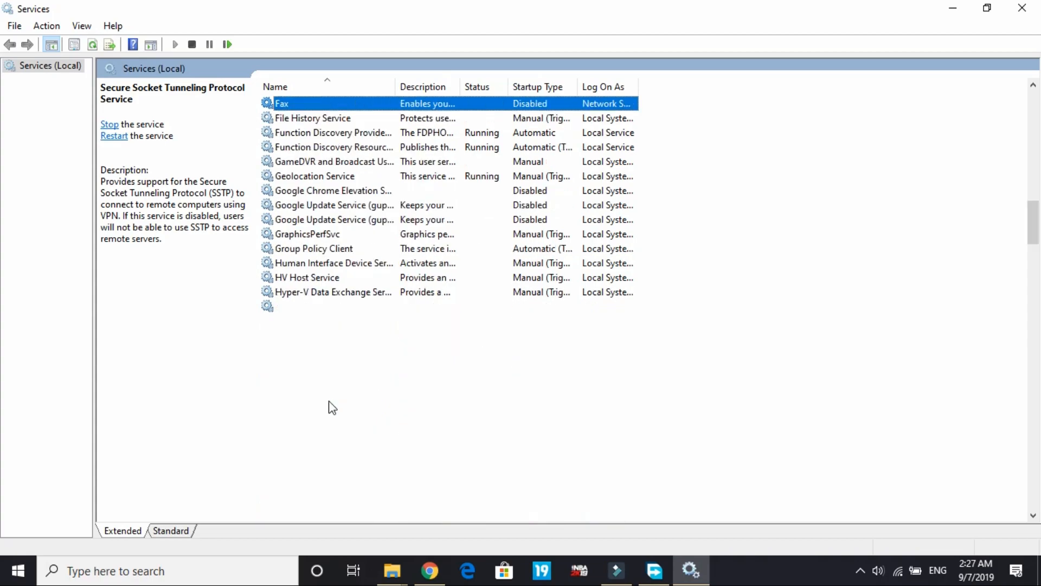
left_click(282, 103)
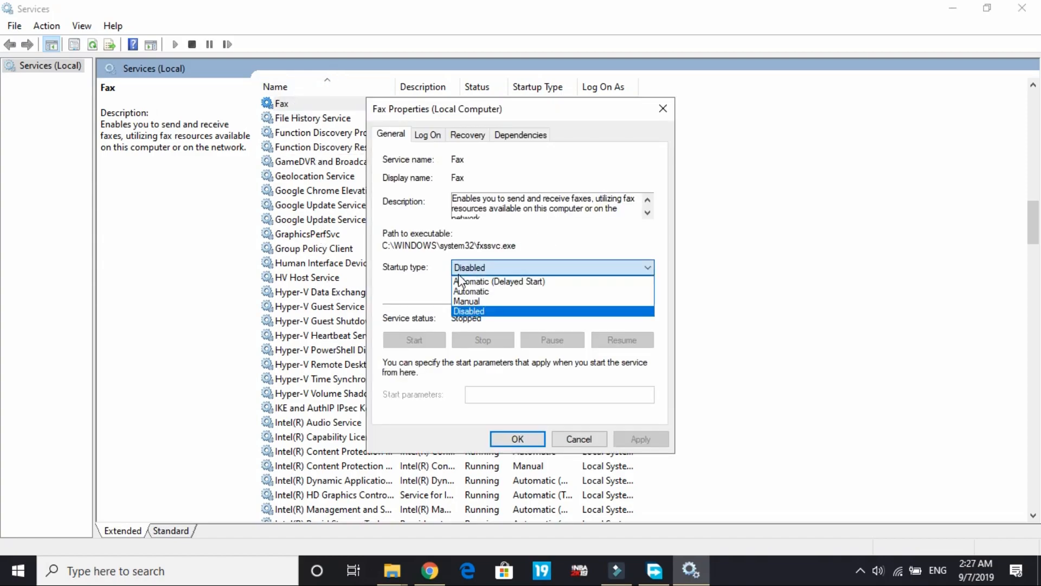
left_click(468, 311)
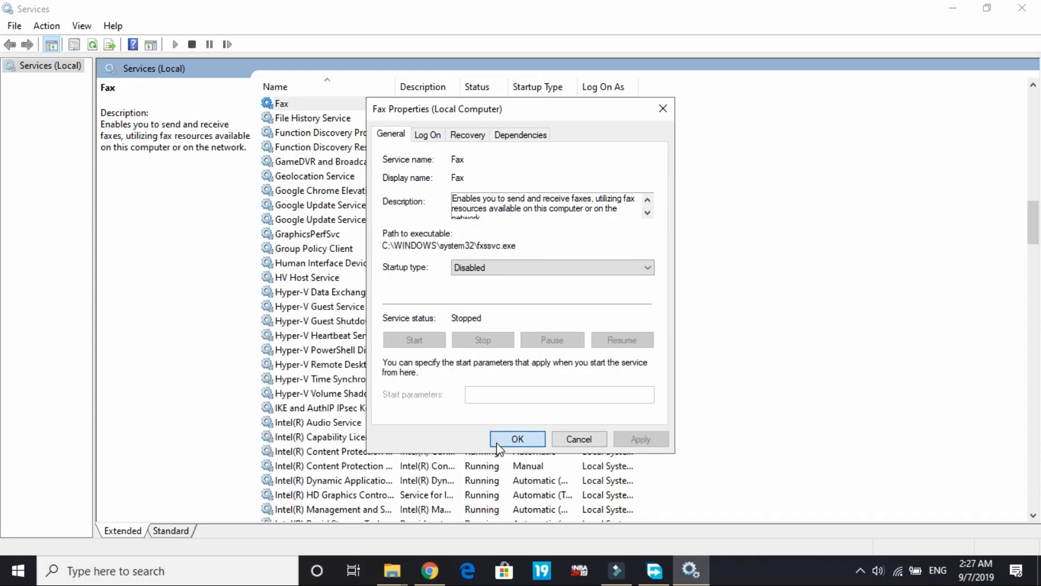
left_click(518, 439)
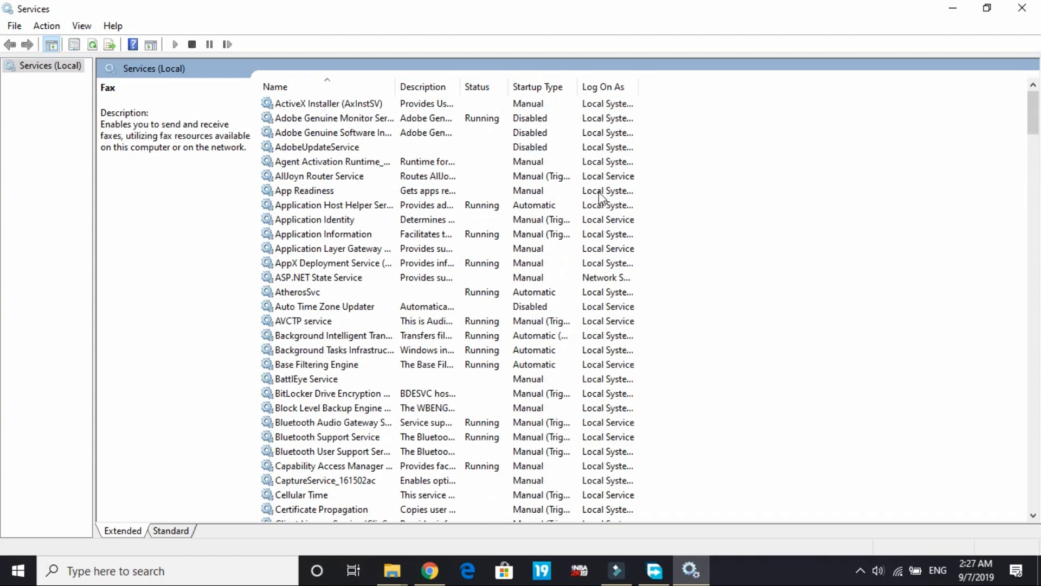
mouse_move(1021, 7)
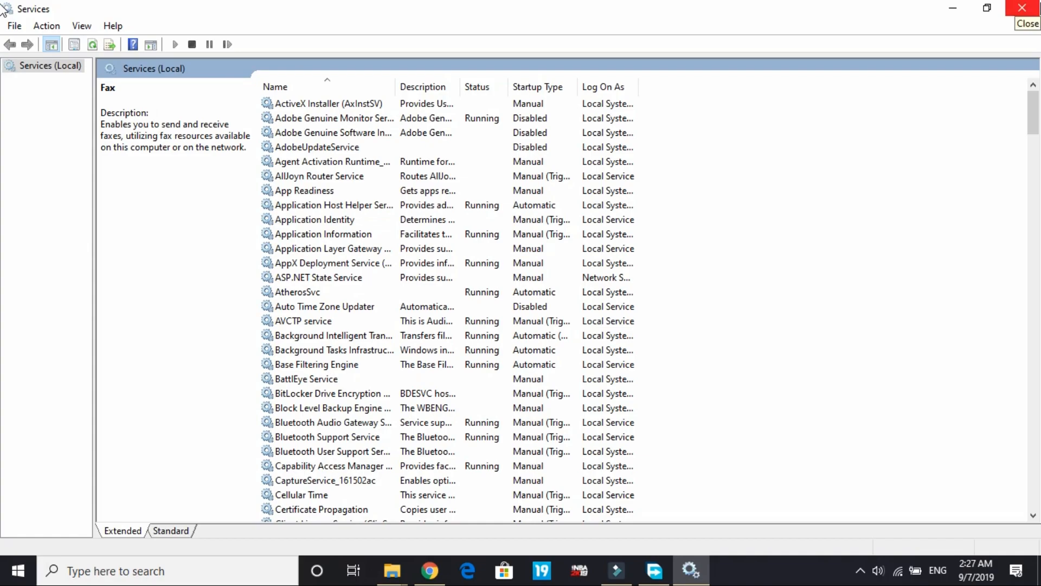
left_click(1021, 7)
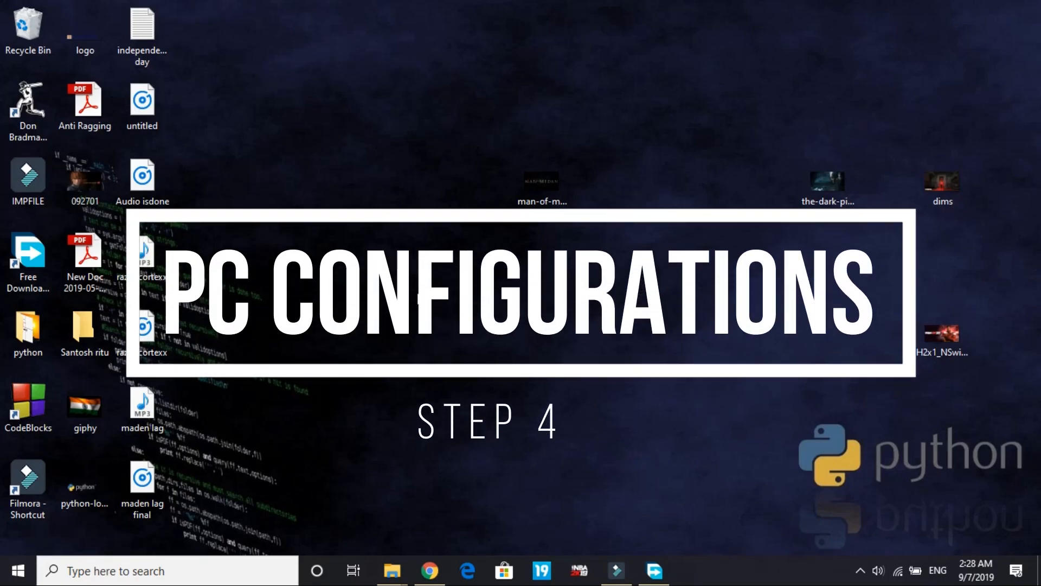
Step: Launch the msconfig System Configuration tool from the Run box
type("ru")
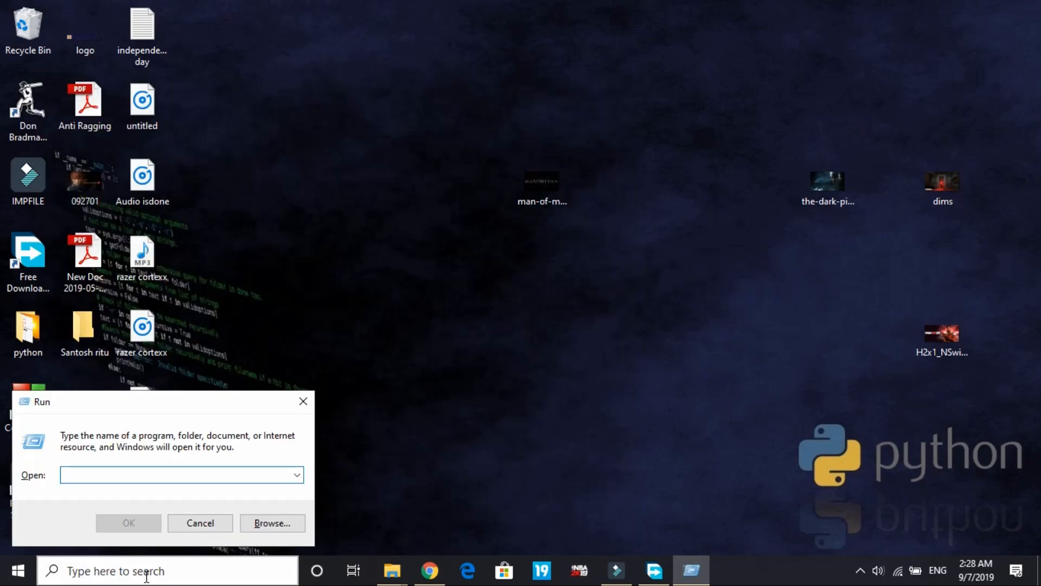
type("msconfig")
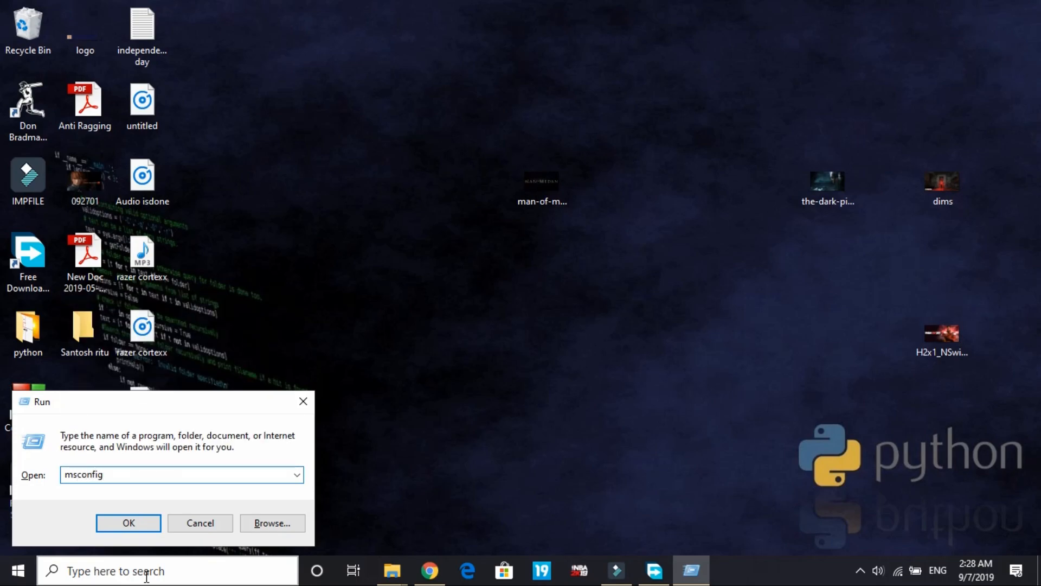
left_click(128, 523)
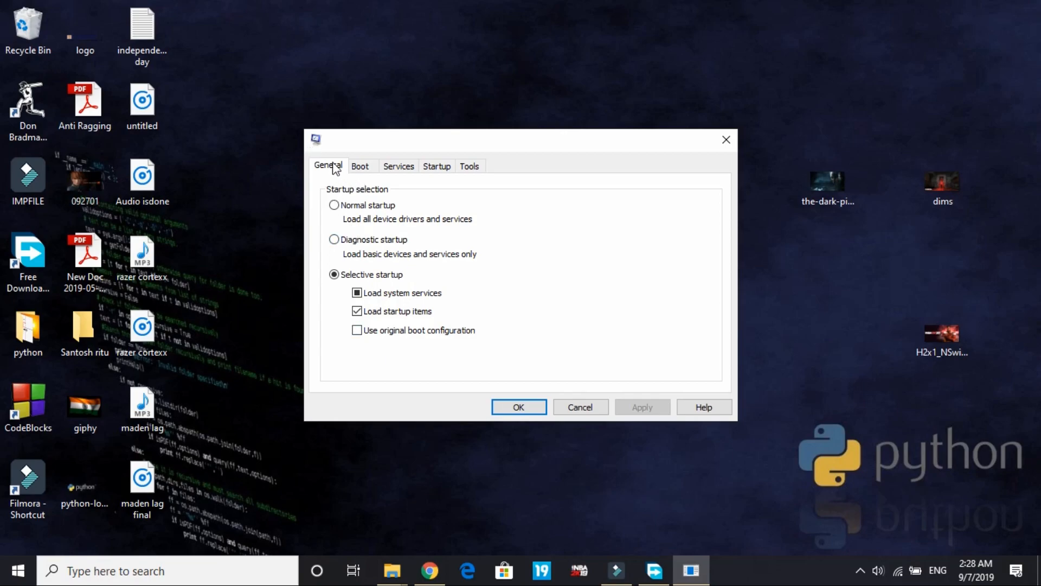
Step: On the Boot tab enable No GUI boot with timeout 0, then move to the Services list
left_click(356, 293)
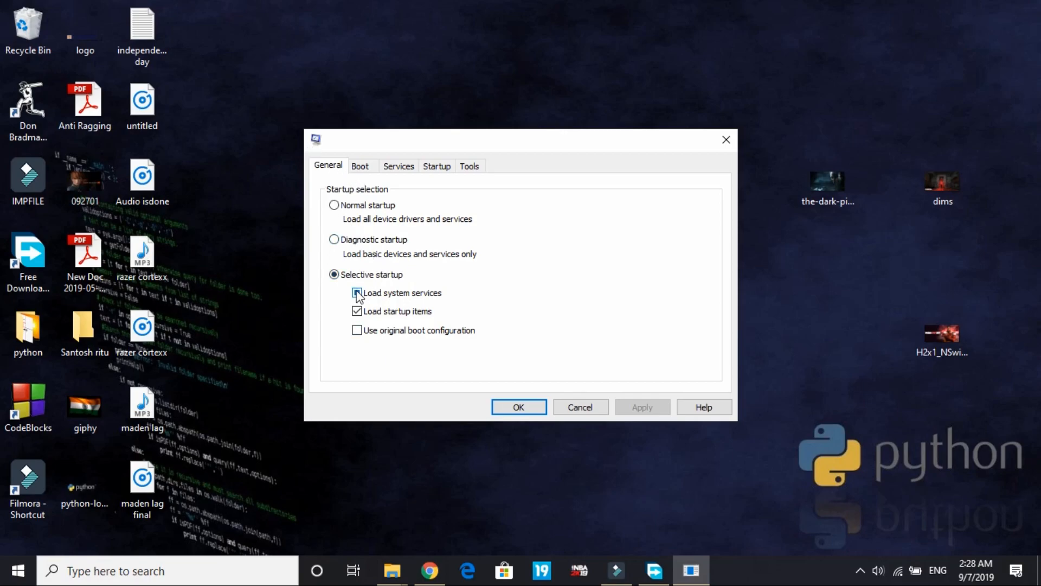
left_click(357, 293)
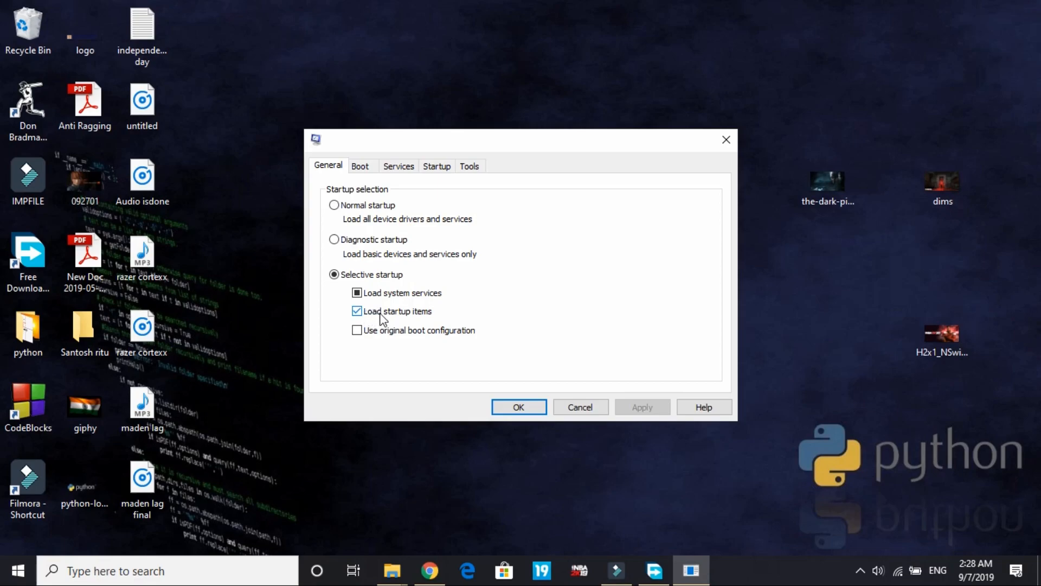
left_click(361, 166)
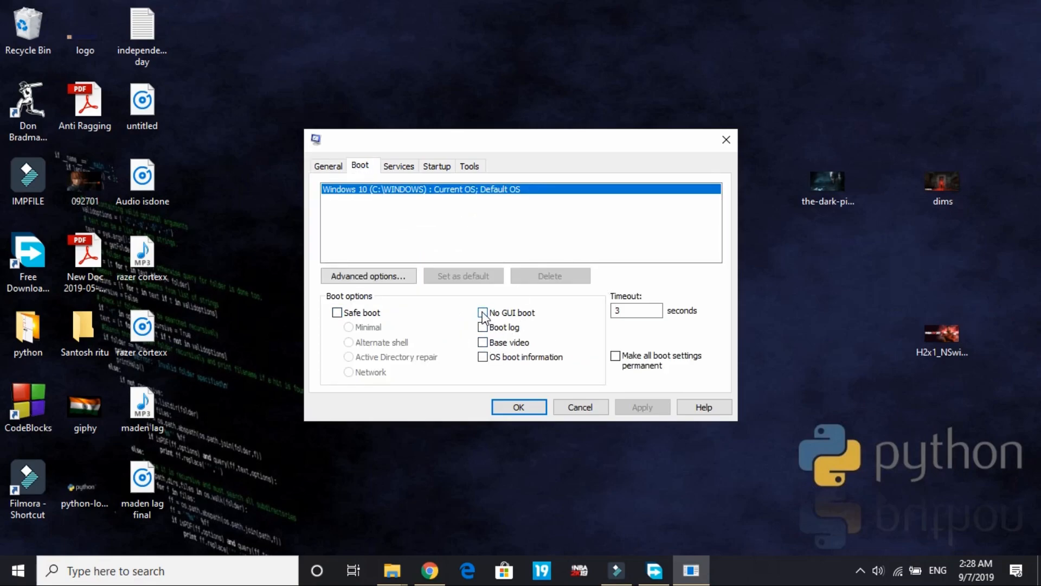
left_click(482, 312)
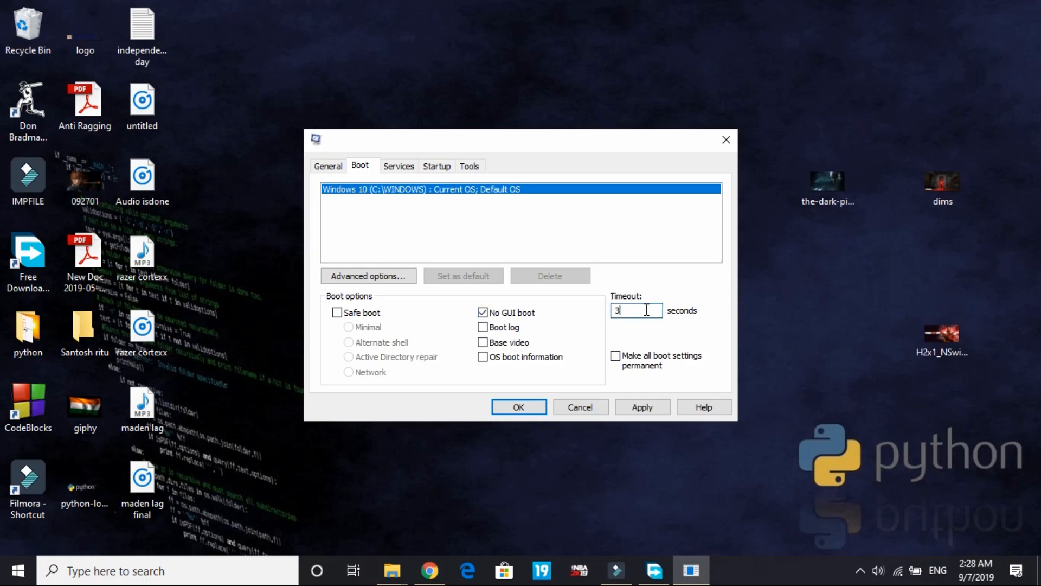
type("0")
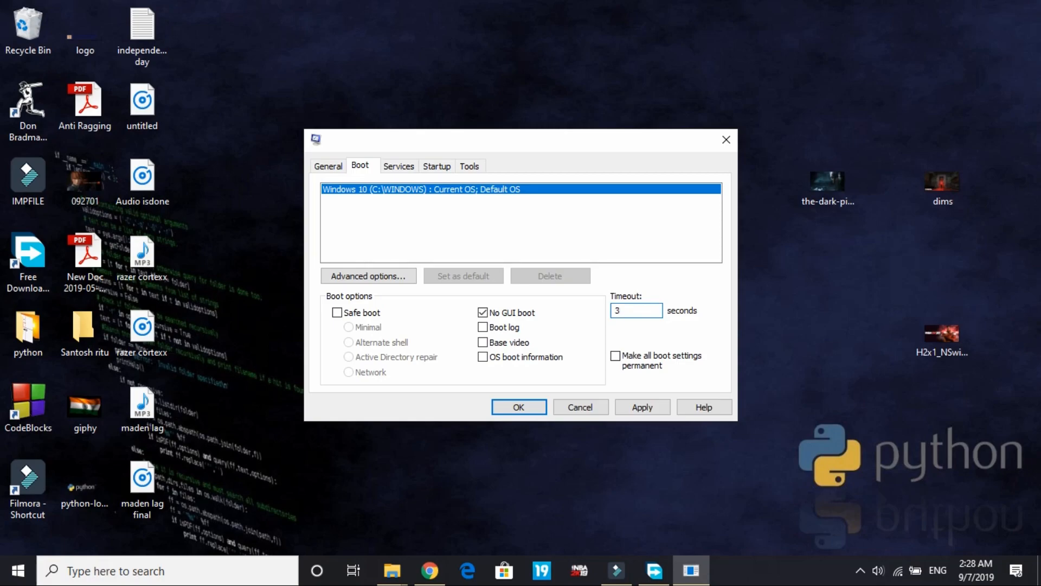
left_click(398, 166)
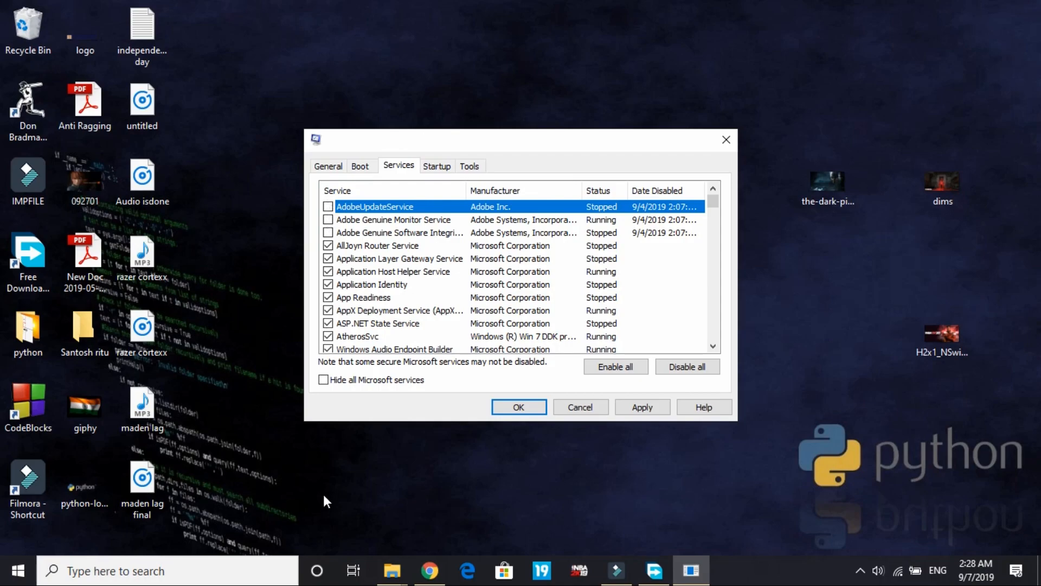
Step: Hide all Microsoft services so only third-party entries like Adobe, NVIDIA and Razer remain for review
left_click(323, 380)
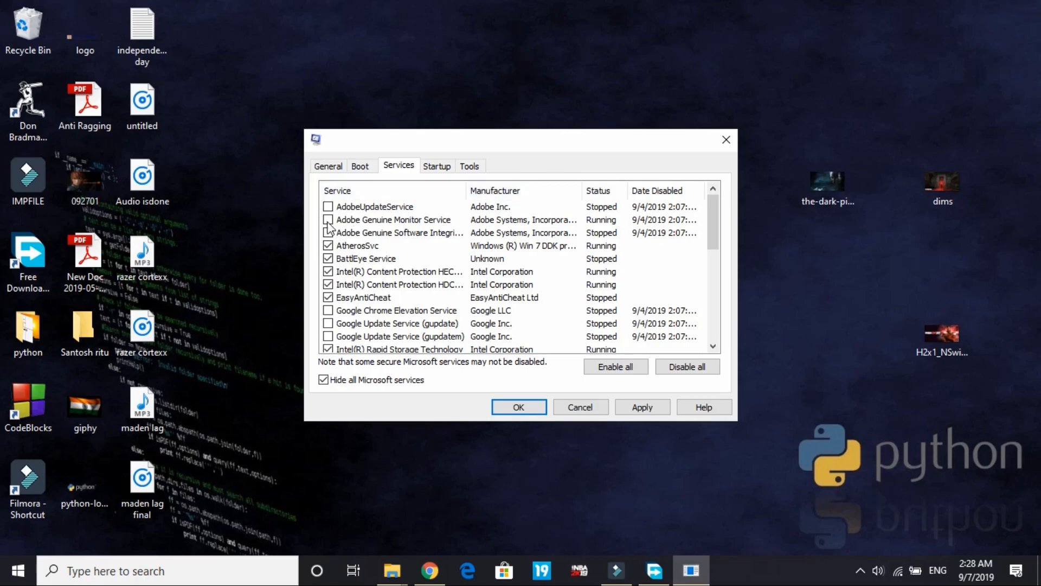
left_click(328, 219)
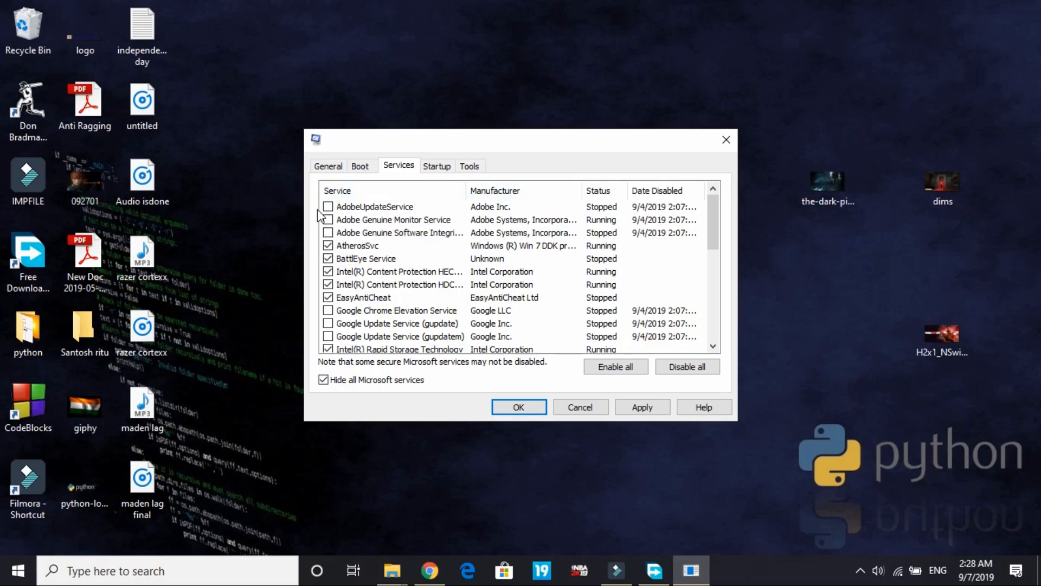
mouse_move(371, 330)
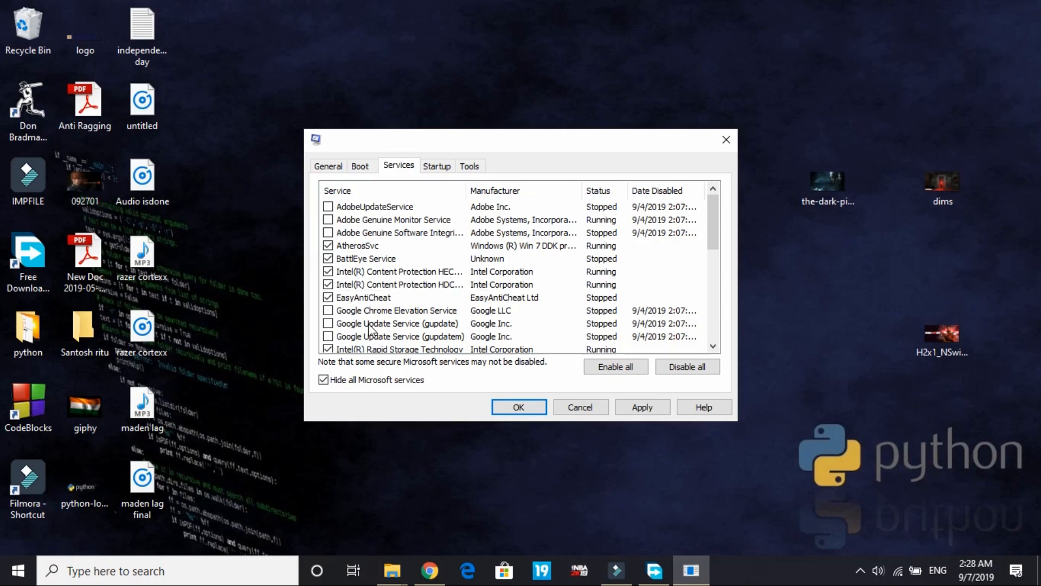
mouse_move(419, 330)
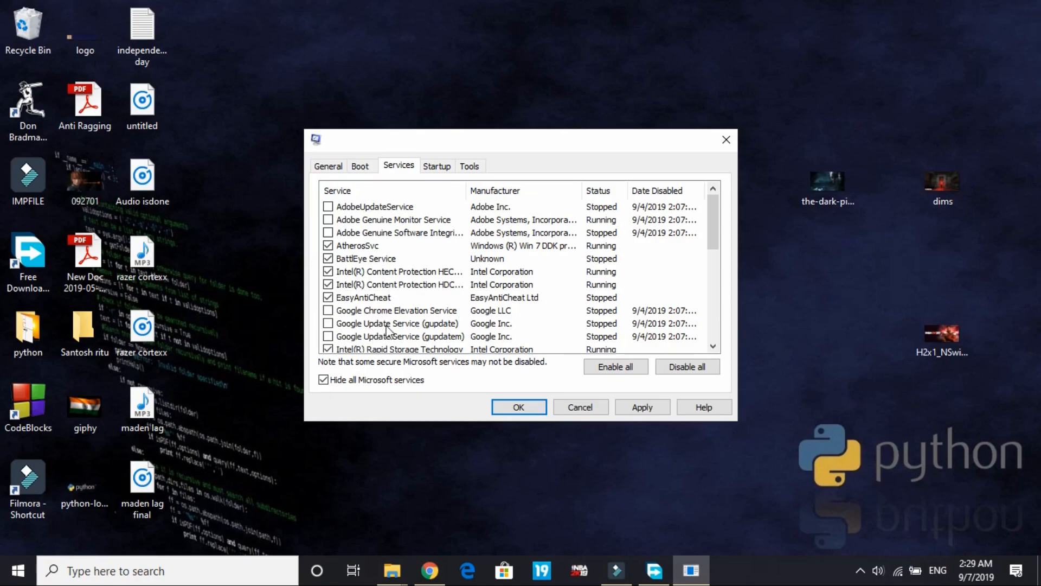
scroll("down", 3)
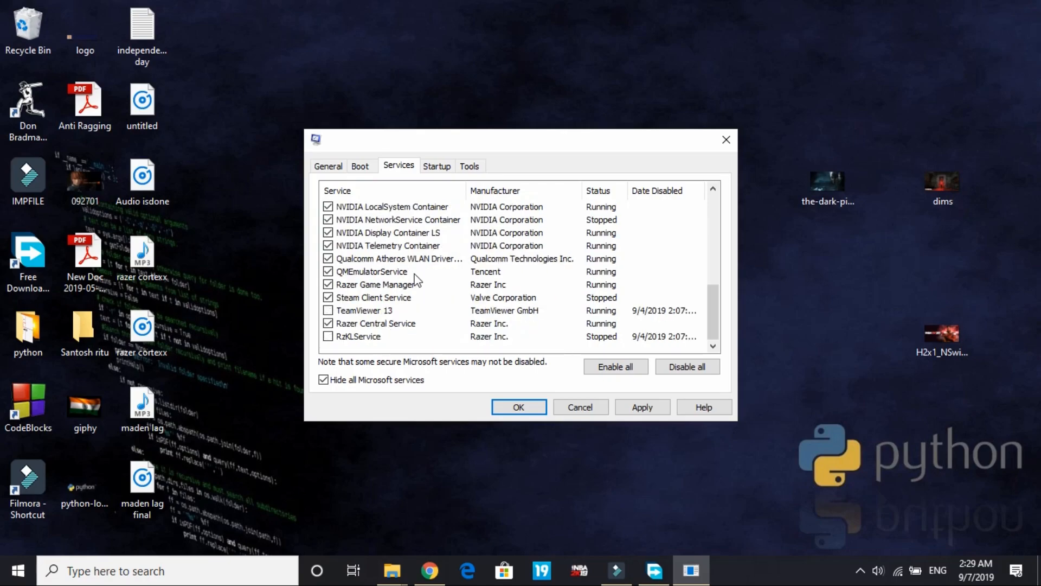
mouse_move(379, 307)
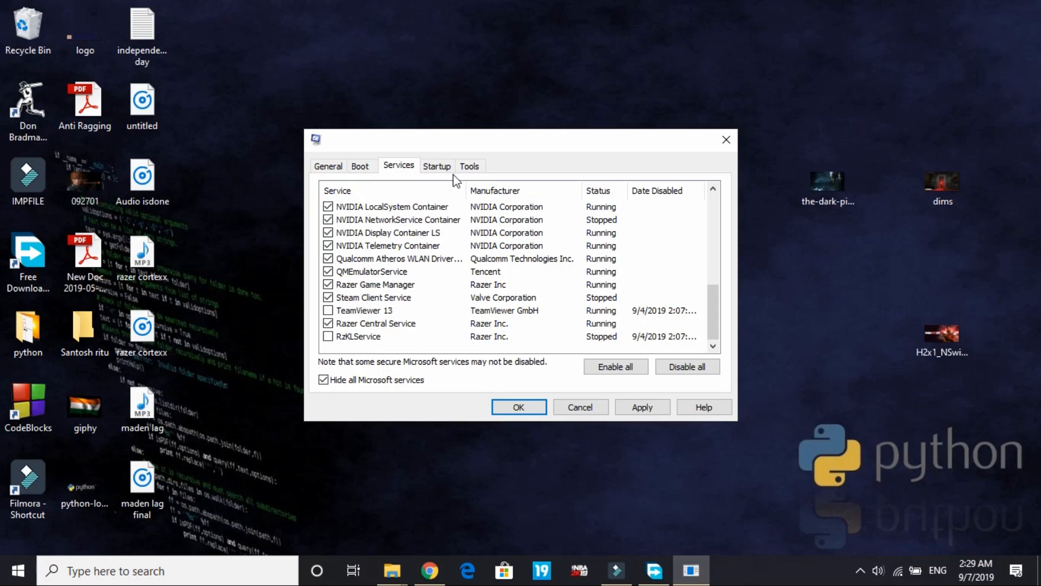
mouse_move(387, 237)
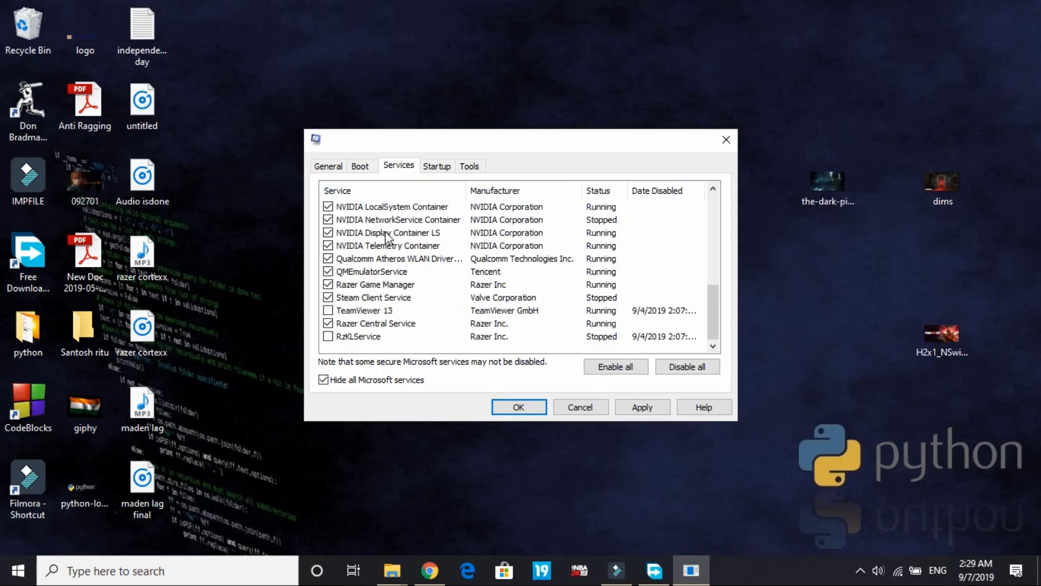
mouse_move(484, 251)
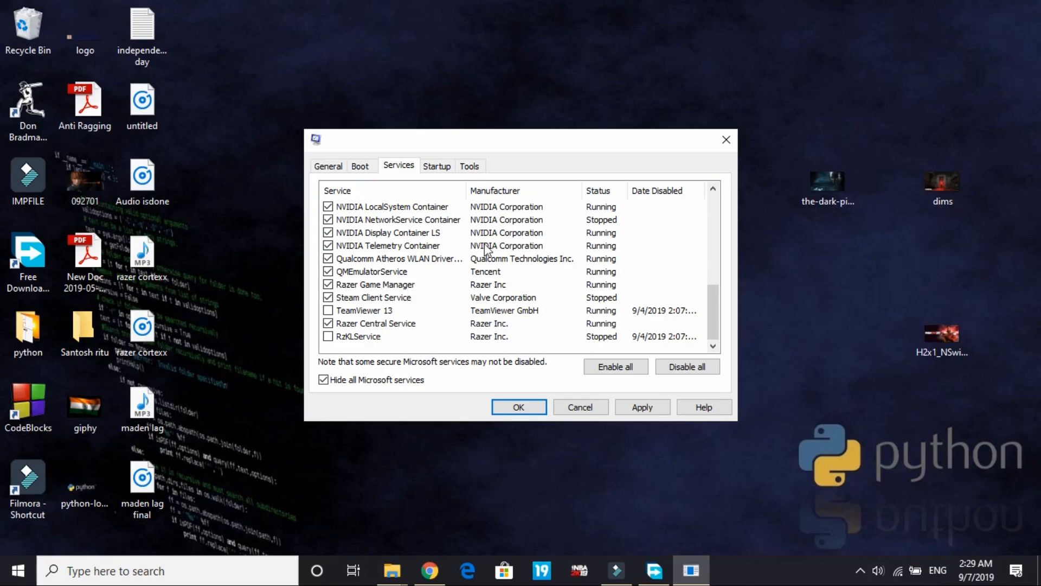
Step: Open Task Manager's Startup list from msconfig and review the Realtek, HD Audio, Counter-Strike and videopad entries
left_click(436, 165)
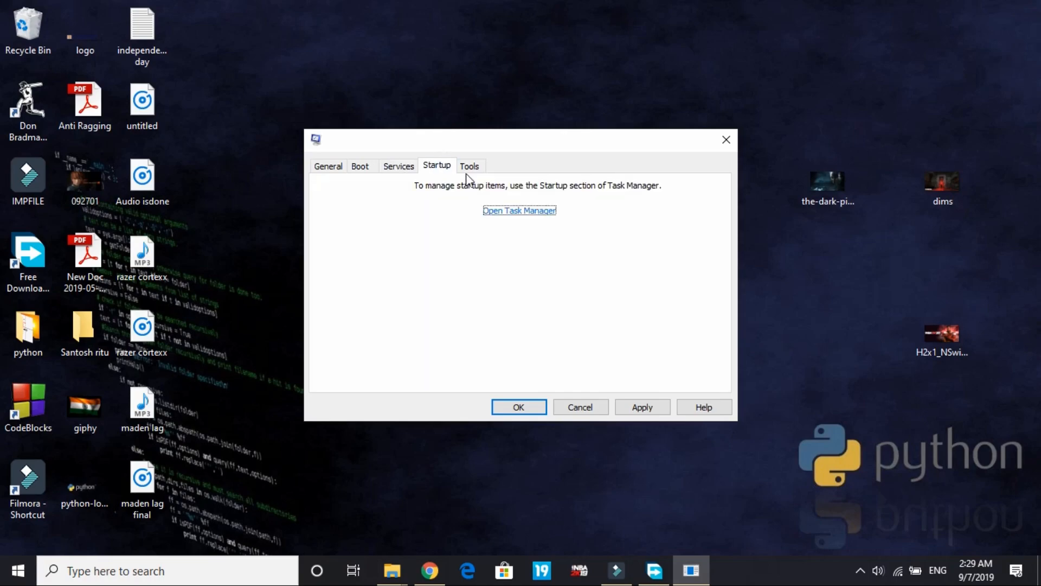
mouse_move(505, 211)
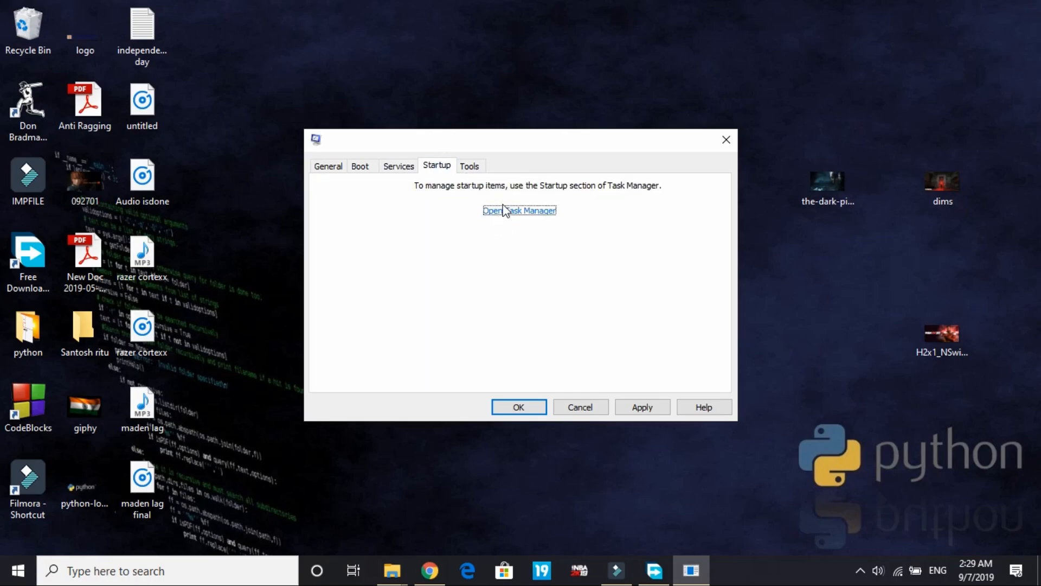
left_click(520, 210)
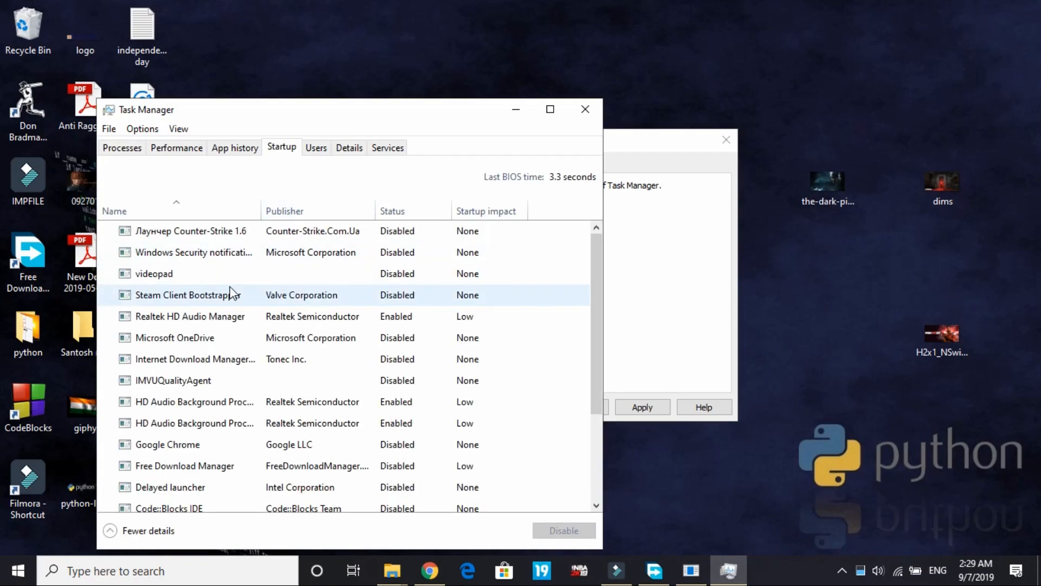
scroll("down", 3)
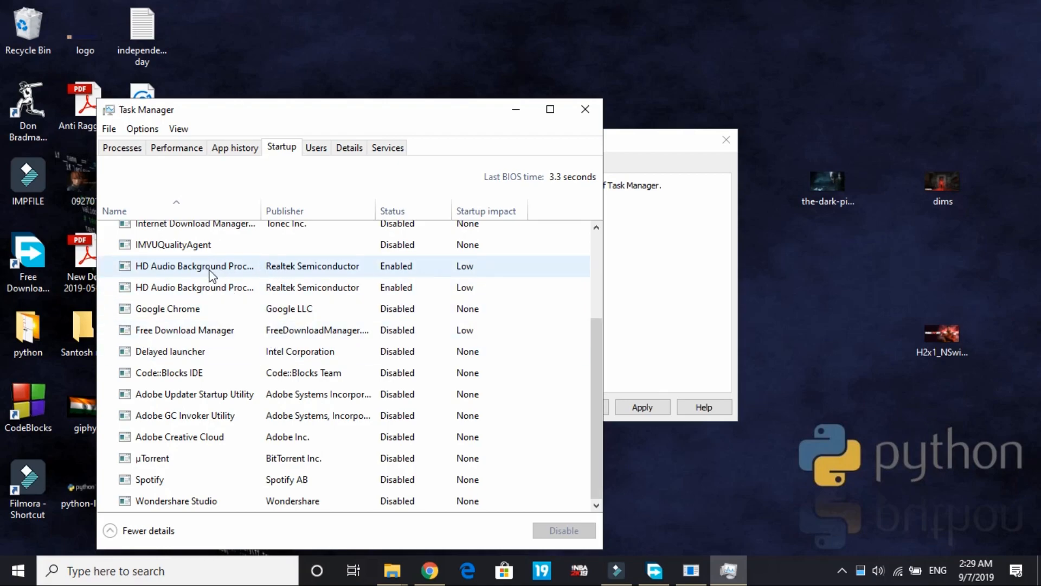
left_click(194, 286)
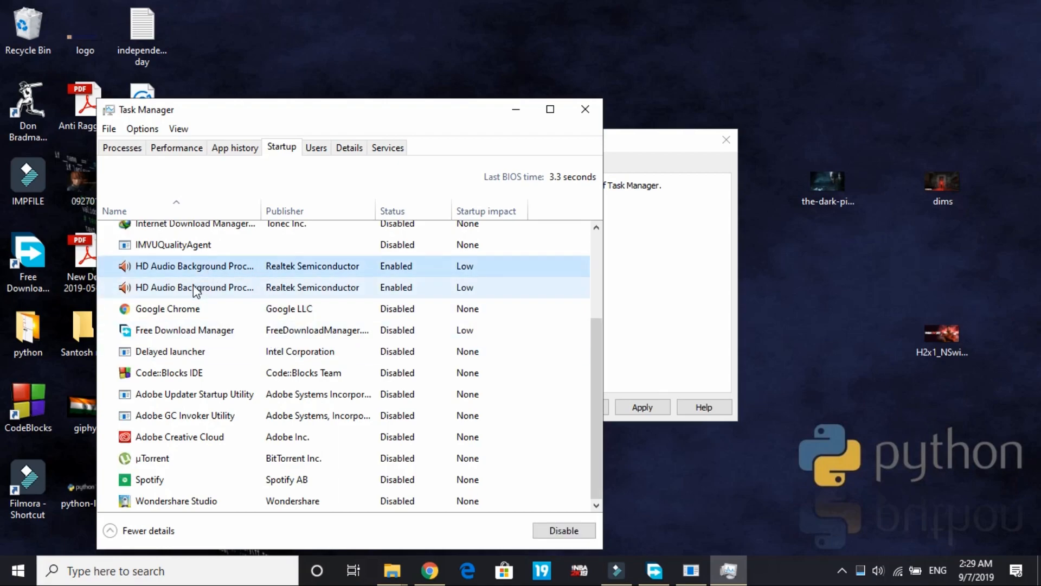
left_click(199, 286)
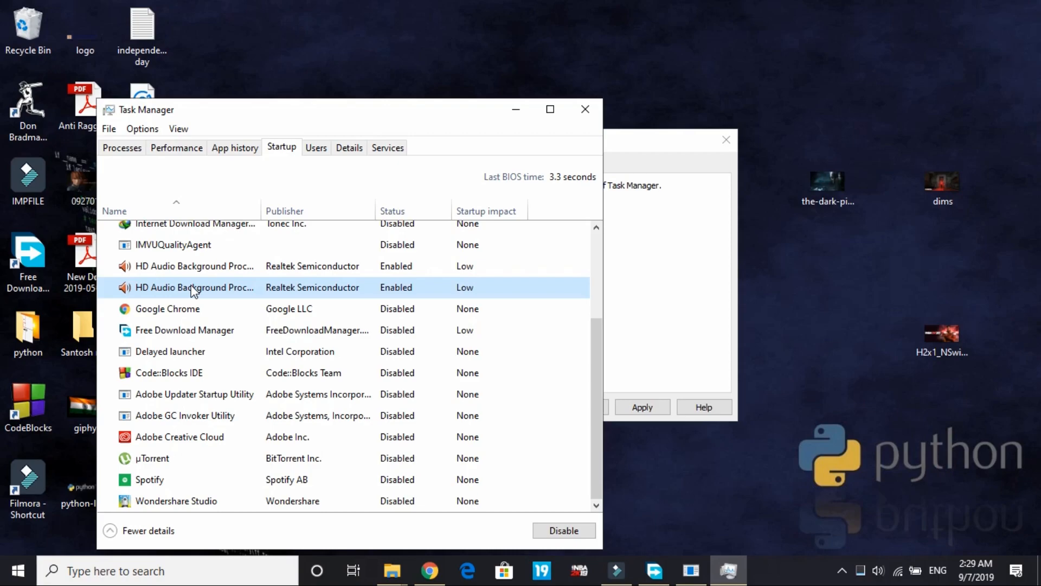
mouse_move(218, 280)
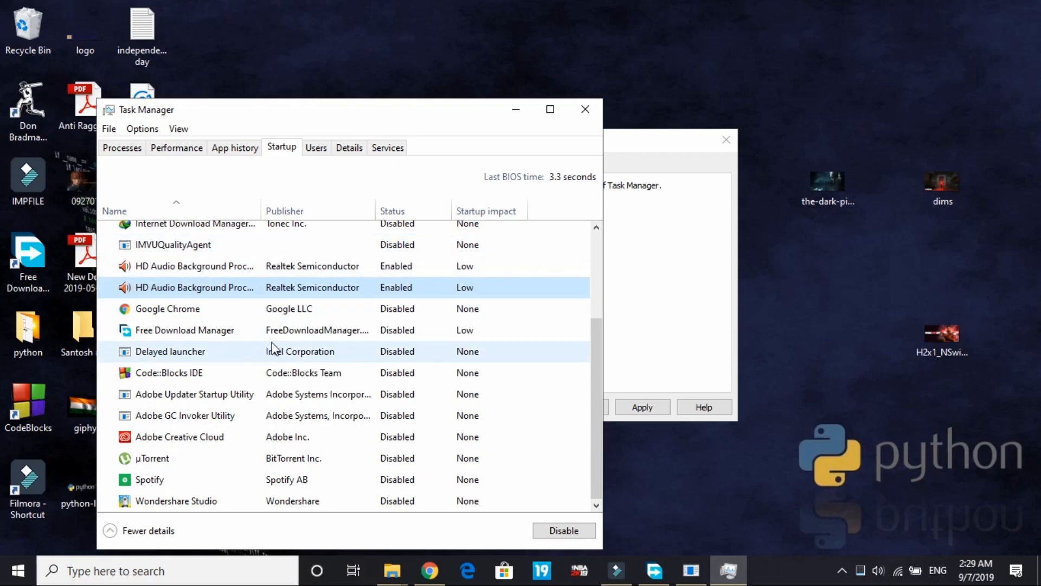
scroll("up", 3)
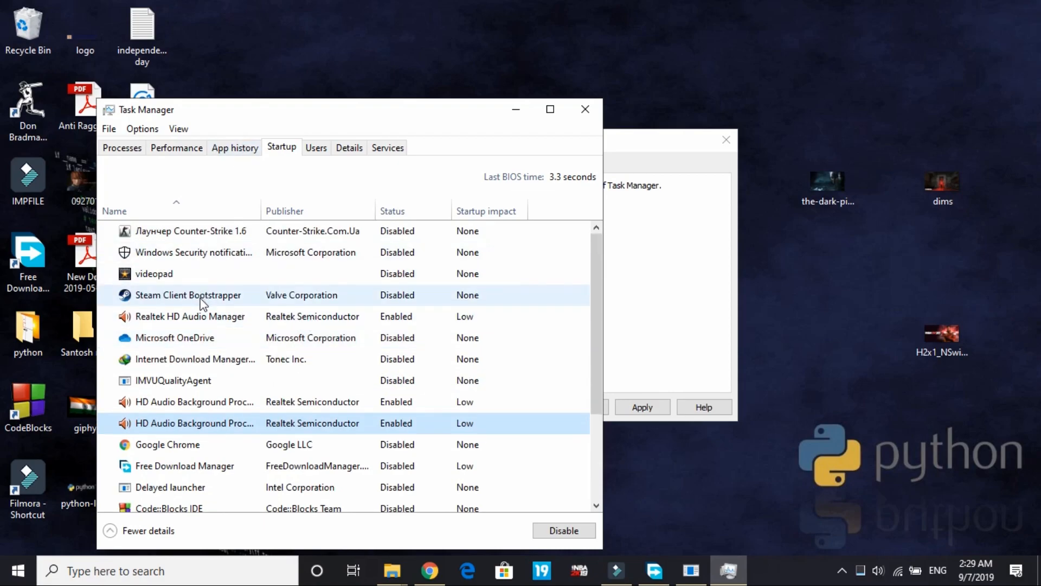
left_click(188, 230)
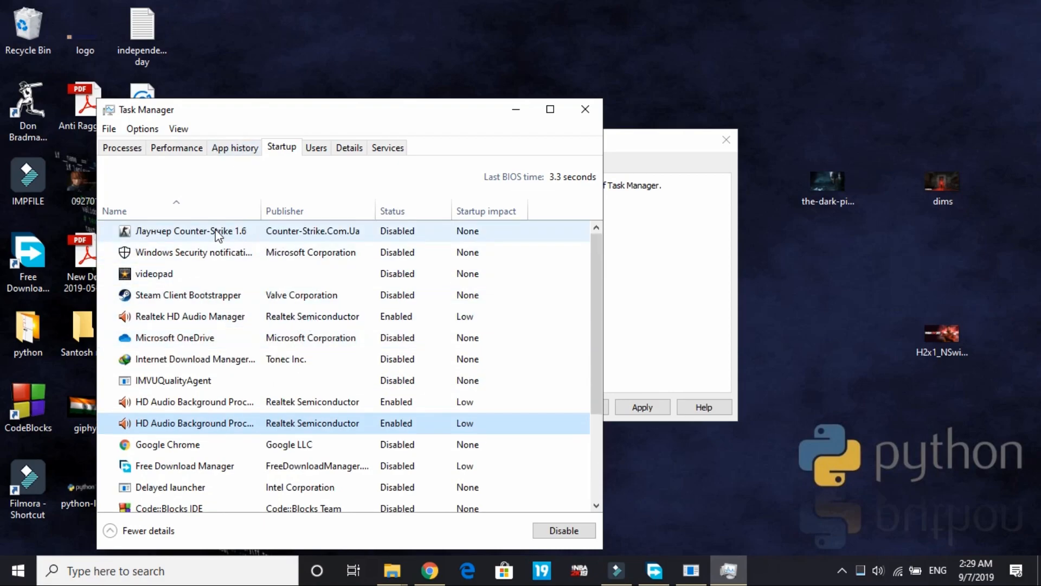
left_click(193, 252)
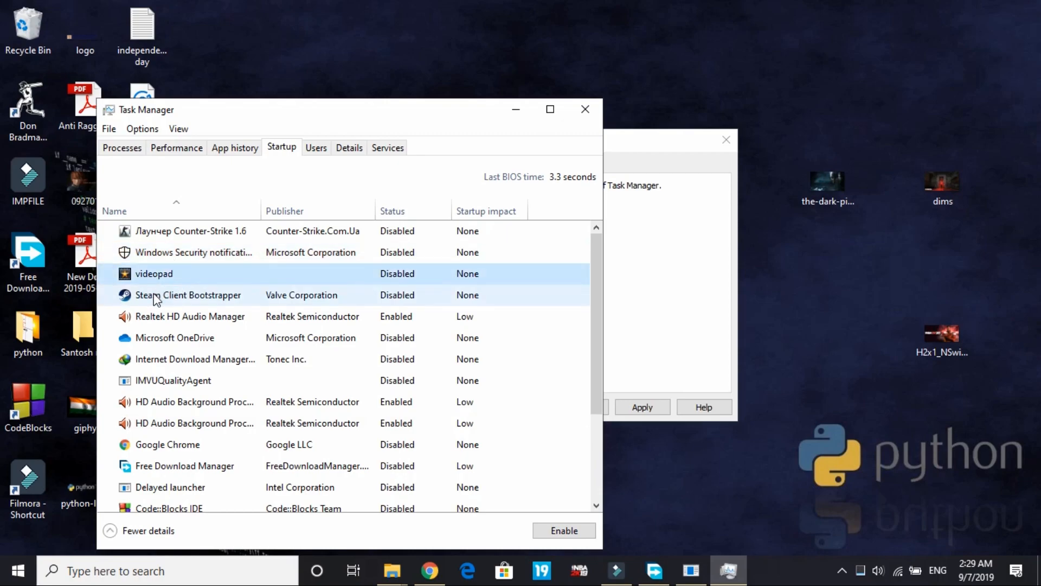
Step: Toggle Steam Client Bootstrapper to Enabled then back to Disabled, close Task Manager and apply the configuration
right_click(188, 295)
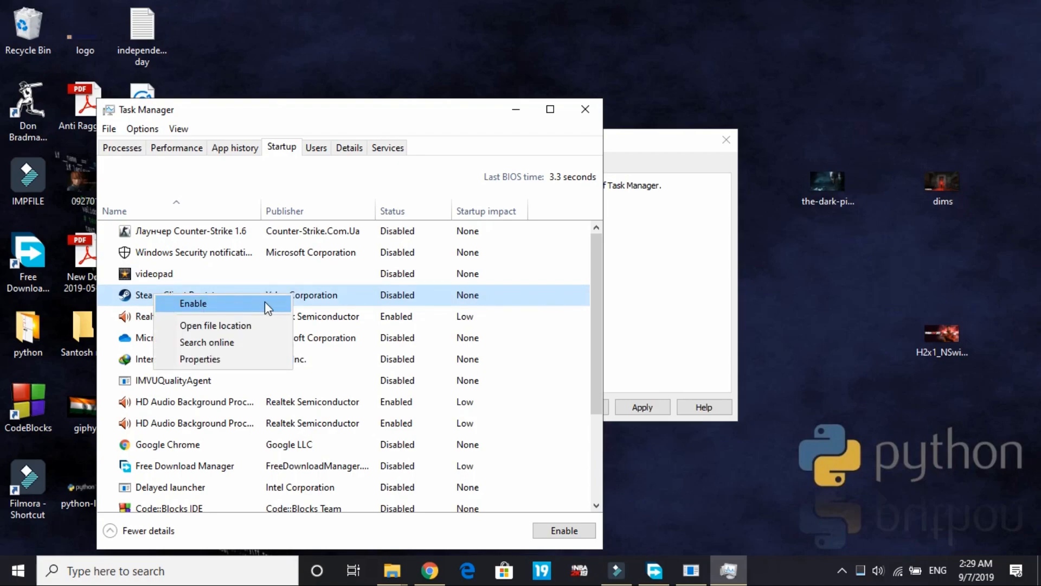
left_click(193, 303)
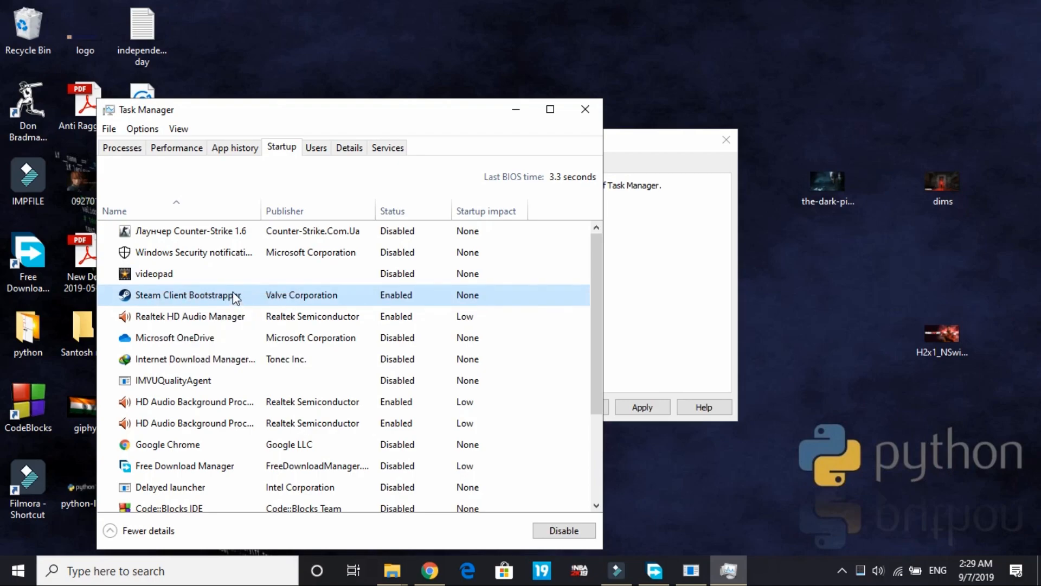
right_click(188, 295)
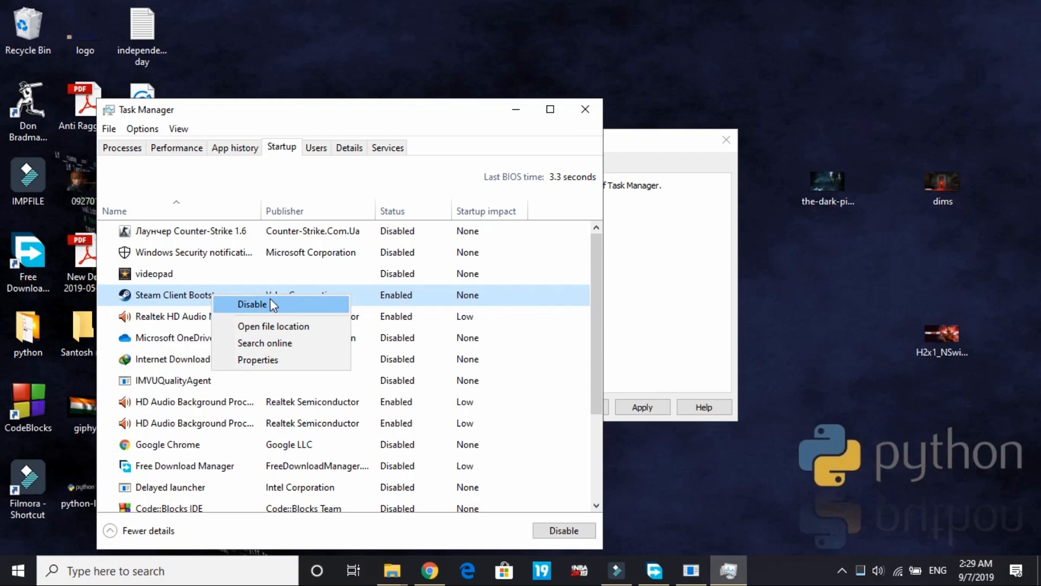
left_click(251, 304)
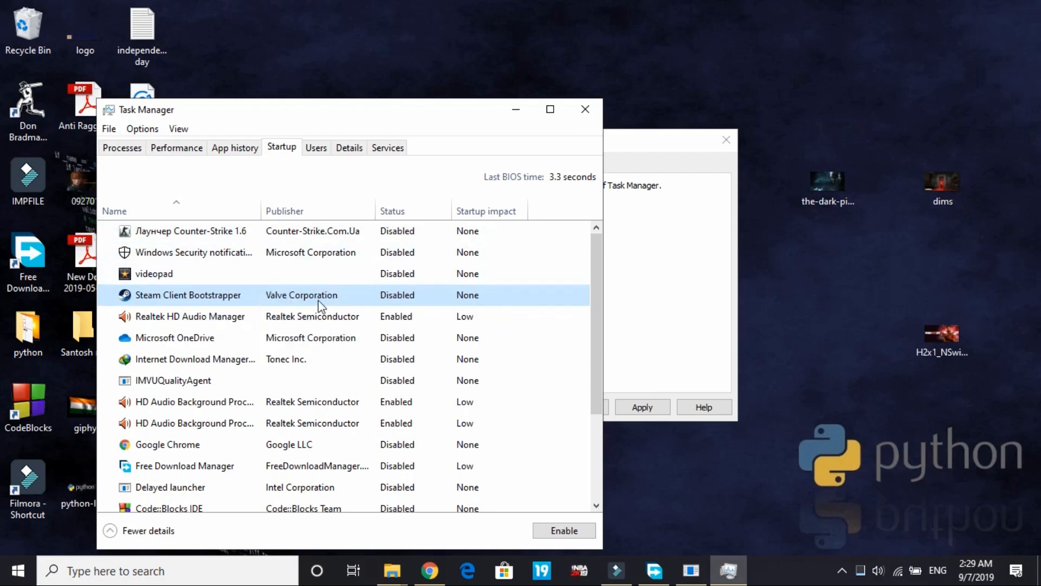
scroll("down", 3)
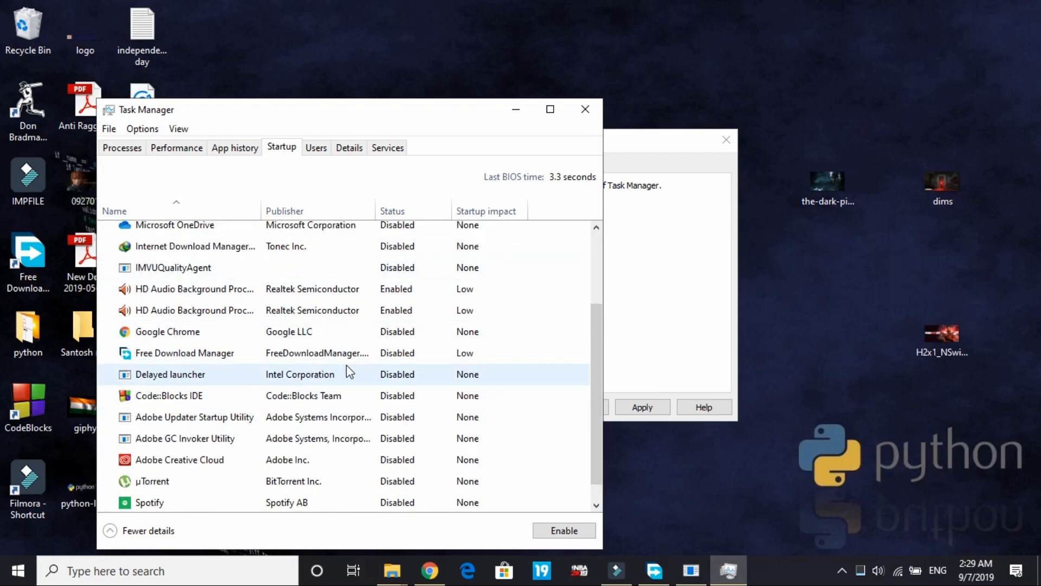
scroll("up", 3)
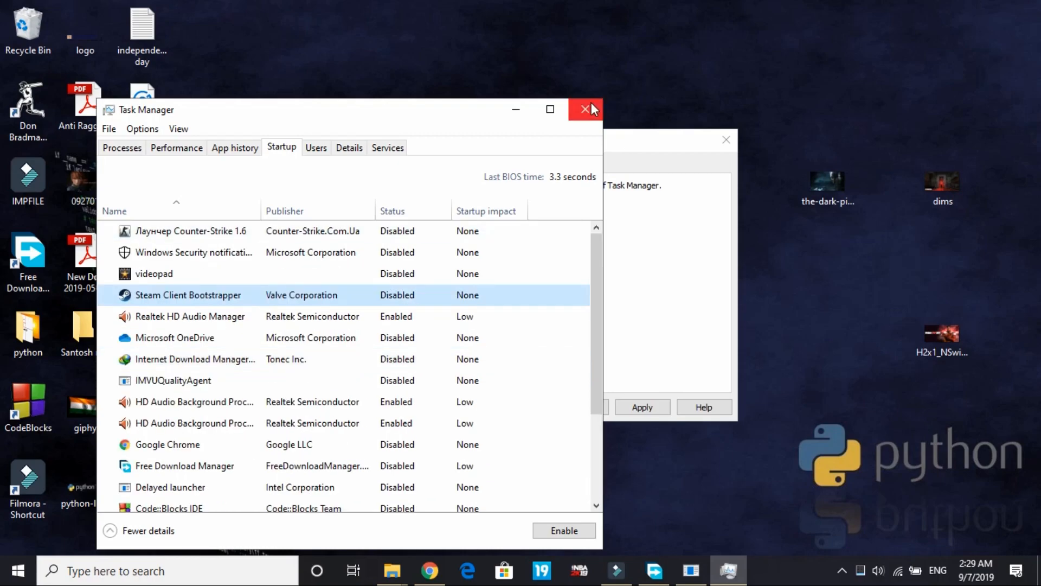
left_click(587, 109)
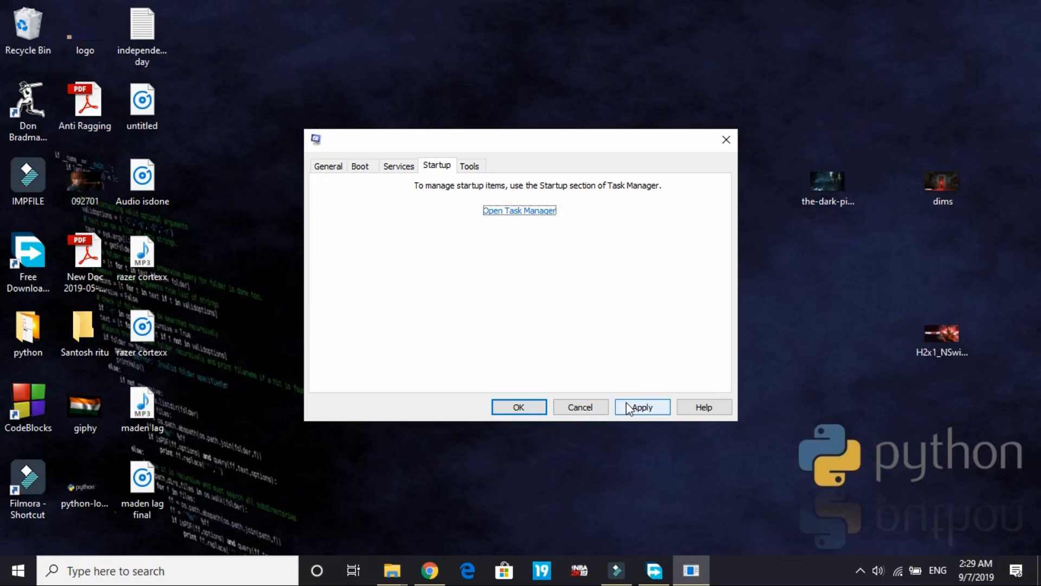
left_click(518, 407)
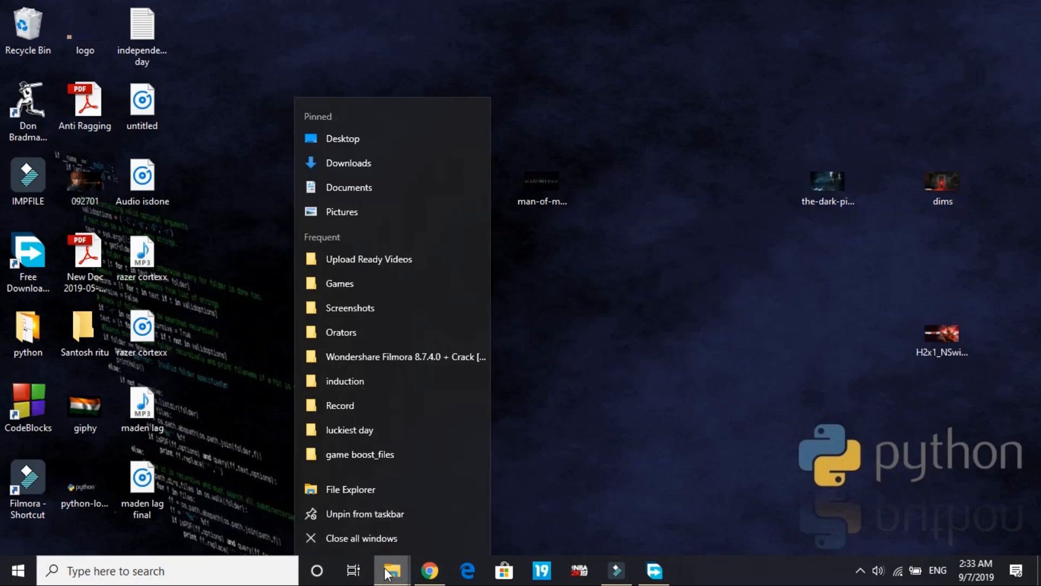
Step: Bring up the context options for This PC from File Explorer to reach its Properties
left_click(357, 162)
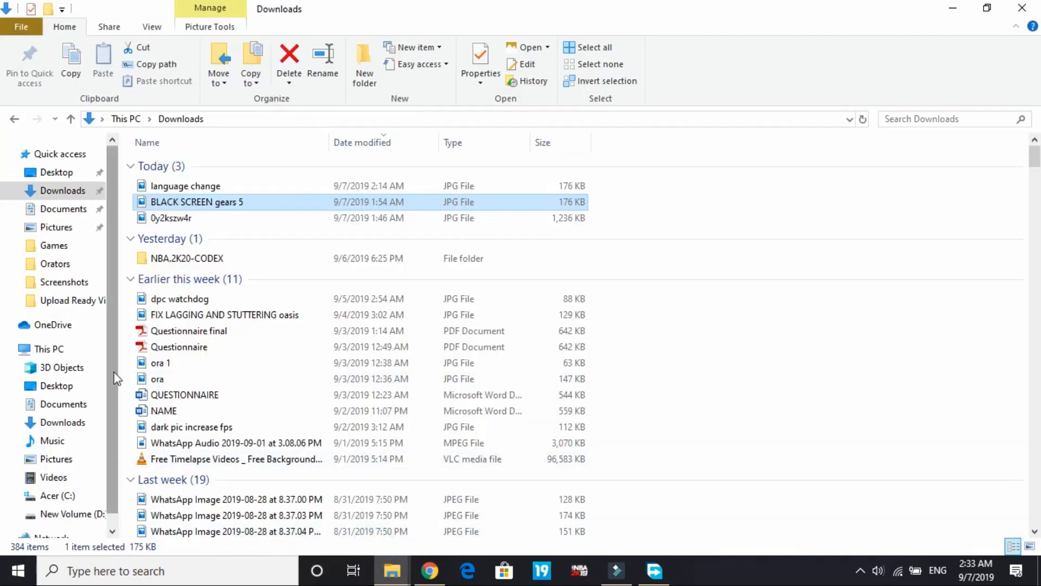
right_click(47, 348)
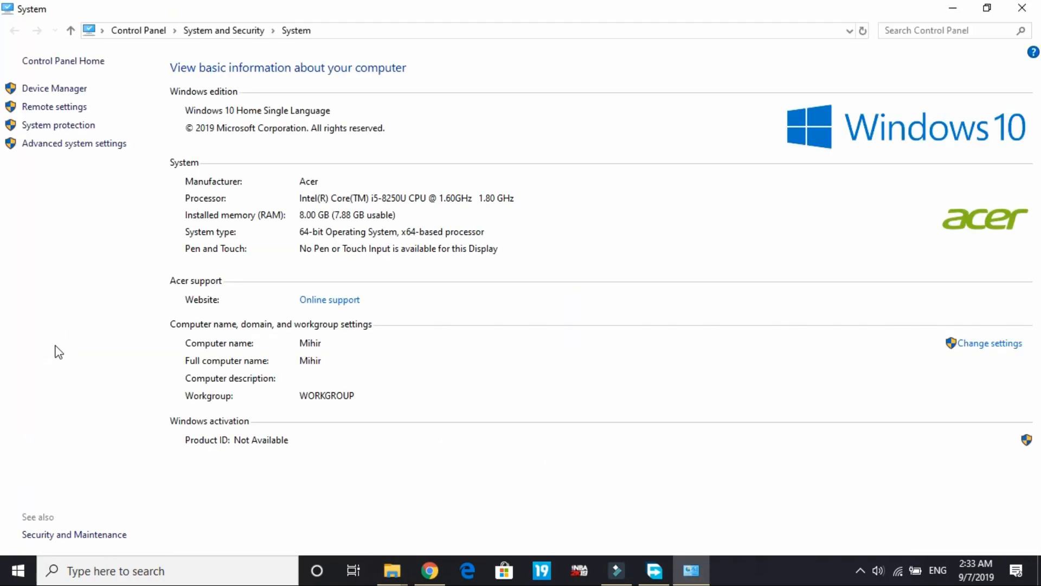
mouse_move(74, 143)
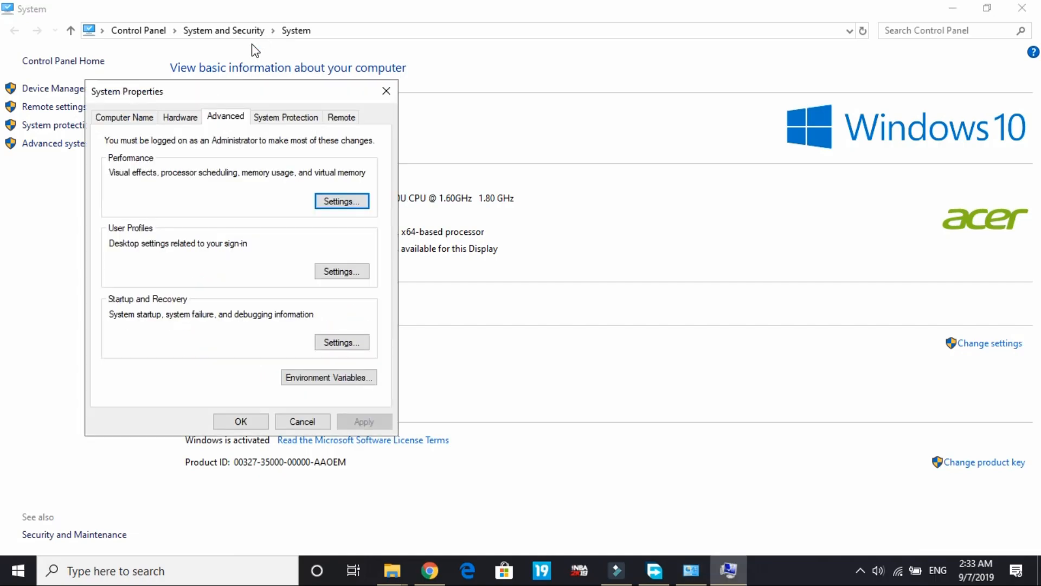
mouse_move(238, 147)
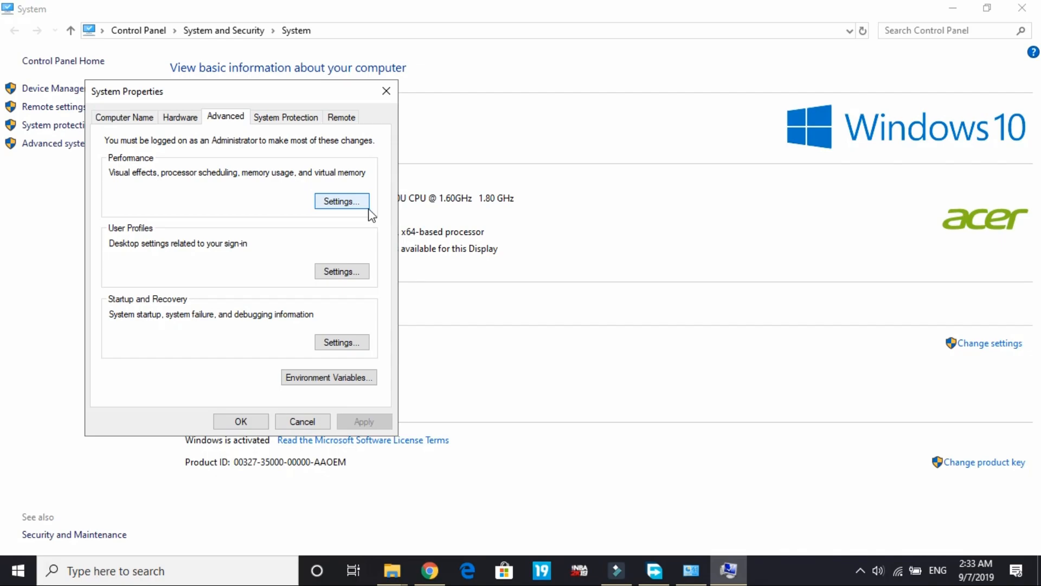
mouse_move(357, 214)
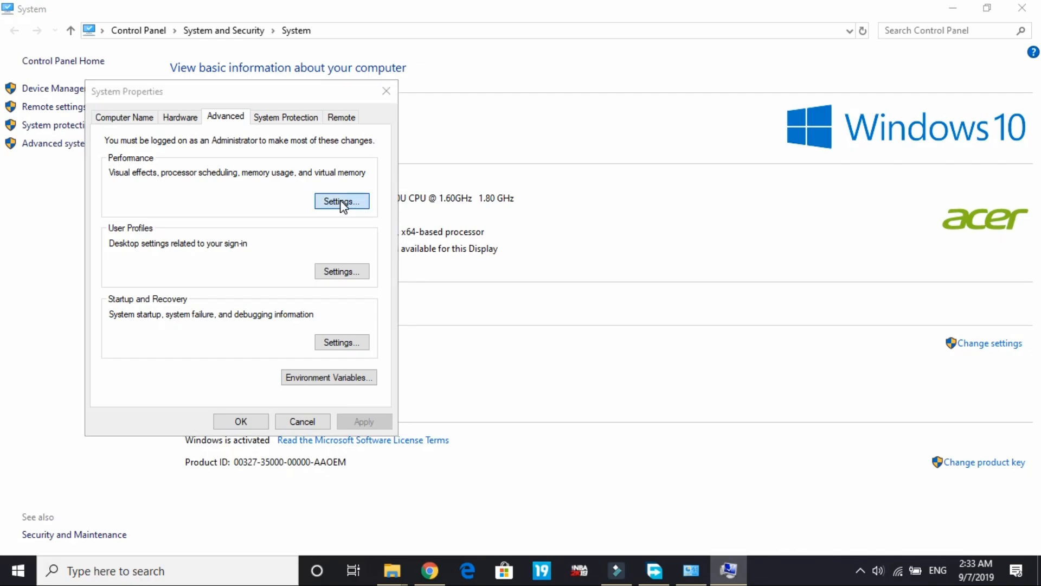
Step: In Performance Options, switch Visual Effects to Adjust for best performance
left_click(342, 202)
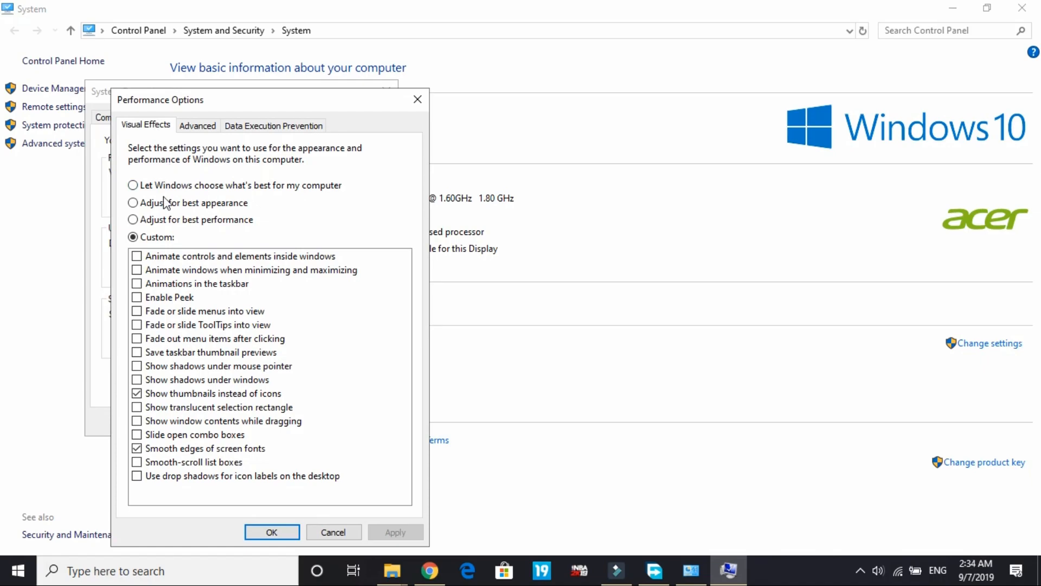
left_click(132, 185)
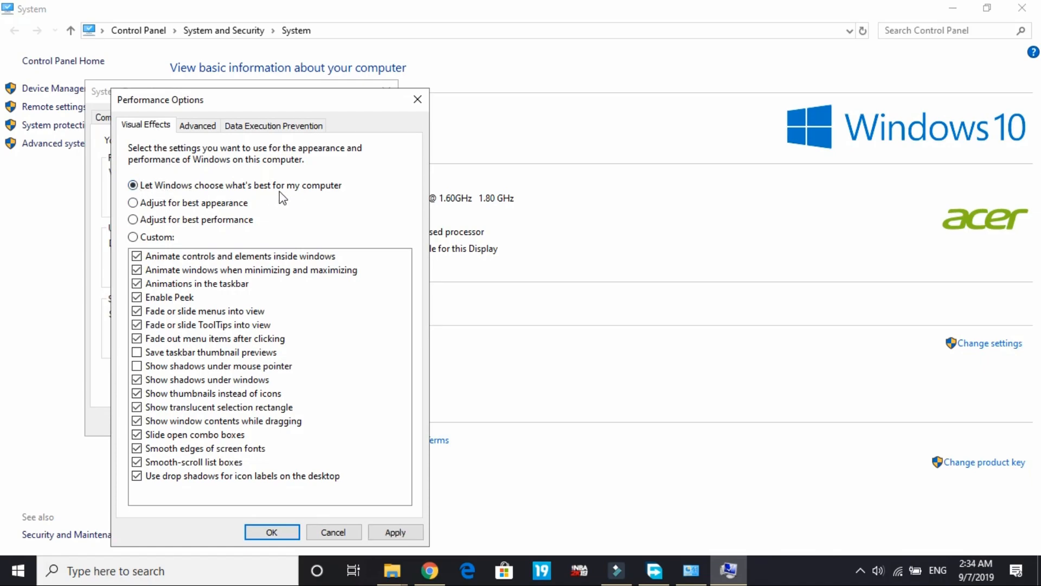
mouse_move(319, 208)
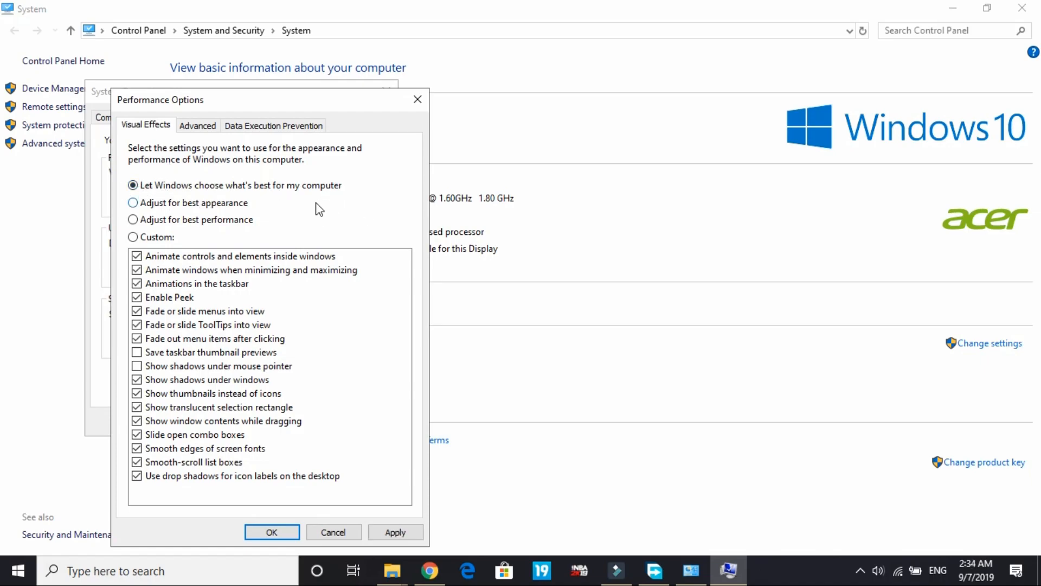
left_click(133, 221)
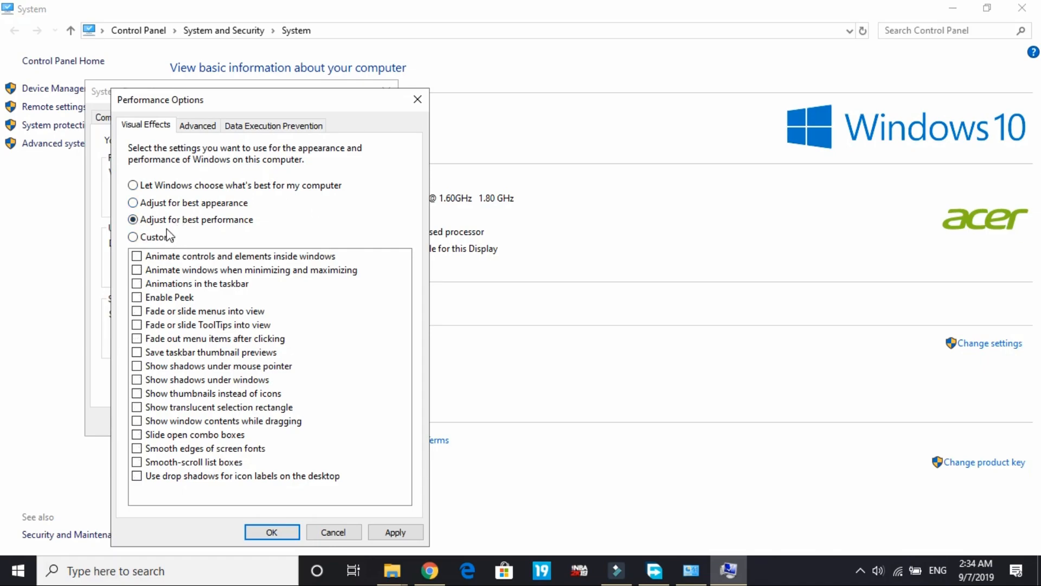
mouse_move(215, 327)
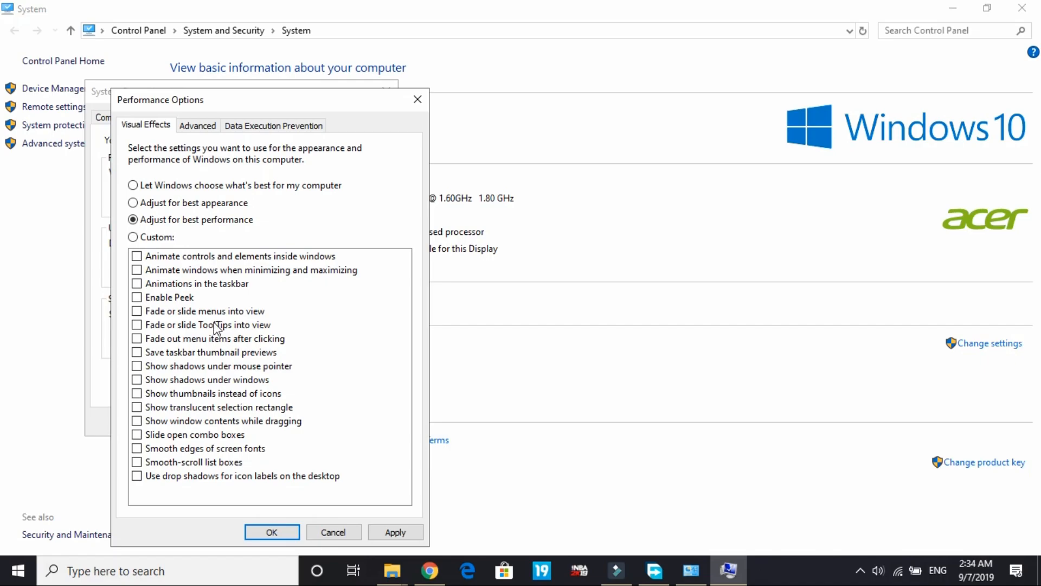
mouse_move(174, 462)
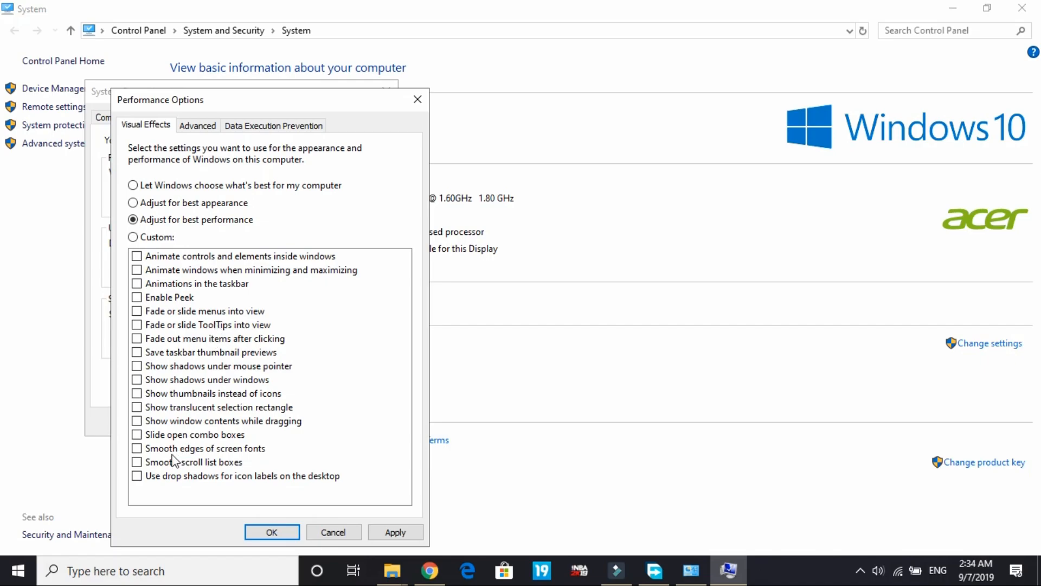
mouse_move(149, 463)
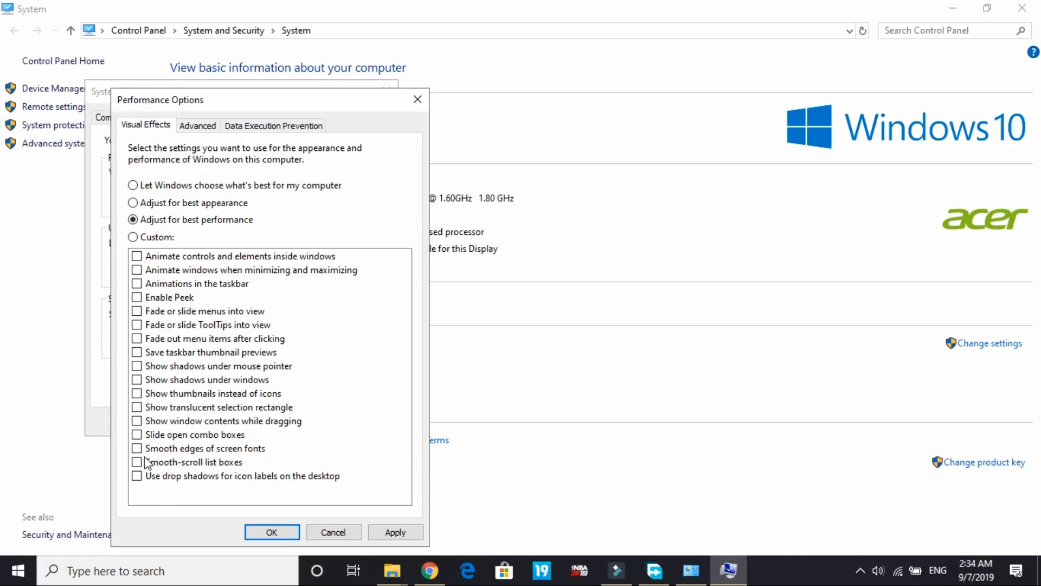
Step: Keep only Smooth edges of screen fonts and Show thumbnails instead of icons enabled
left_click(137, 448)
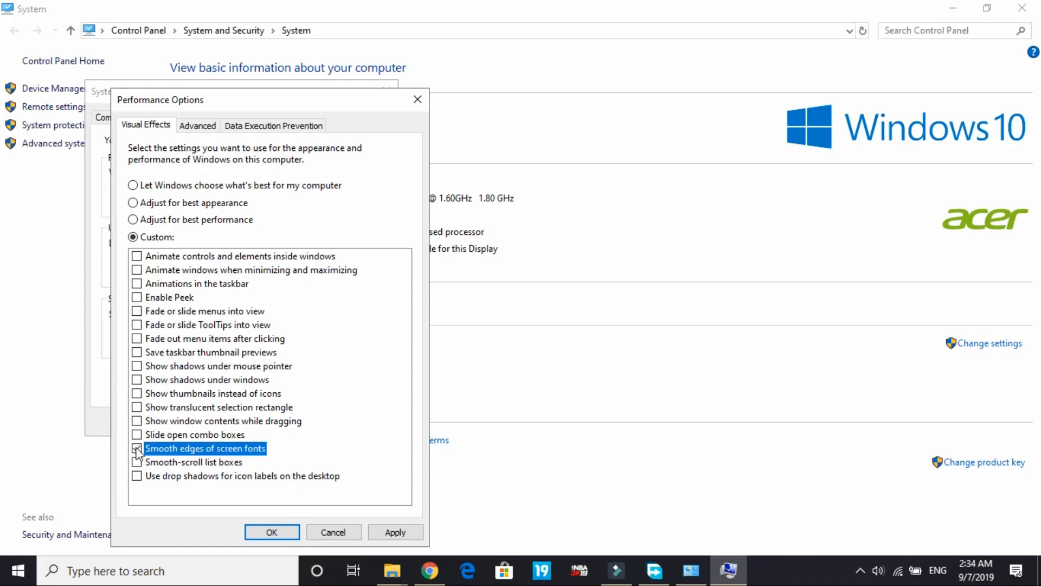
left_click(137, 448)
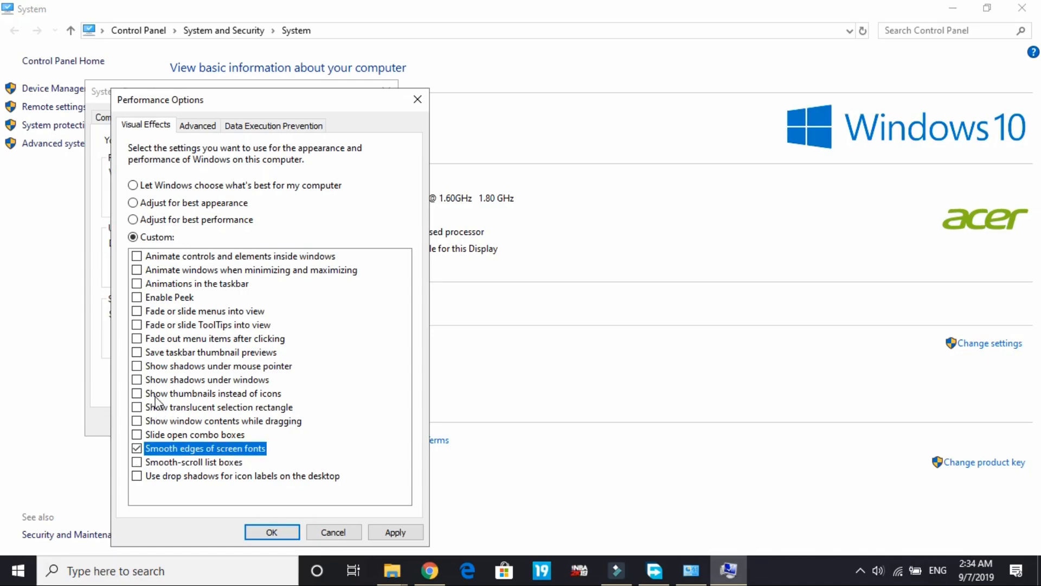
left_click(137, 392)
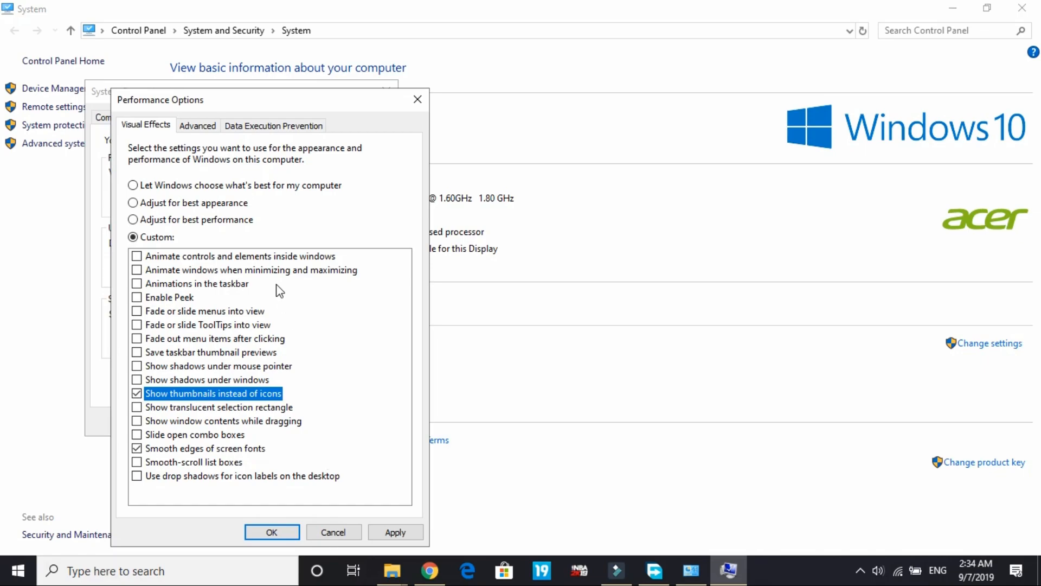
mouse_move(214, 351)
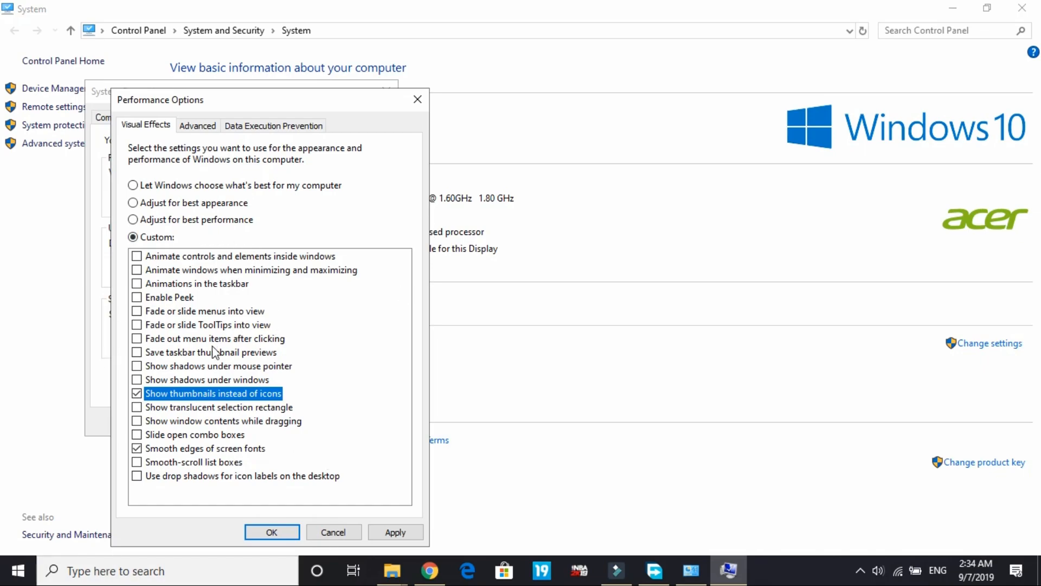
mouse_move(394, 518)
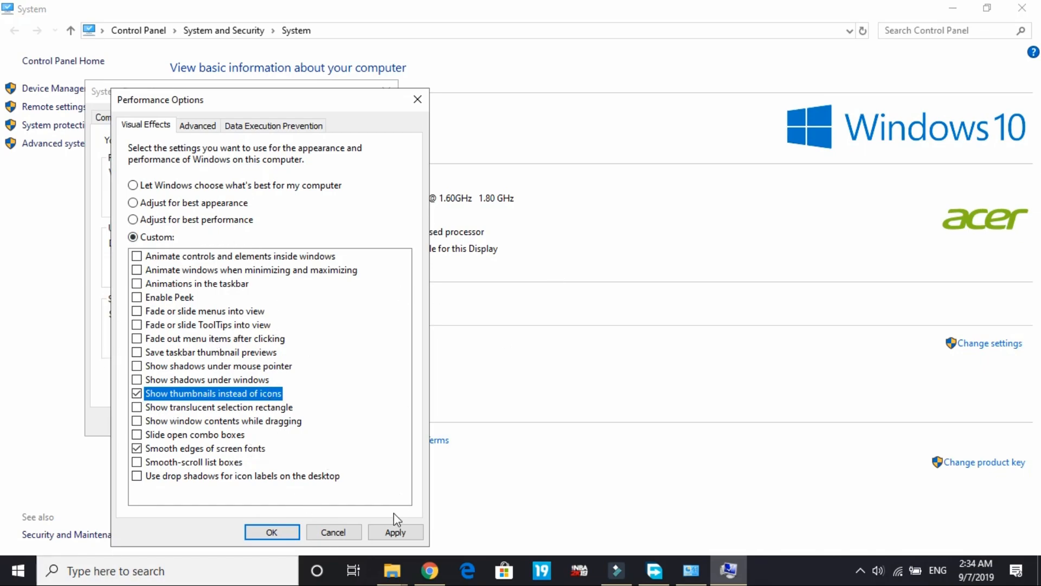
Step: Apply the custom visual effects and confirm, returning to System Properties
left_click(395, 532)
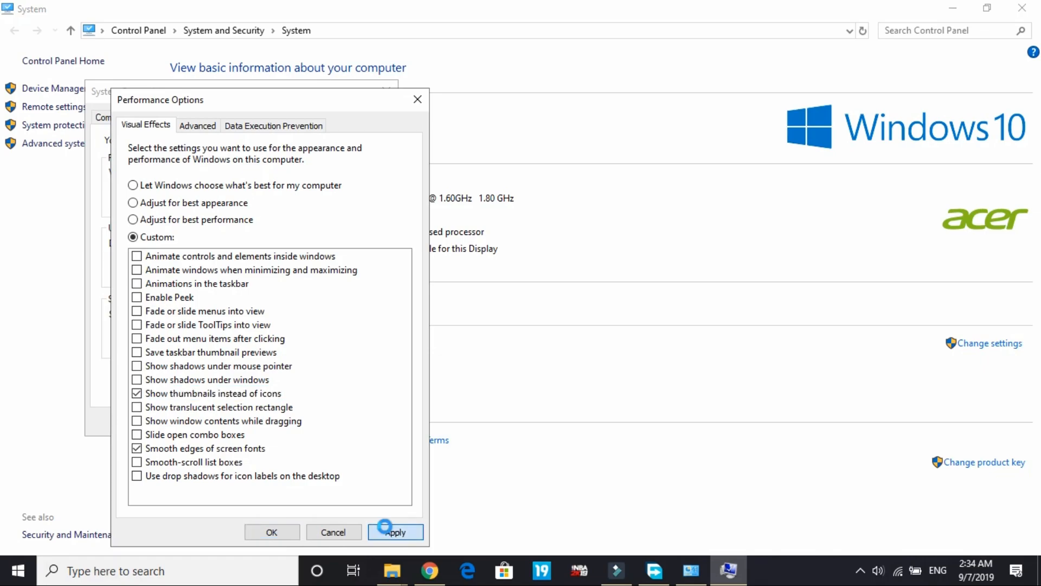
left_click(394, 531)
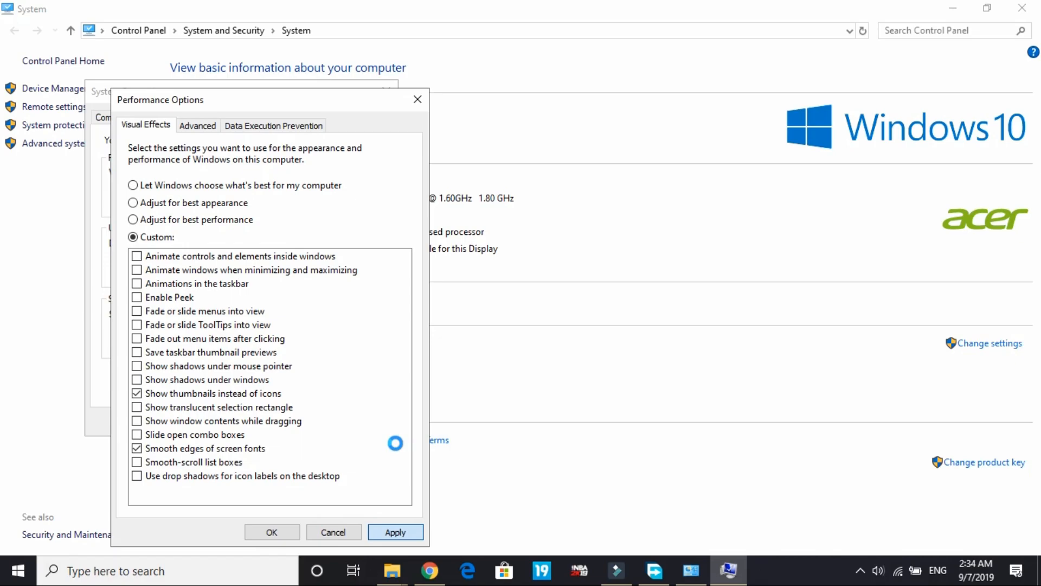
left_click(395, 531)
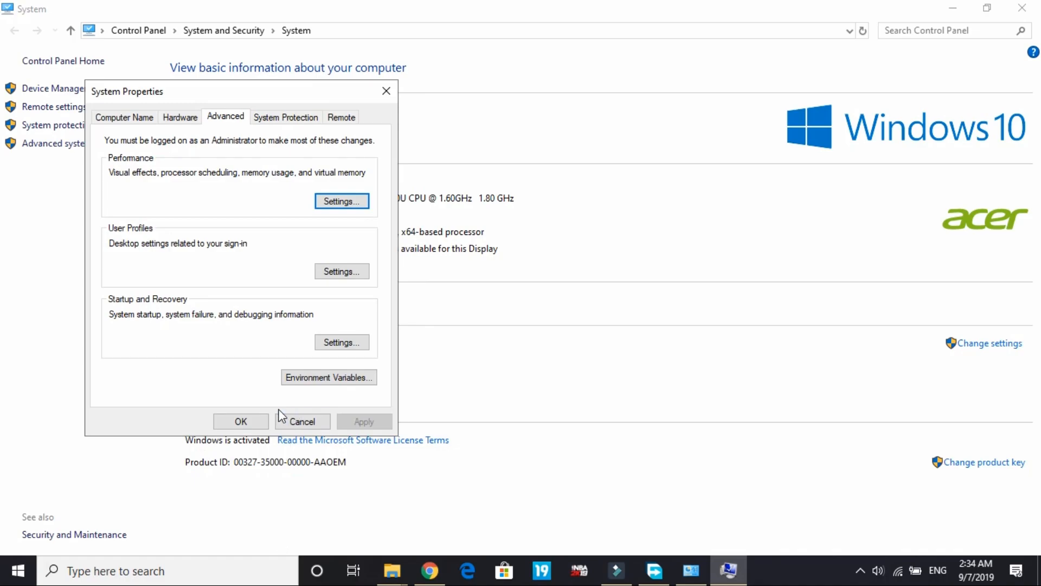
Step: Search the Start menu for 'run' to bring up the Run dialog
left_click(303, 420)
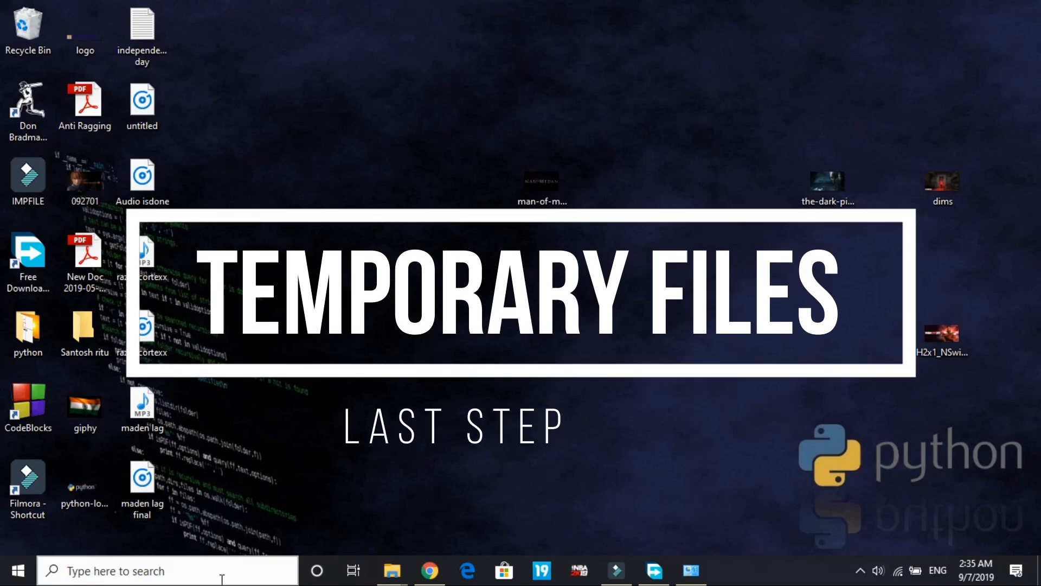
type("run")
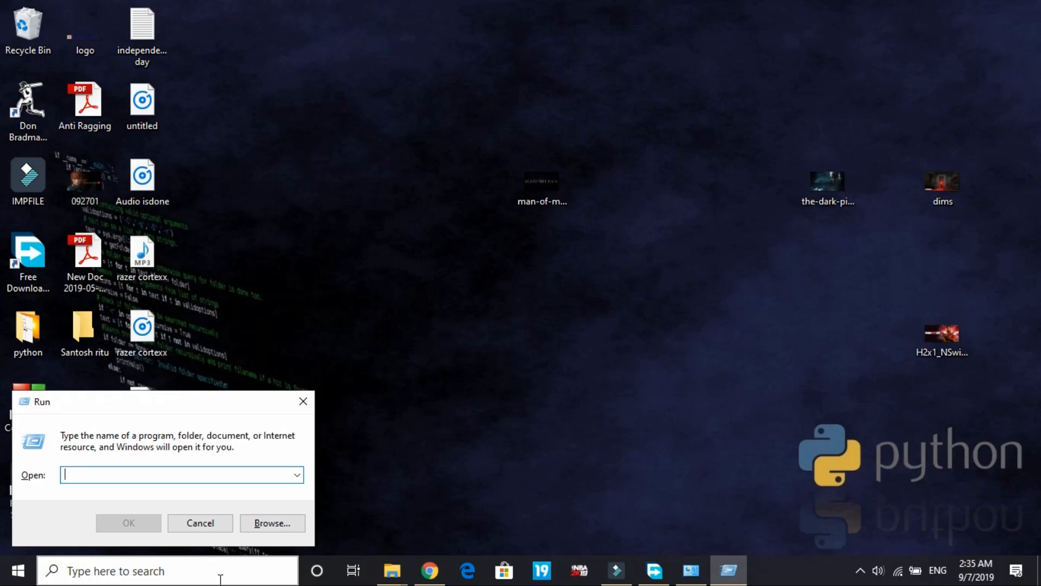
Step: Run 'temp' to view the empty System32 temp folder maximized, then reopen Run with Win+R
type("tem")
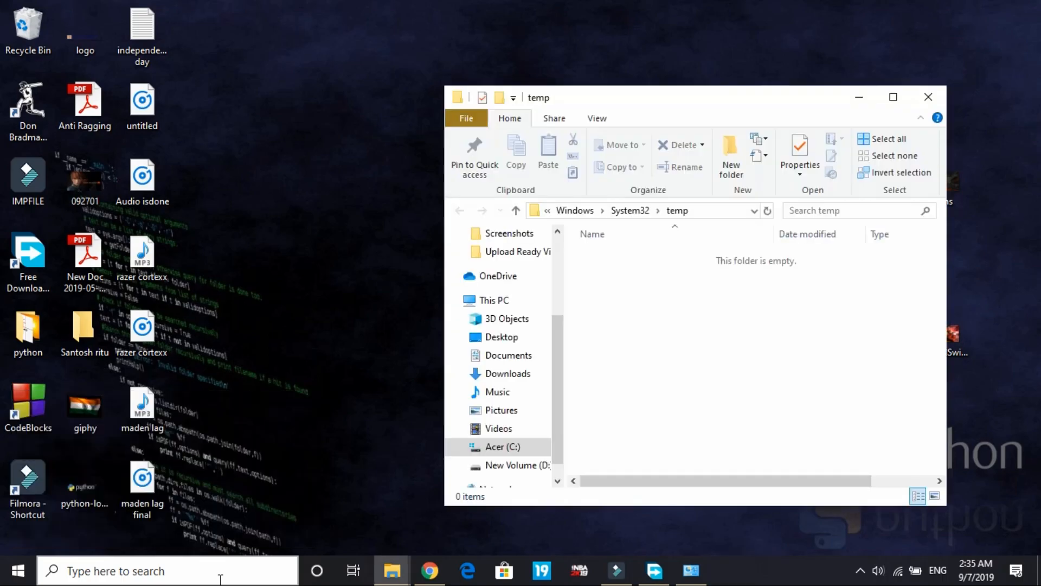
mouse_move(640, 106)
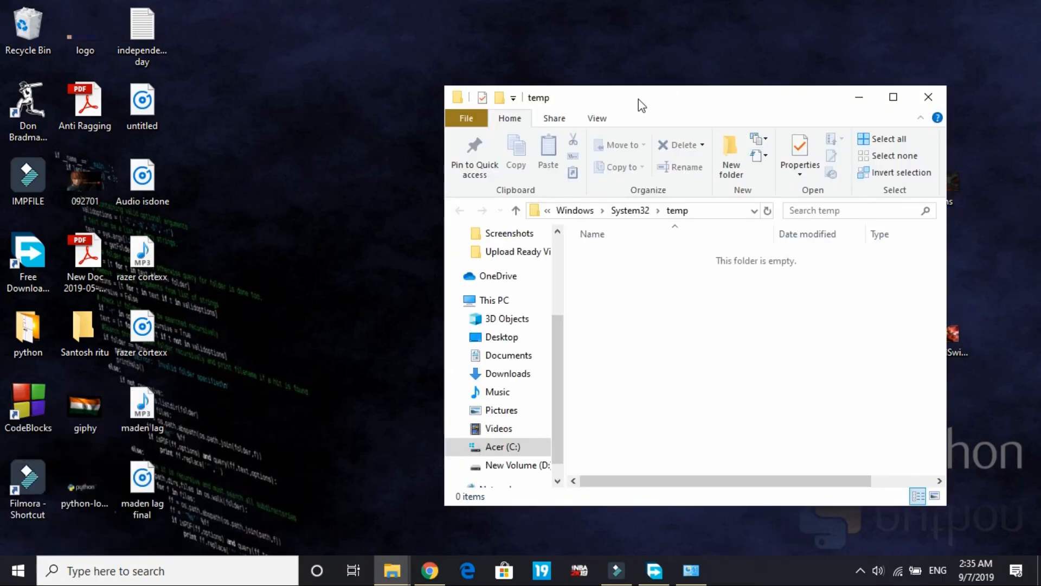
left_click(892, 97)
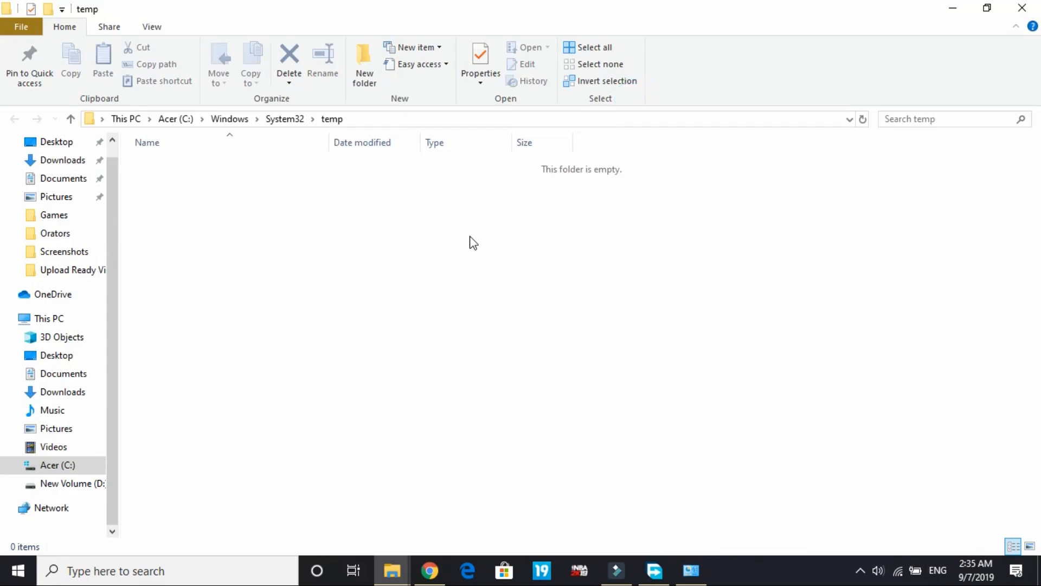
key("Win+r")
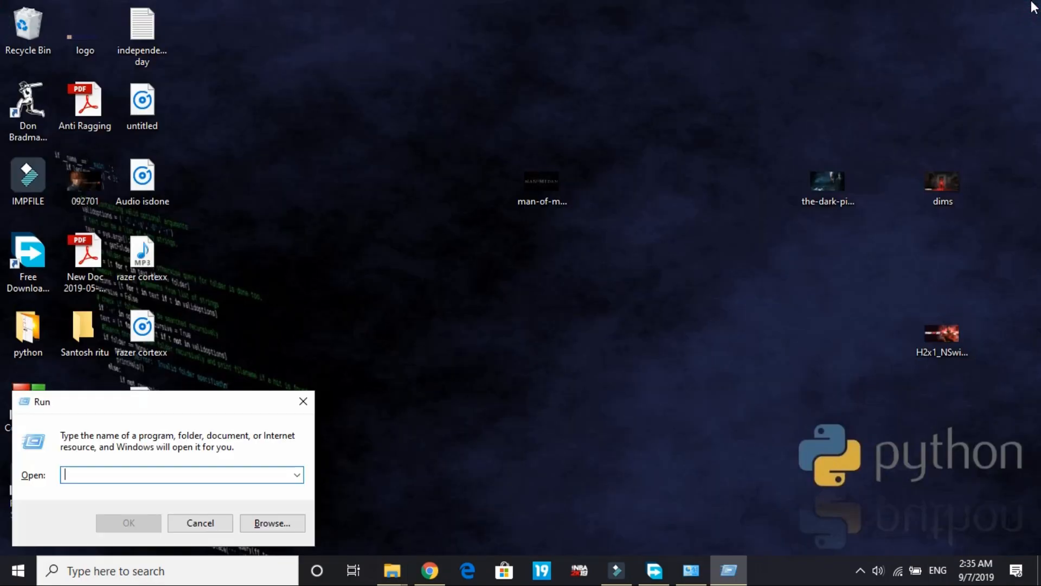
Step: Run %temp% to open the user Temp folder
type("%t")
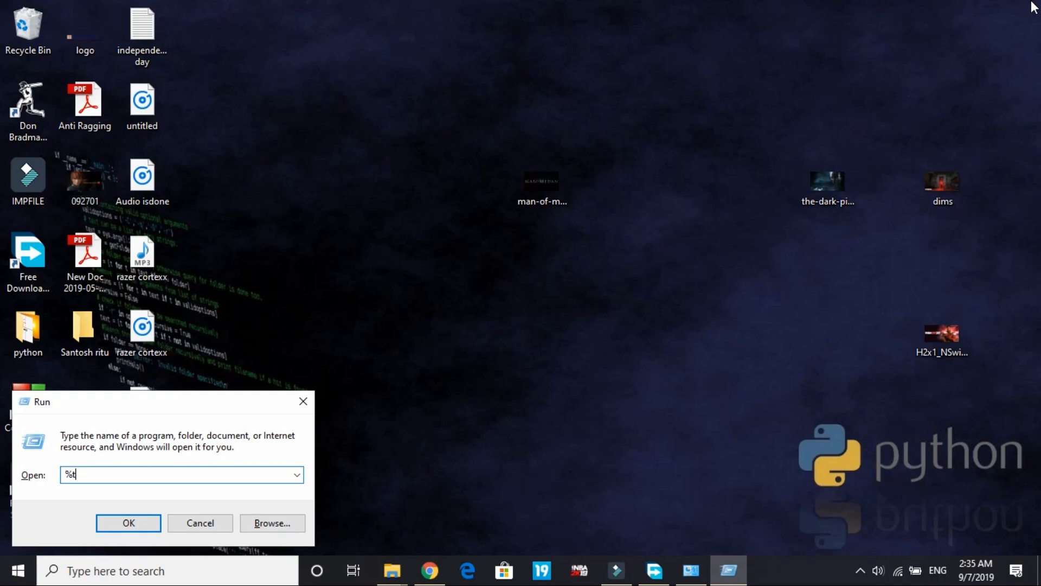
type("emp%")
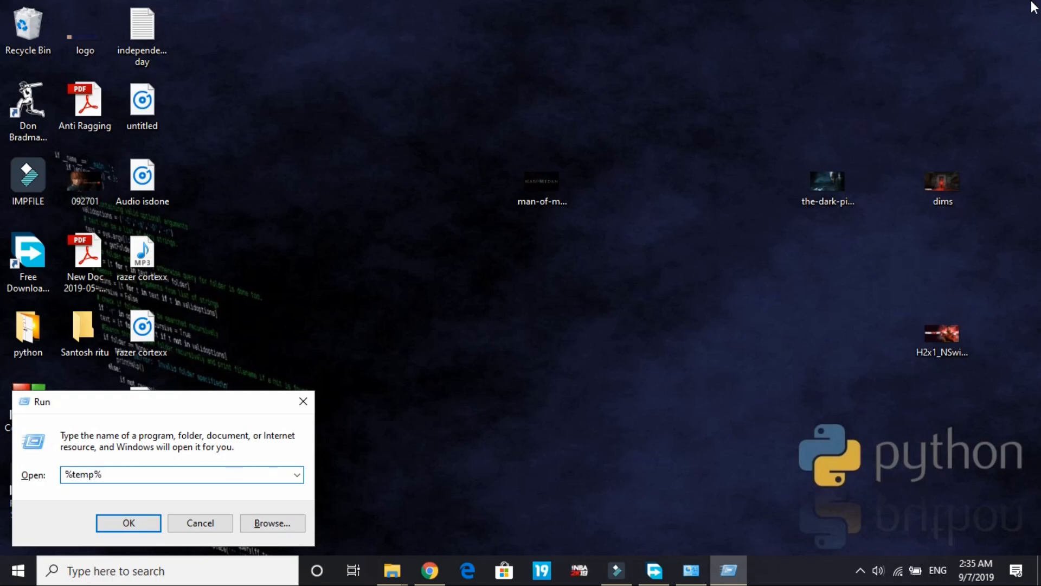
left_click(128, 523)
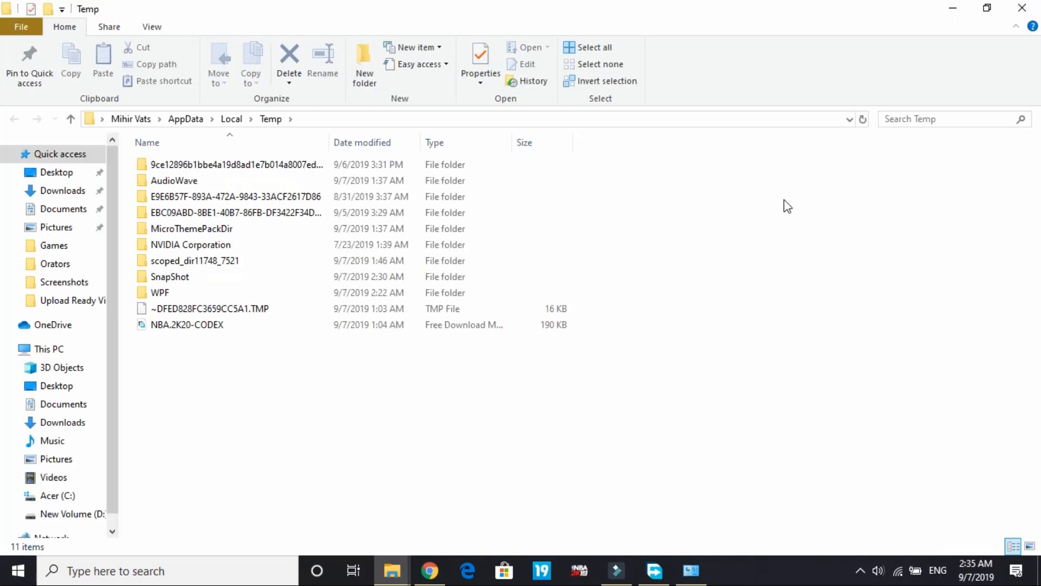
Step: Permanently delete all 11 items in Temp, skipping the file still in use
left_click(288, 59)
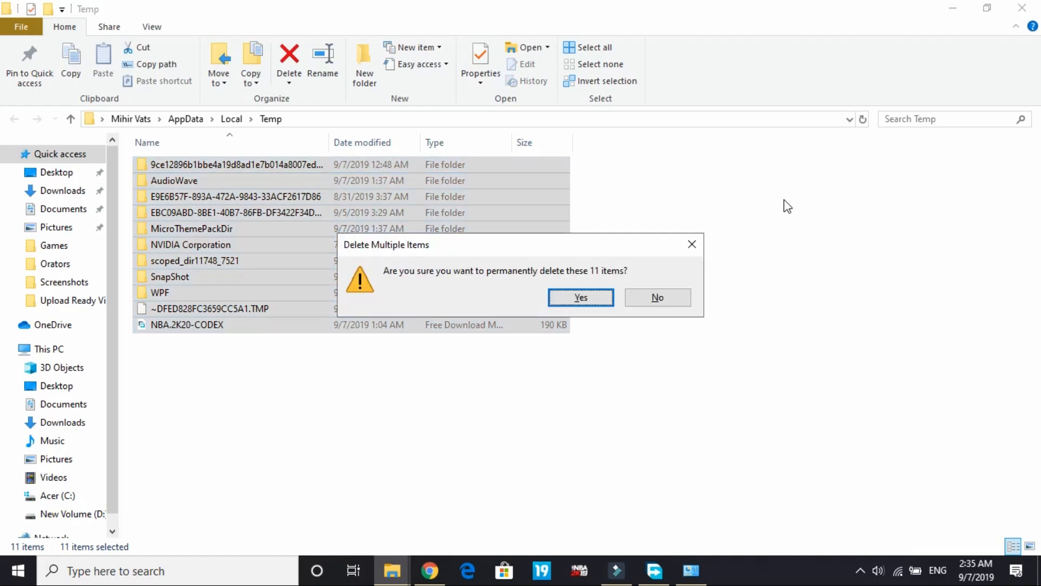
left_click(579, 297)
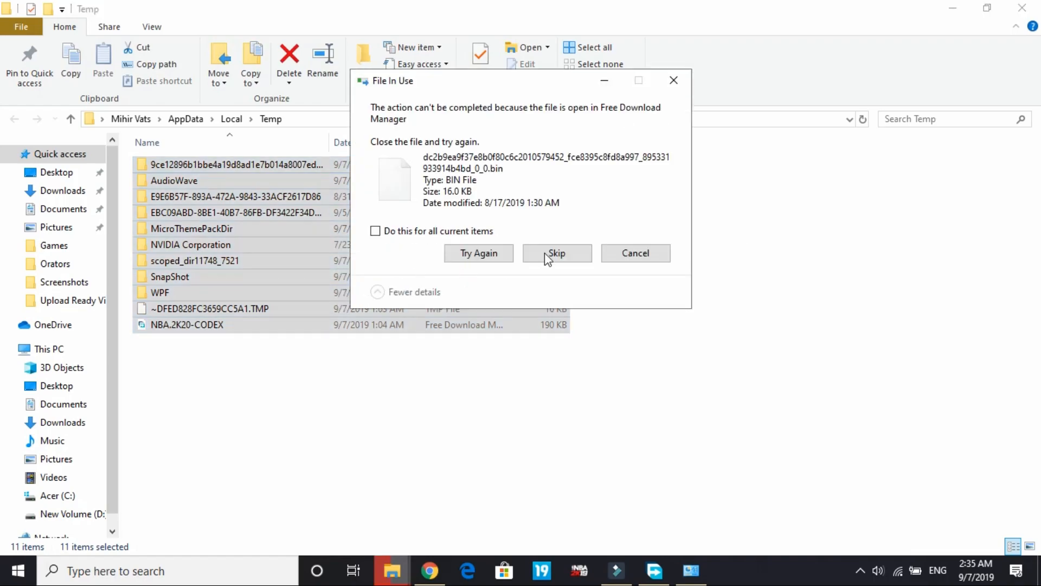
left_click(557, 253)
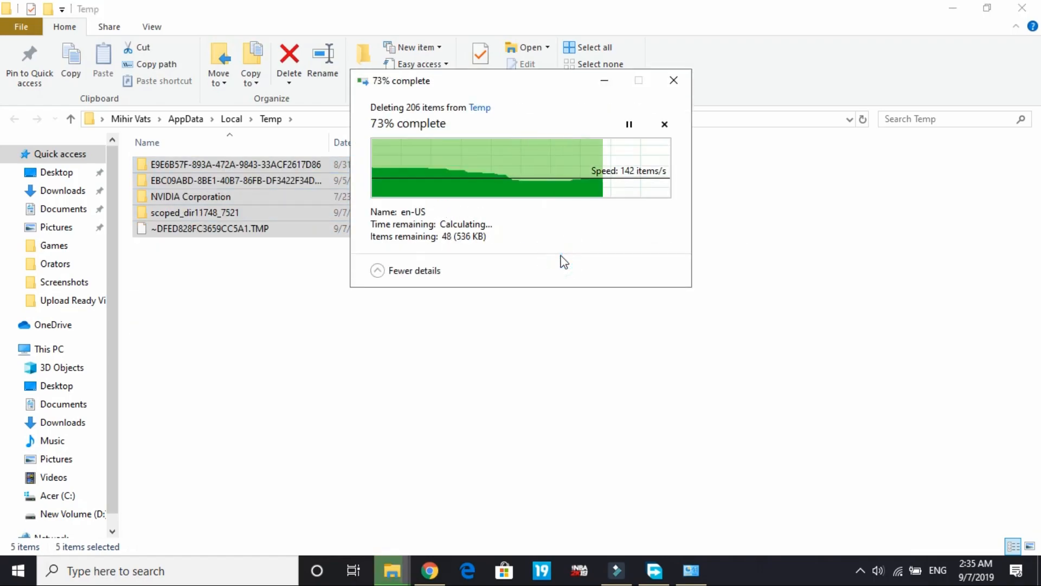
mouse_move(221, 337)
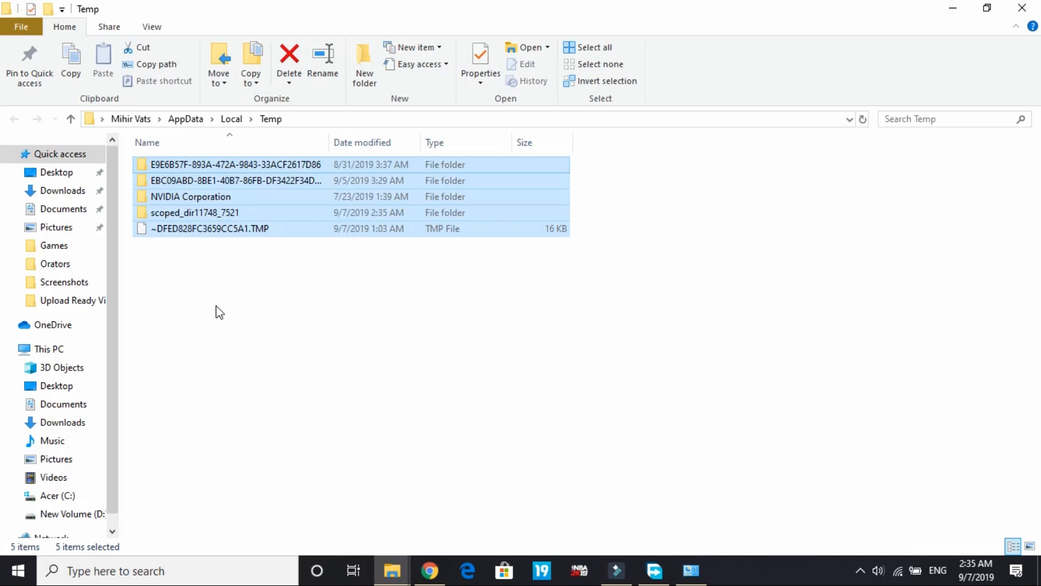
mouse_move(218, 313)
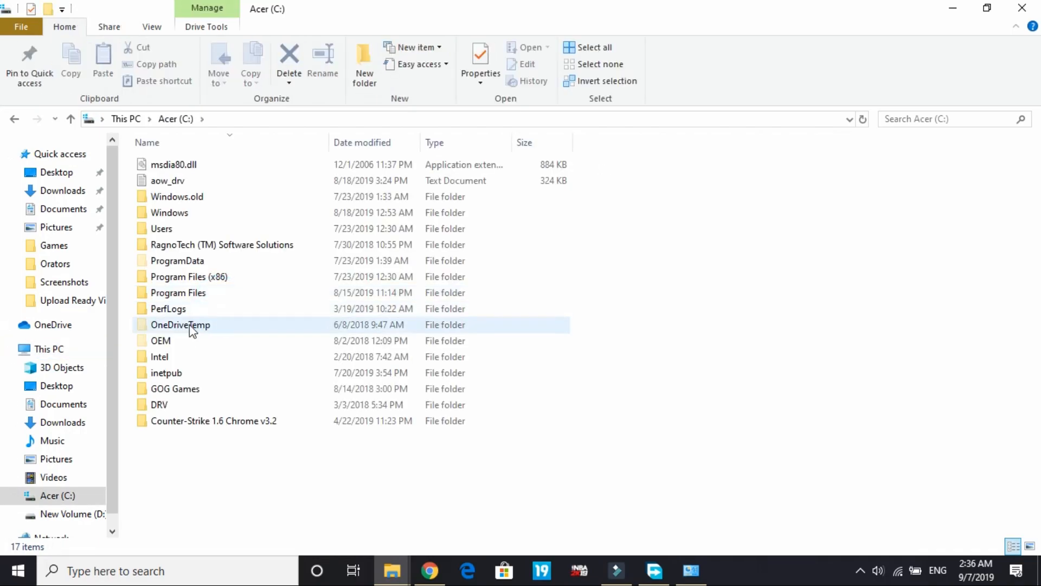
Step: Open Windows on drive C: and then its Prefetch folder, which shows empty
double_click(169, 211)
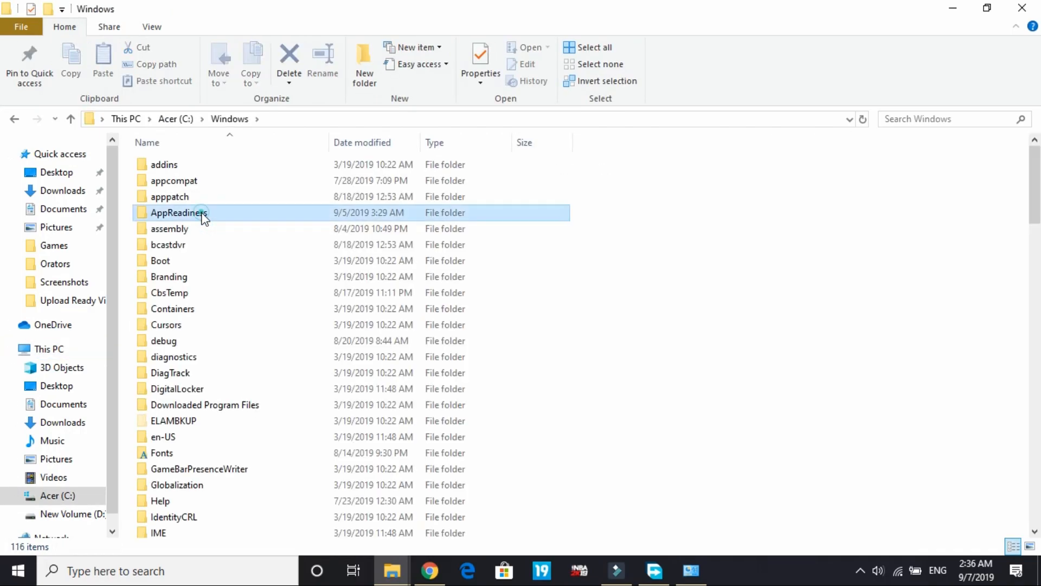
scroll("down", 3)
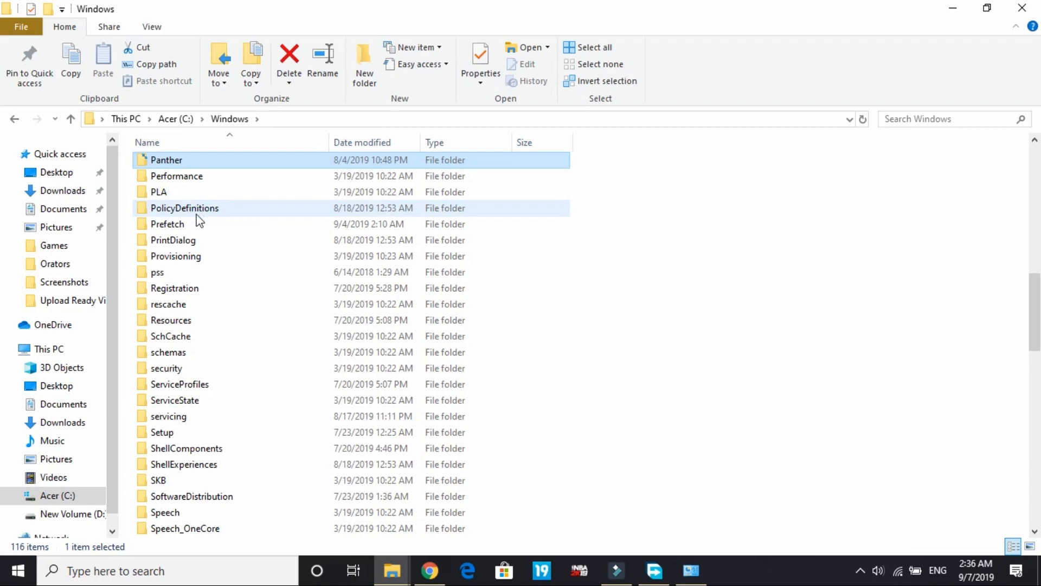
double_click(167, 224)
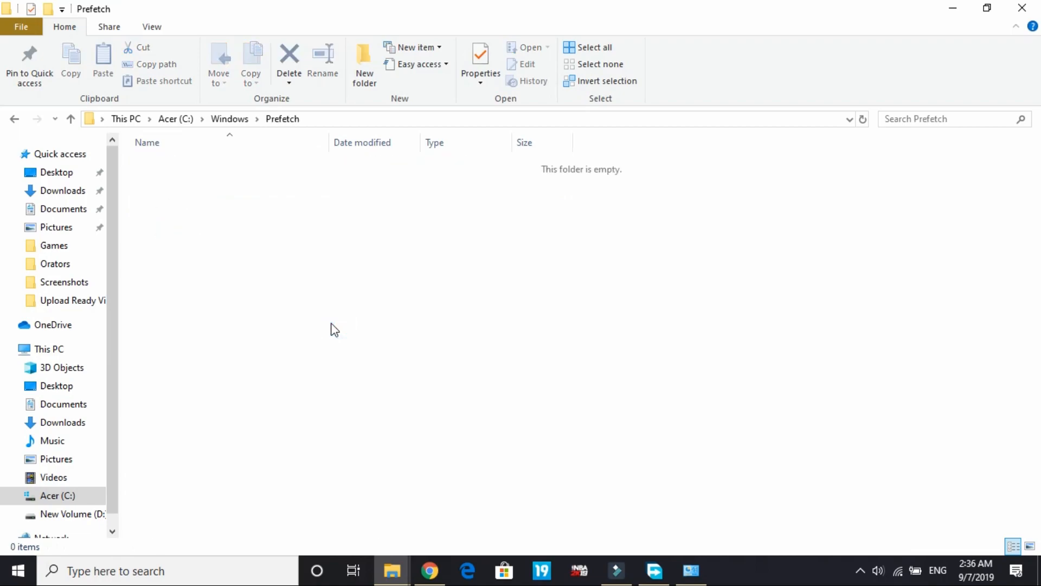
mouse_move(477, 222)
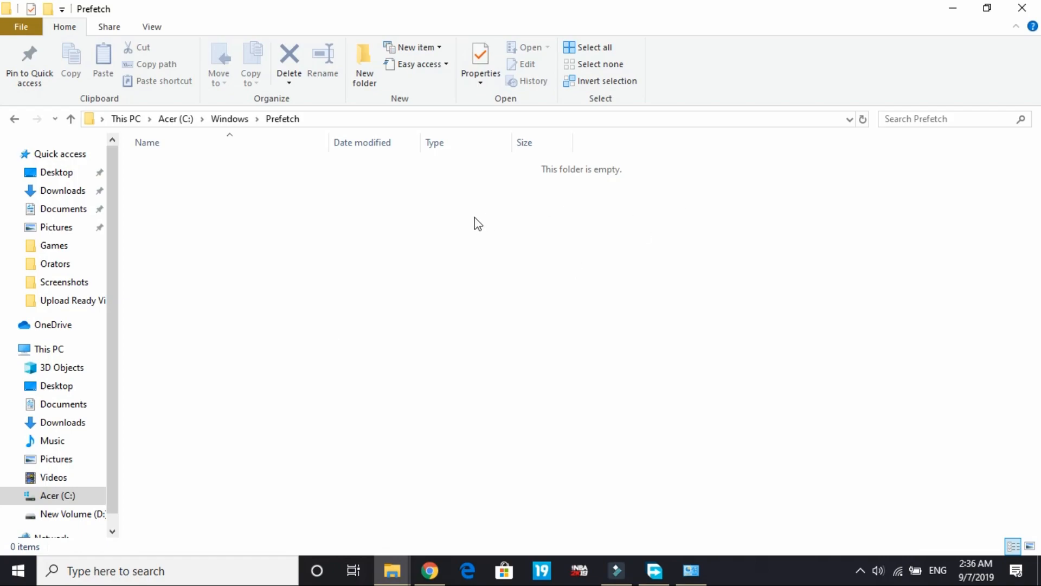
mouse_move(387, 280)
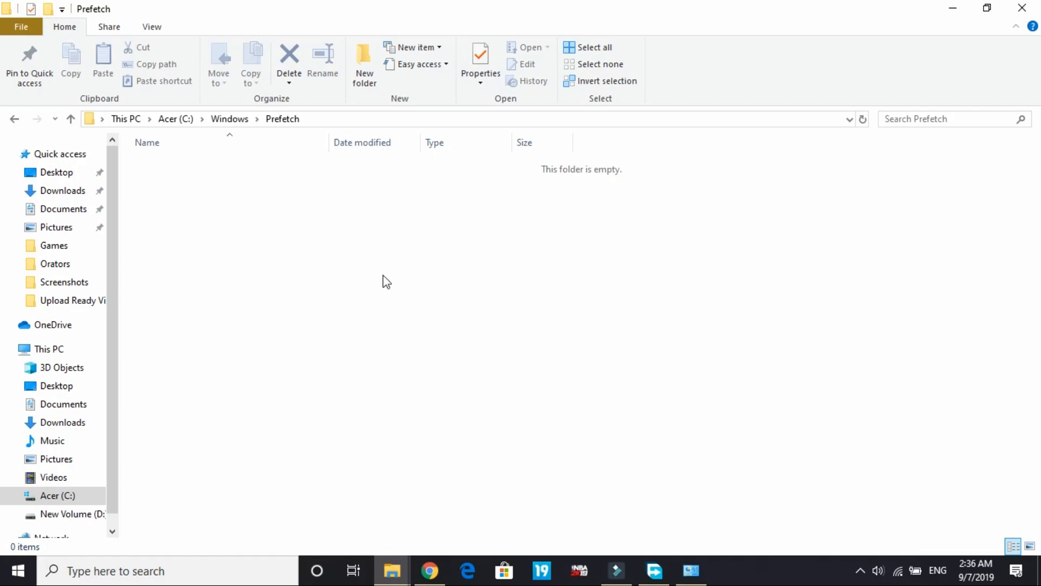